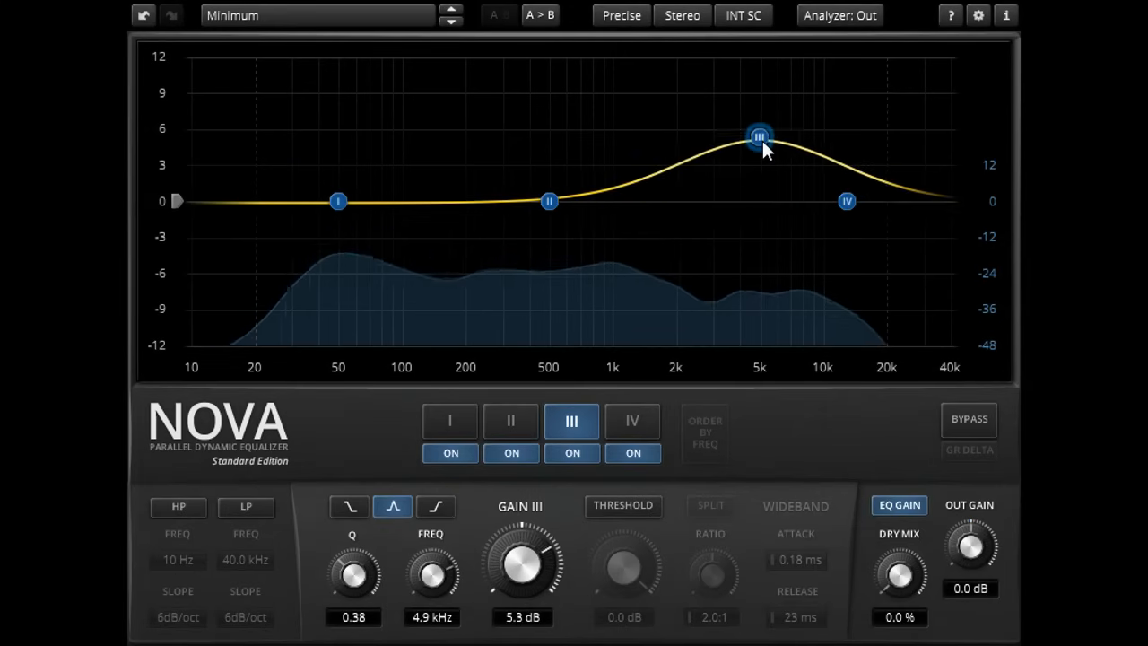
Step: Boost band III about 5 dB near 5 kHz, then select band II near 492 Hz
left_click_drag(759, 134, 724, 99)
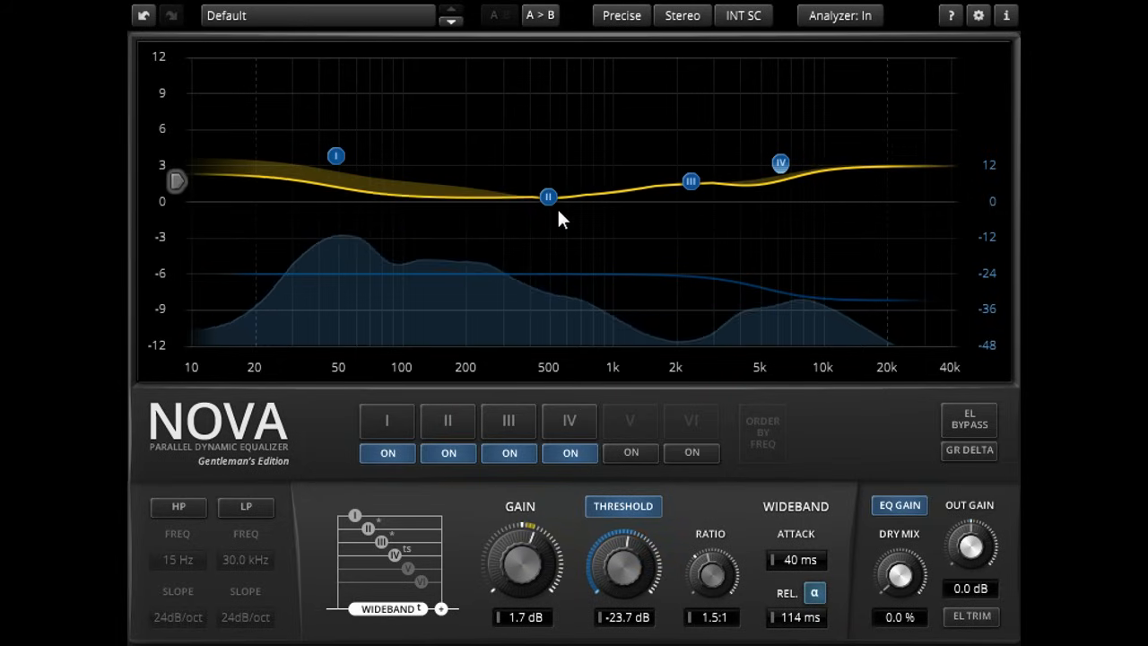
left_click(548, 196)
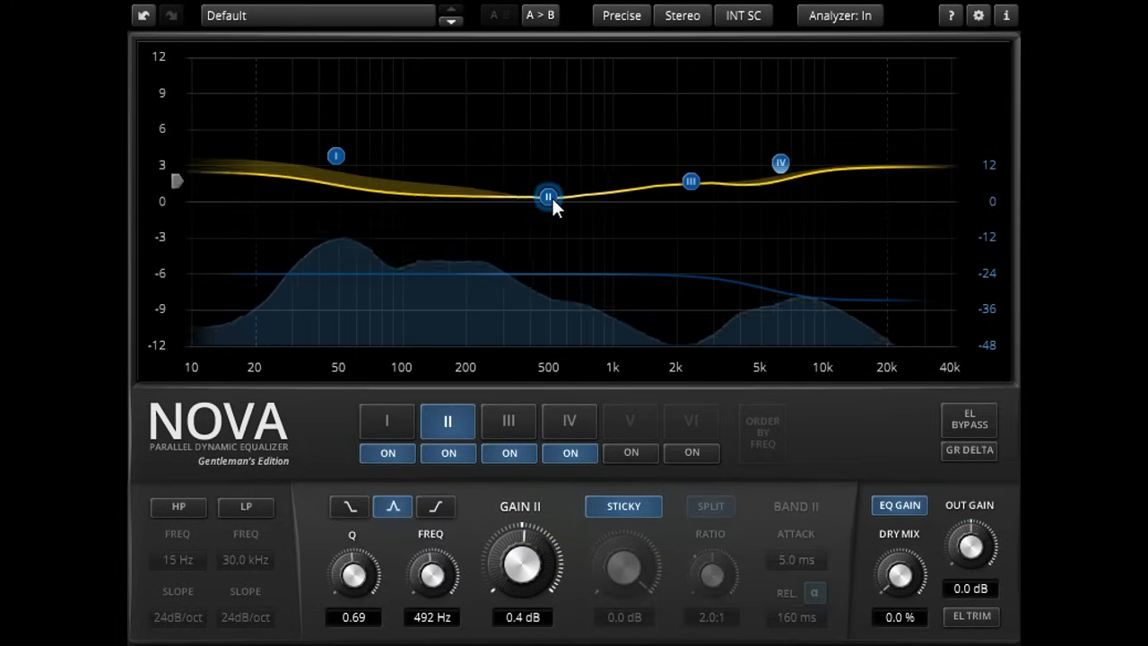
mouse_move(624, 537)
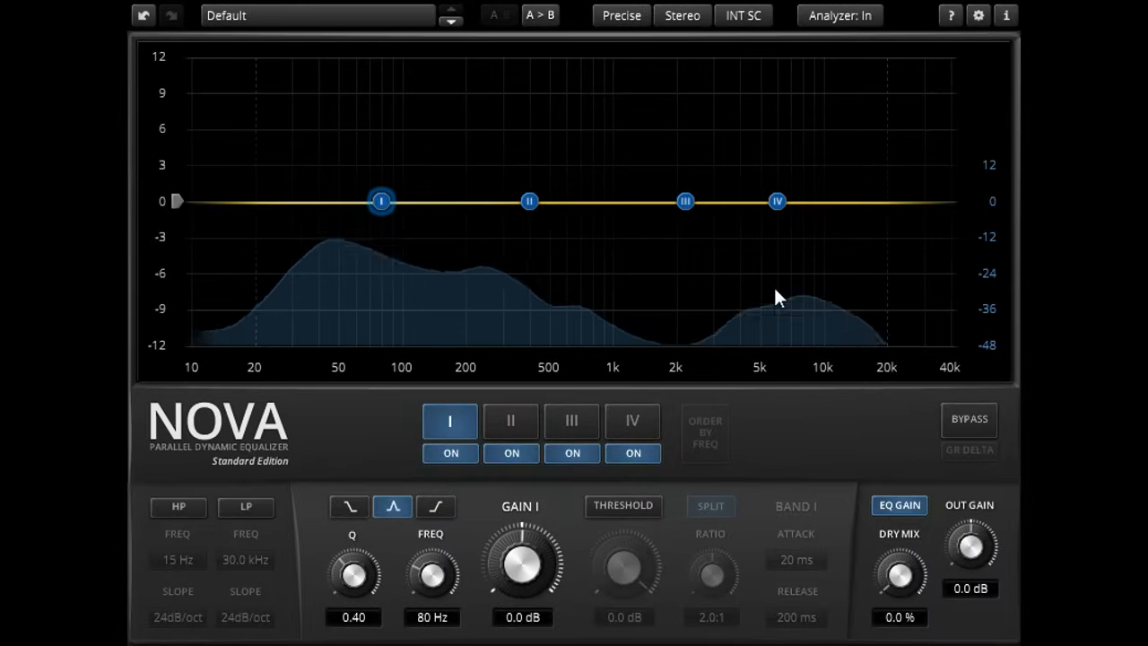
Step: Raise band IV into a high-shelf boost and dip band III near 2.2 kHz with Q 0.54
left_click_drag(778, 201, 742, 139)
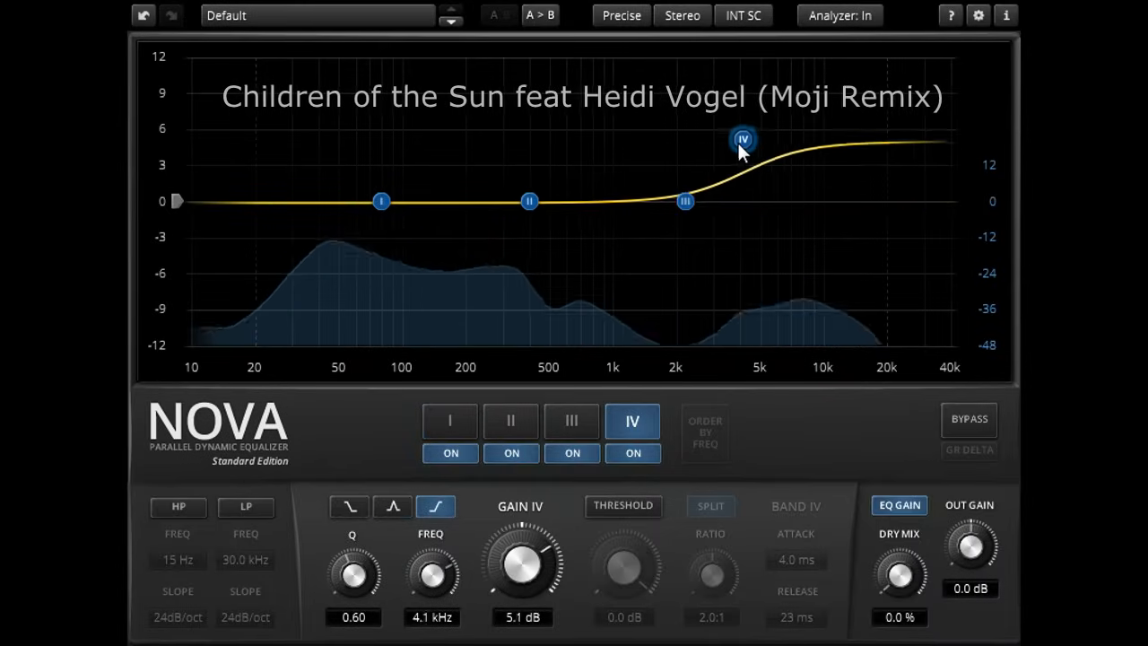
left_click(684, 201)
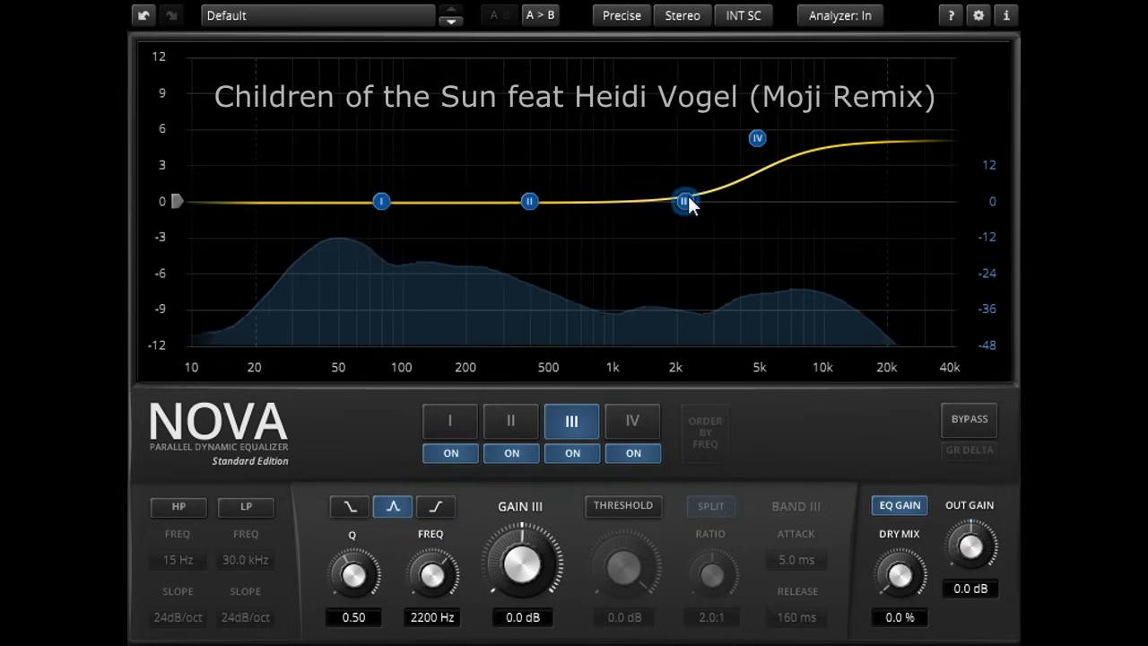
left_click_drag(683, 201, 662, 109)
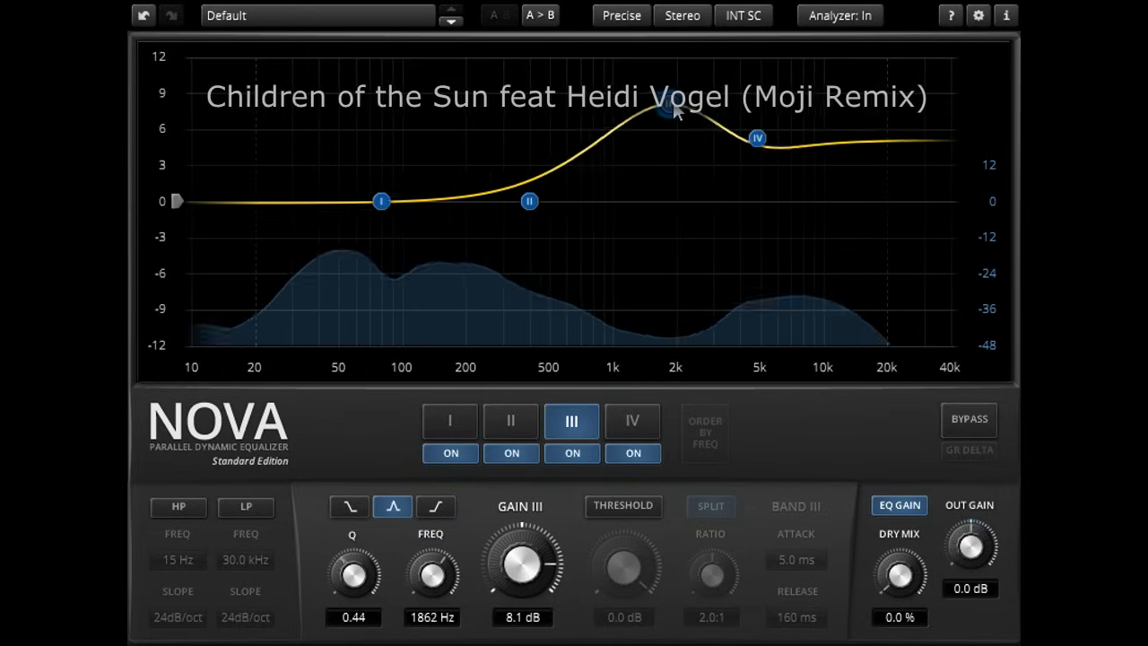
left_click_drag(662, 110, 686, 223)
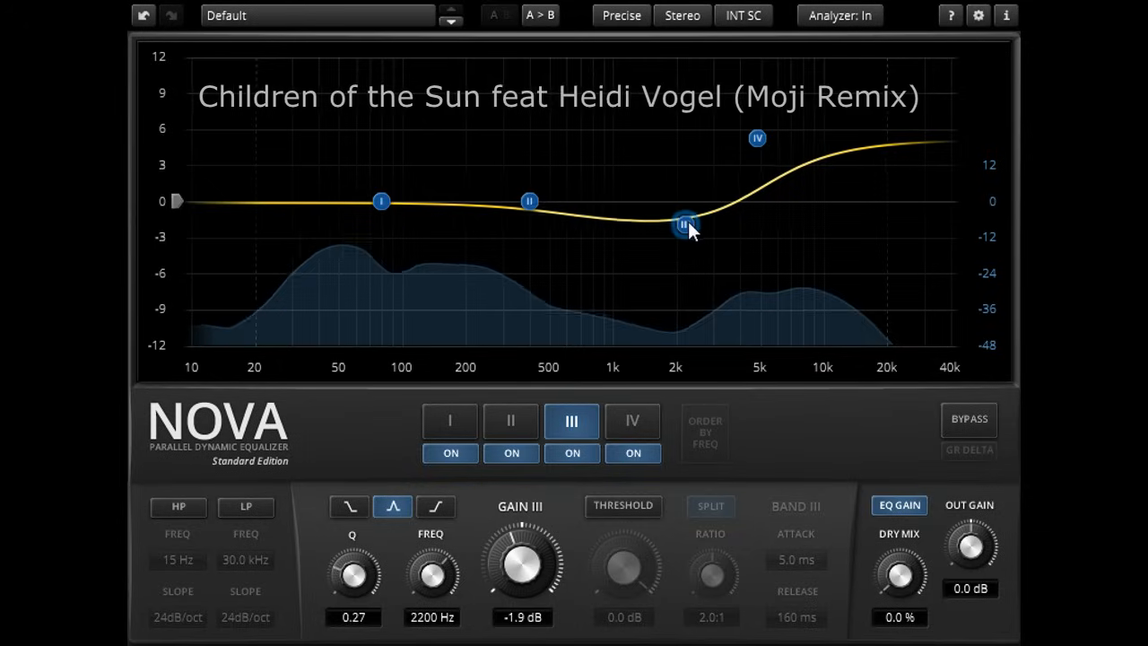
left_click_drag(352, 563, 359, 547)
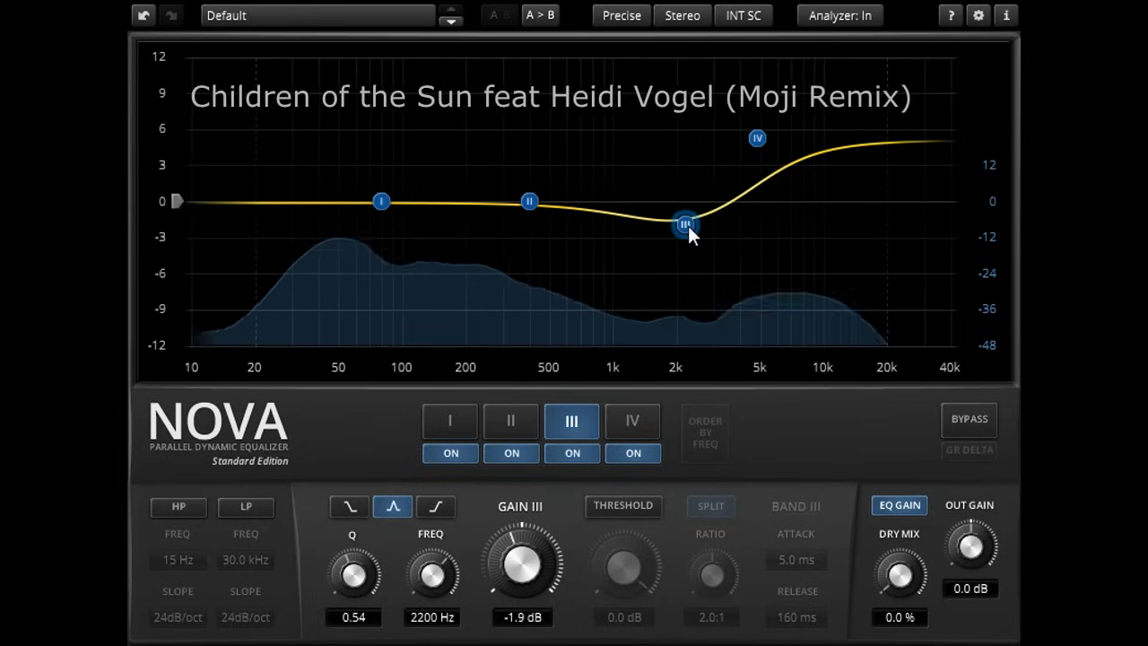
Step: Make band I a low shelf near 91 Hz and raise its gain
left_click(381, 201)
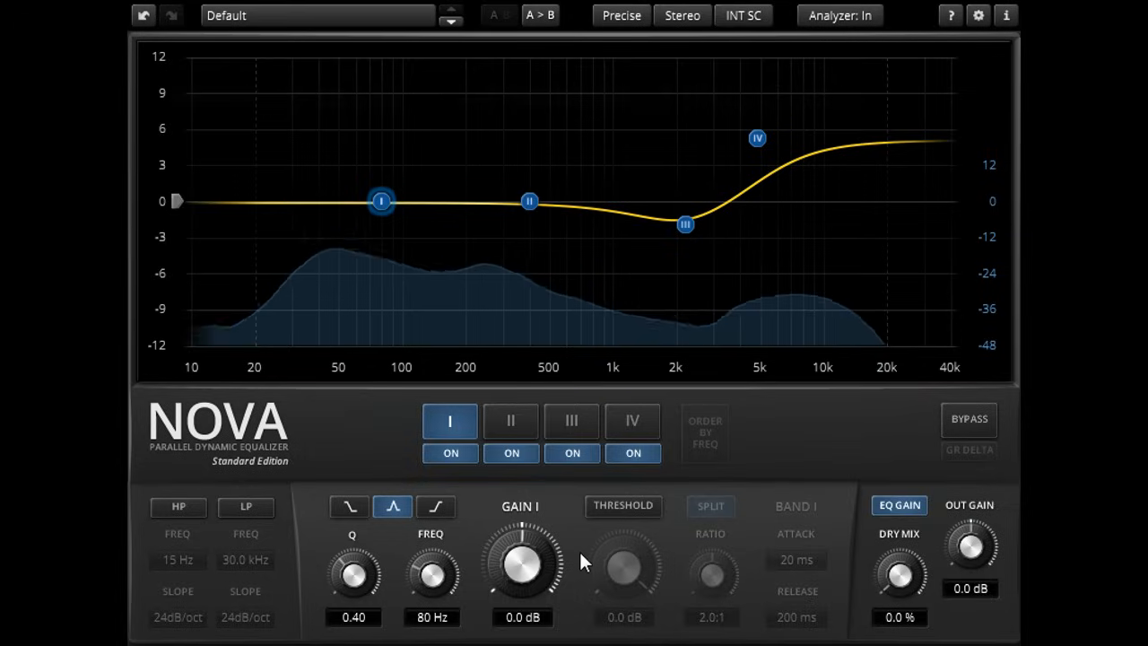
left_click(349, 507)
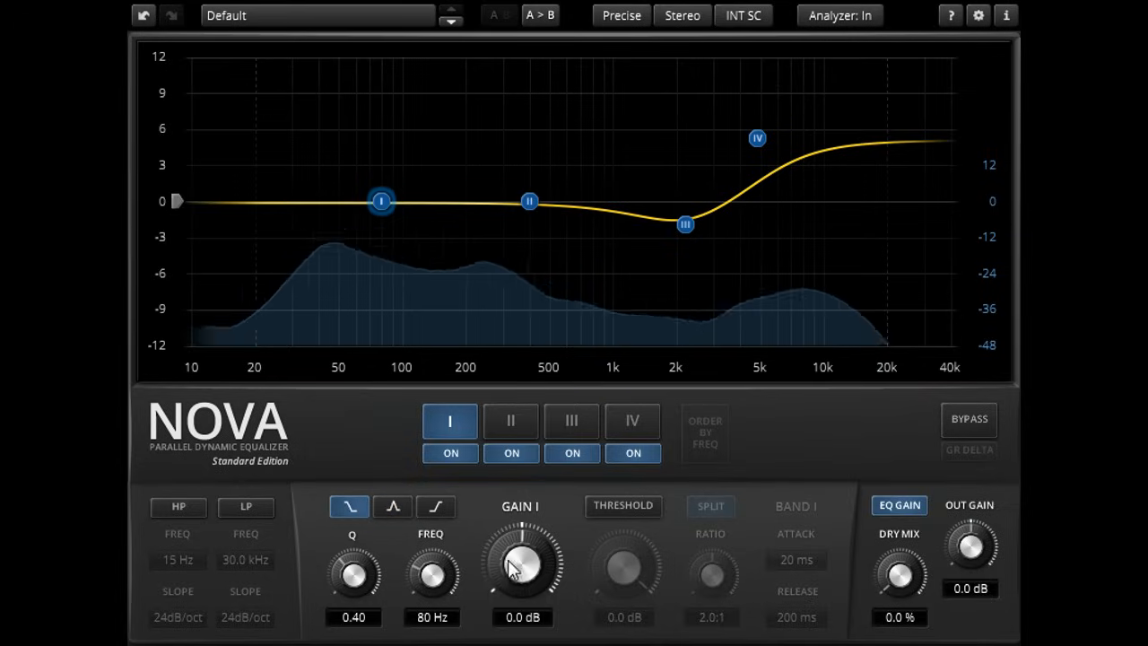
left_click_drag(520, 565, 520, 538)
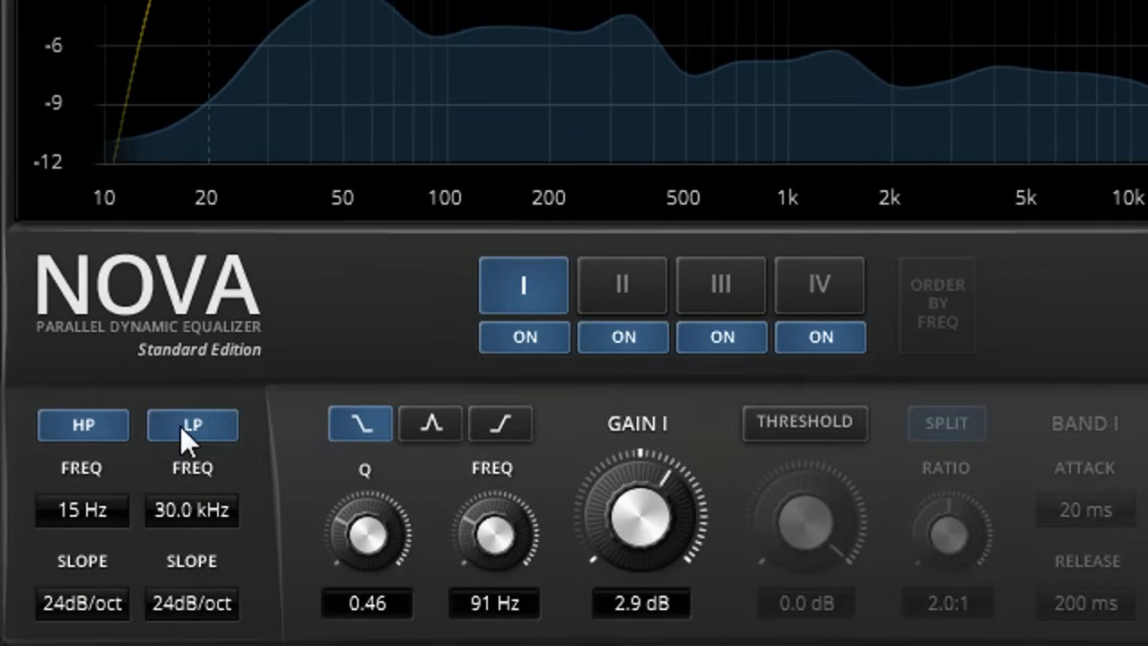
Step: Set the high-pass slope to 72 dB/oct and switch on bands V and VI
left_click(81, 602)
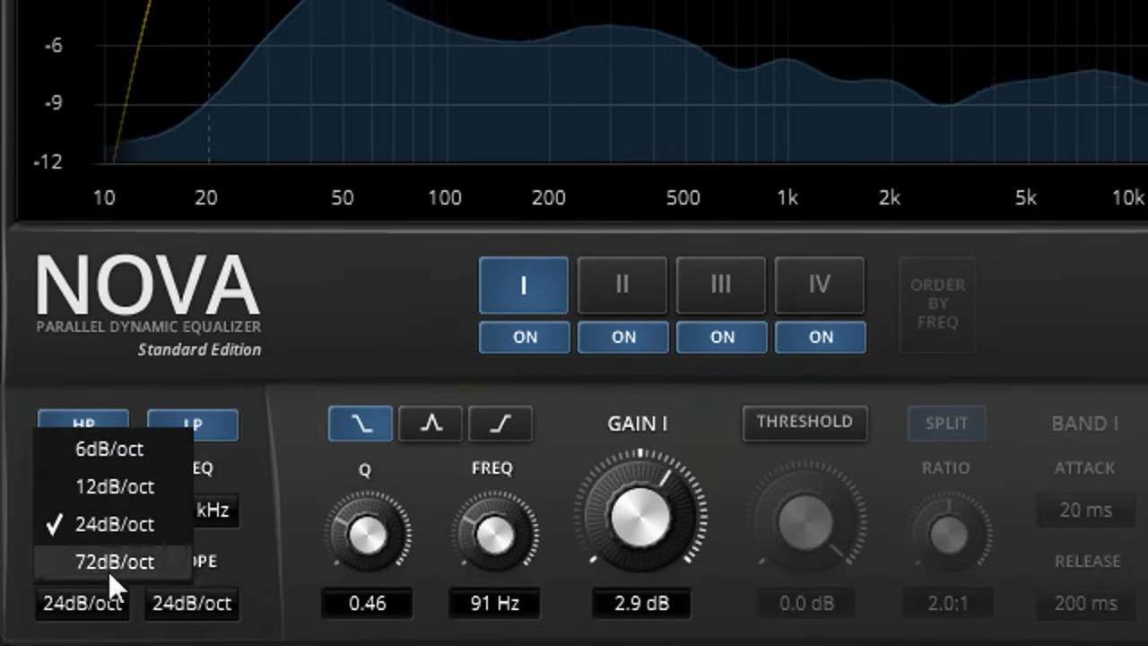
left_click(109, 449)
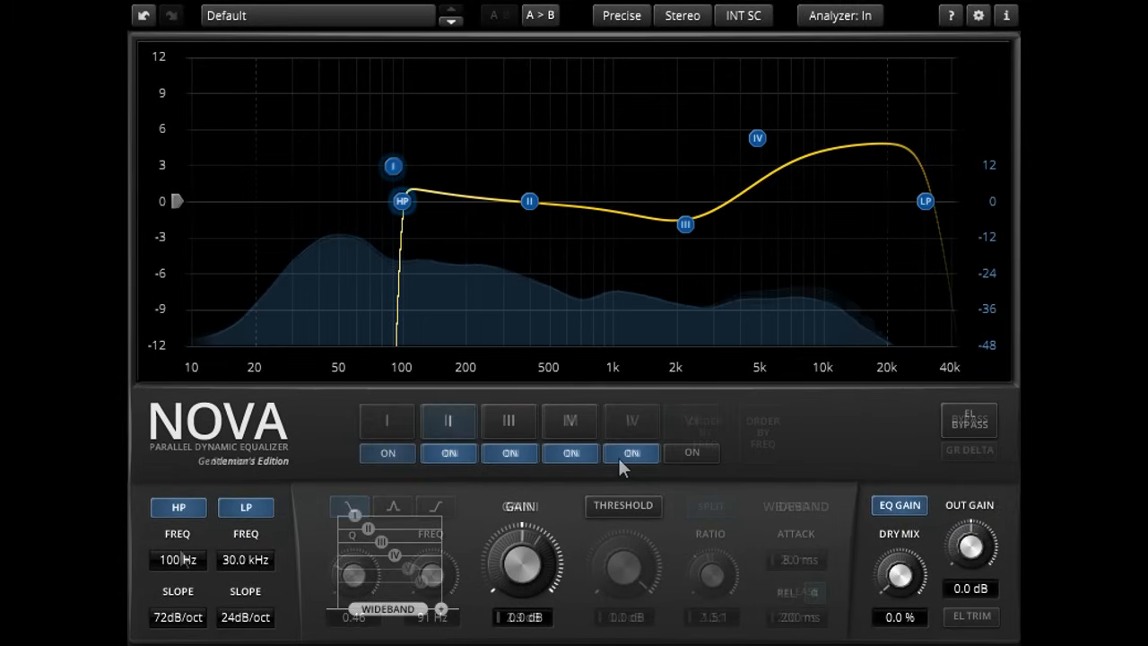
left_click(691, 421)
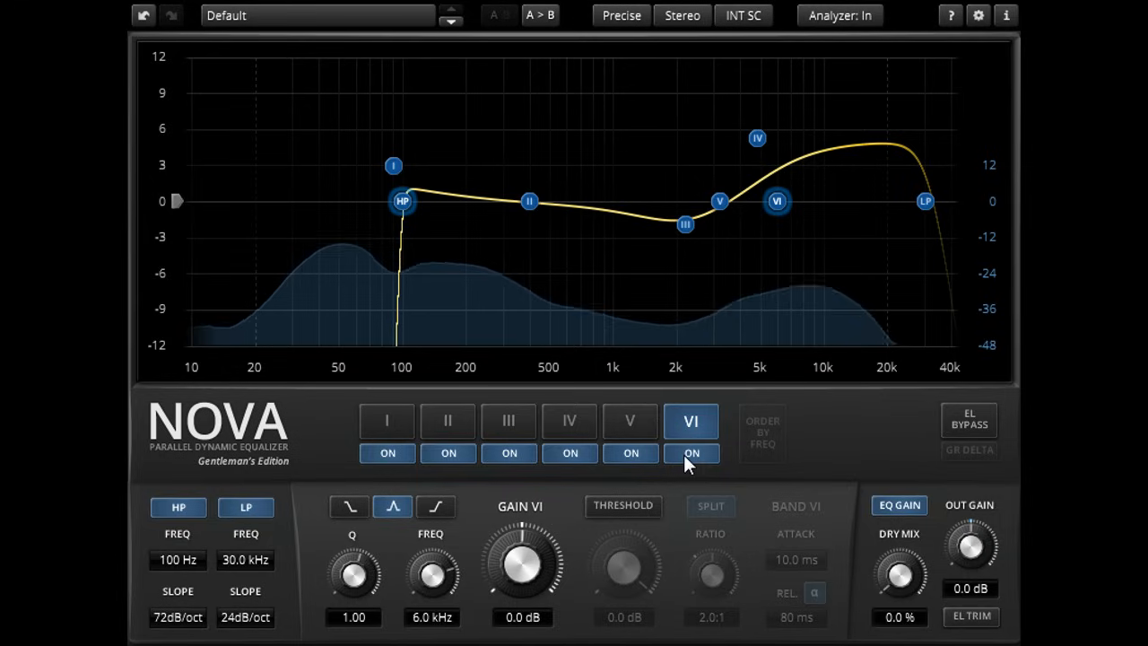
left_click(178, 617)
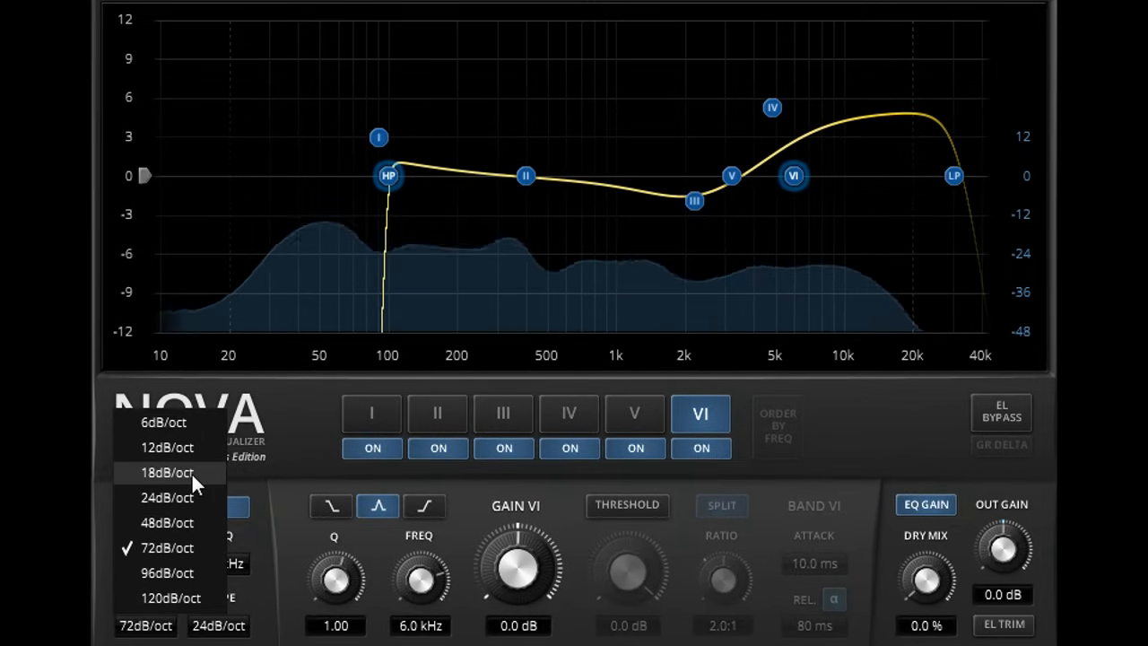
Step: Change the high-pass slope to 18 dB/oct, then to 120 dB/oct
left_click(167, 472)
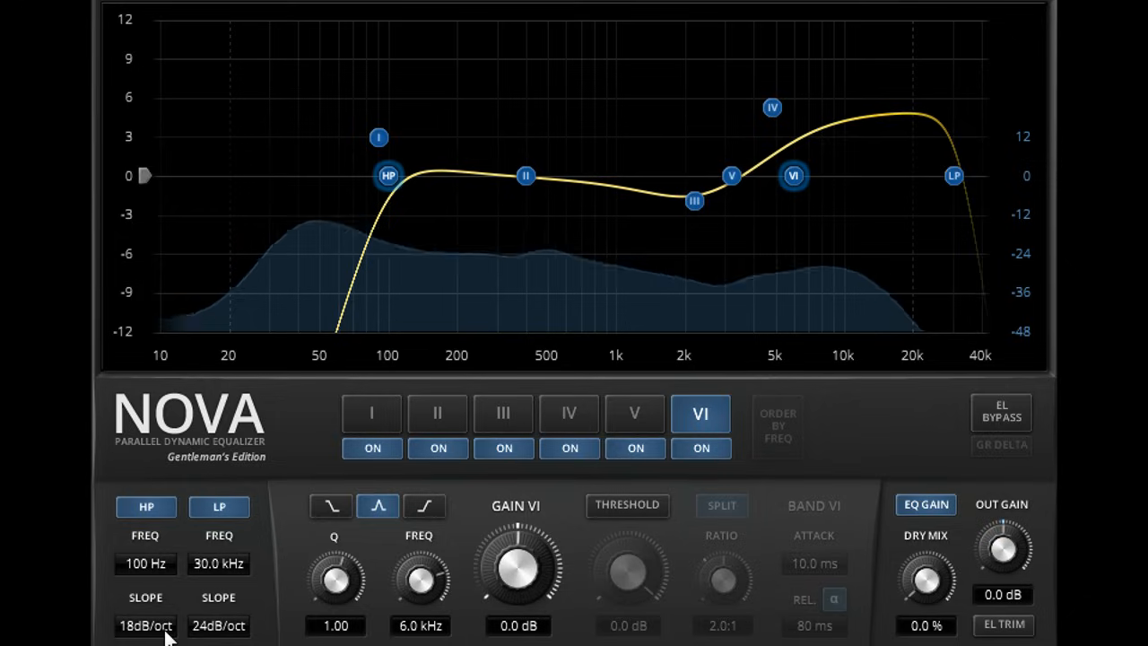
left_click(146, 626)
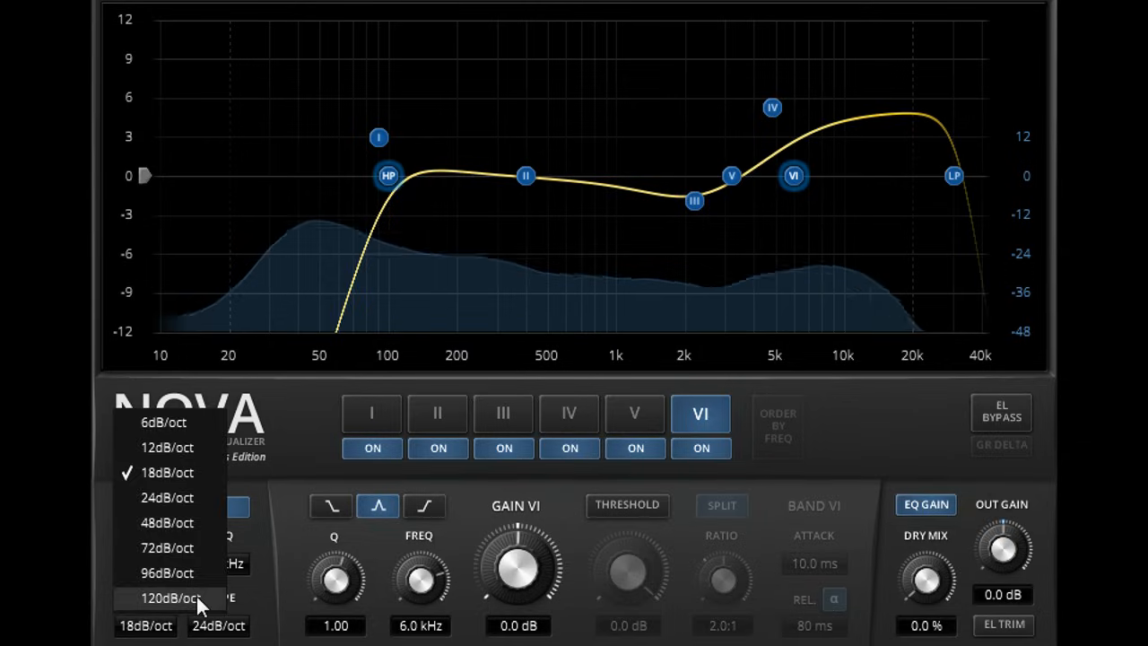
left_click(167, 597)
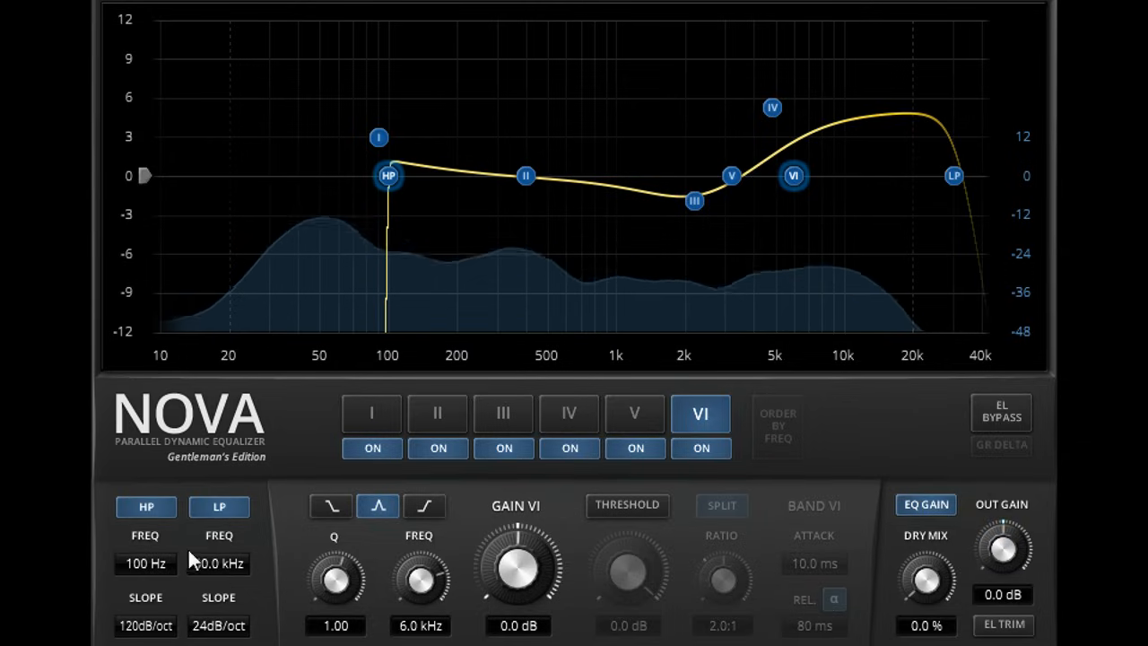
Step: Select all bands, shift them up in frequency, then slide band III to about 5.4 kHz
left_click(217, 506)
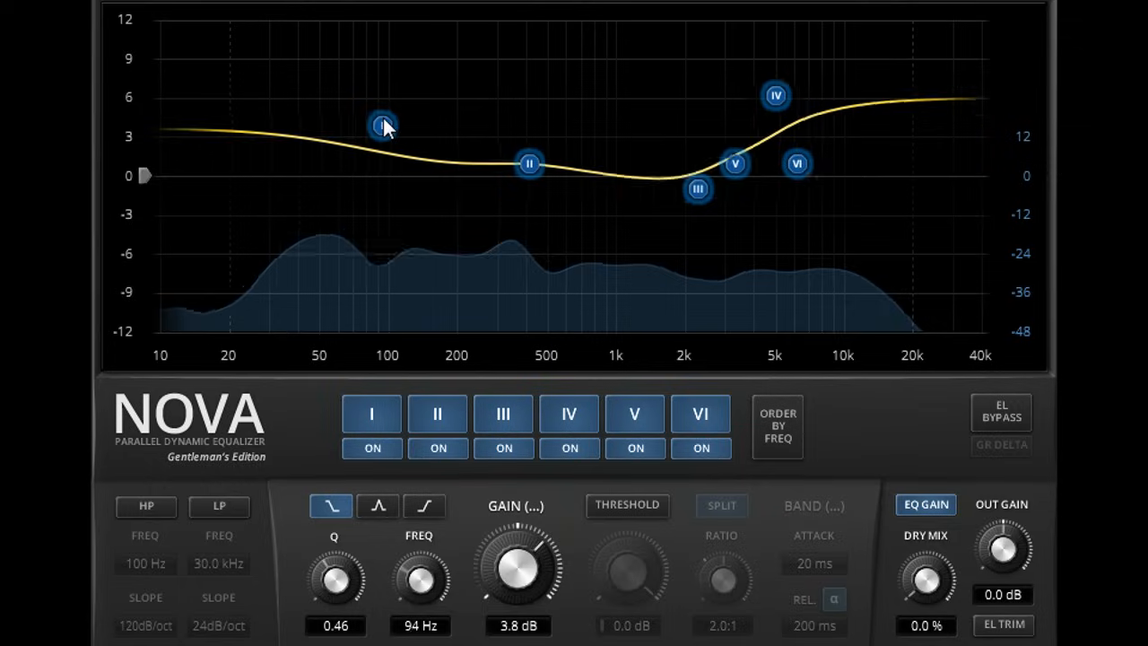
left_click_drag(383, 124, 442, 142)
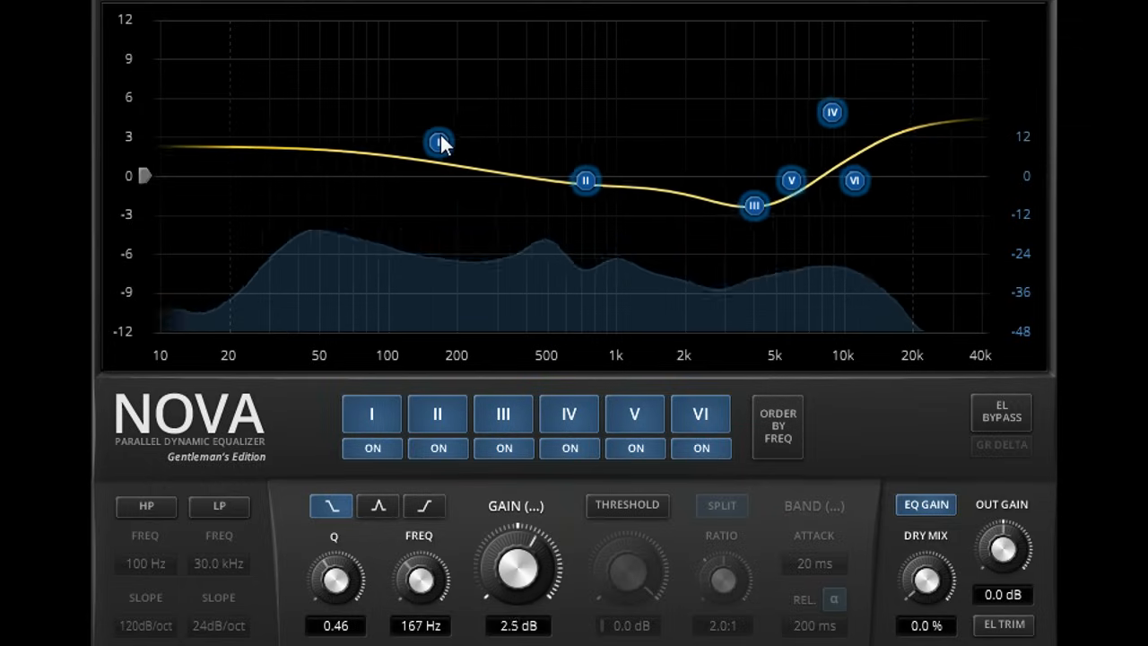
left_click_drag(439, 143, 419, 136)
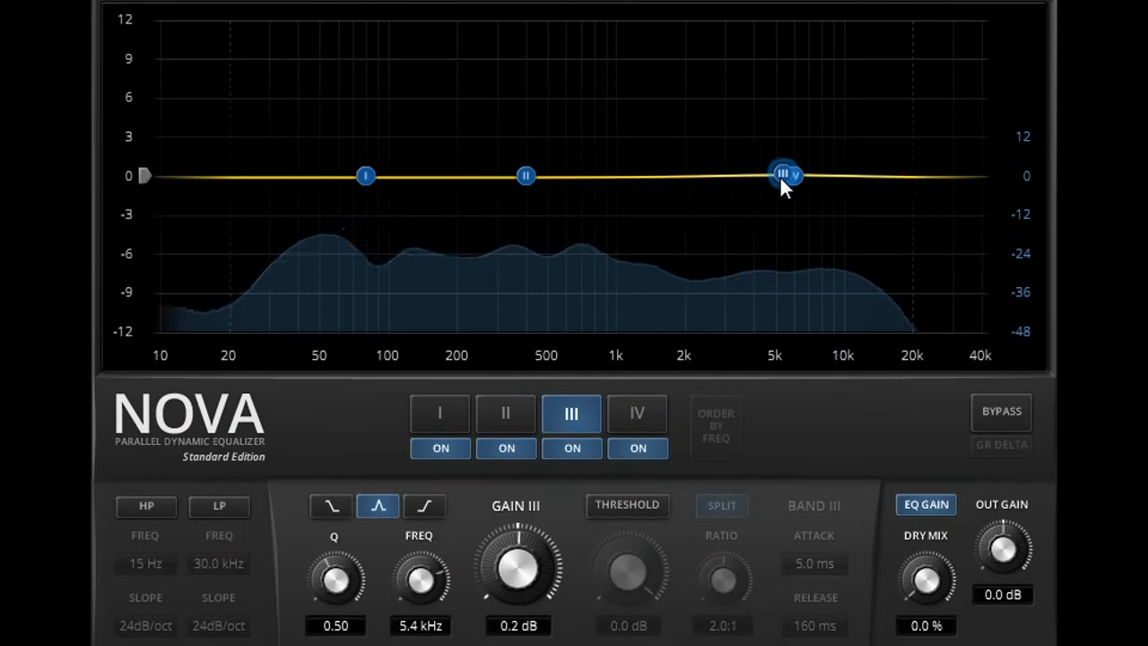
left_click_drag(784, 175, 882, 162)
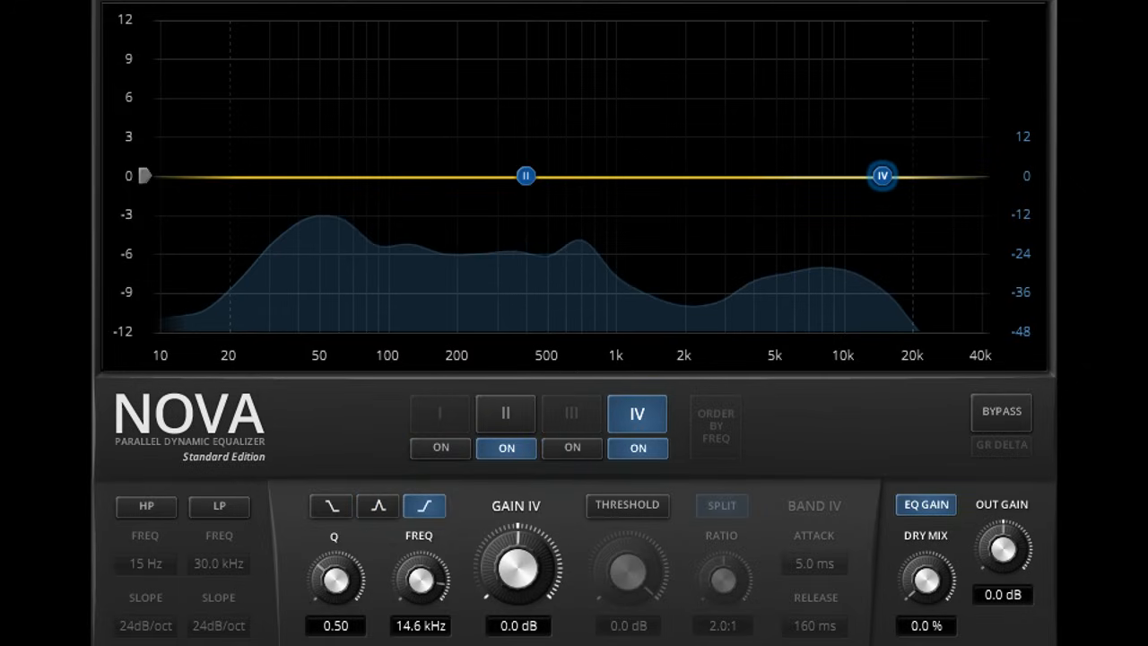
Step: Raise band IV's high shelf to about 7 dB and cut band II to -2.9 dB at 391 Hz
left_click_drag(881, 175, 881, 121)
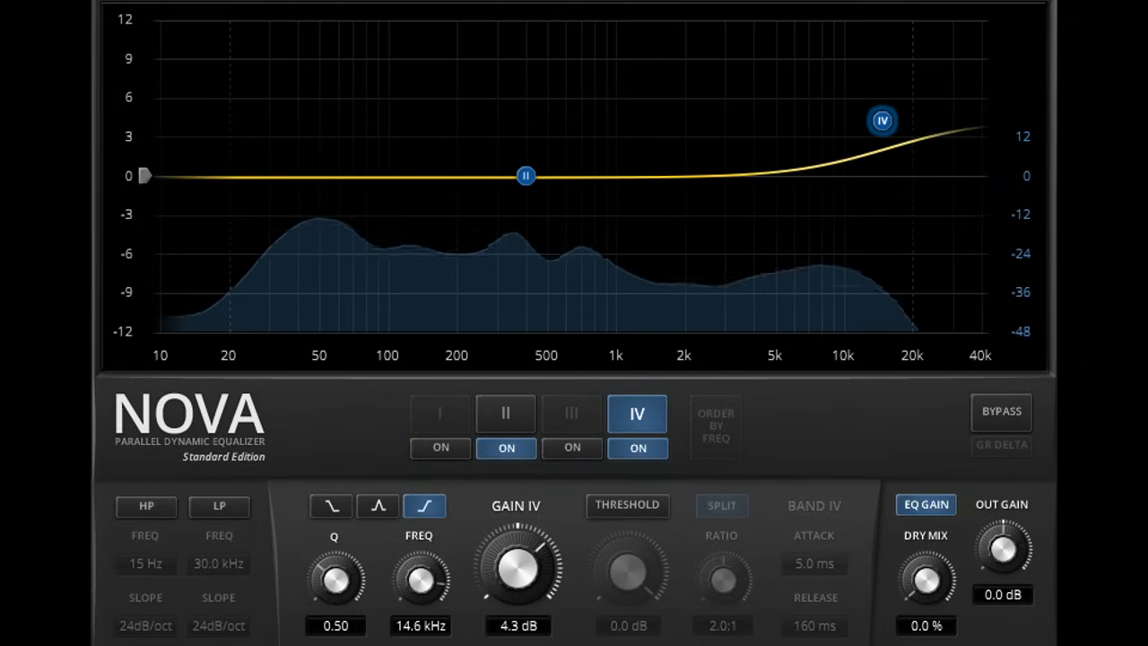
left_click_drag(516, 565, 520, 539)
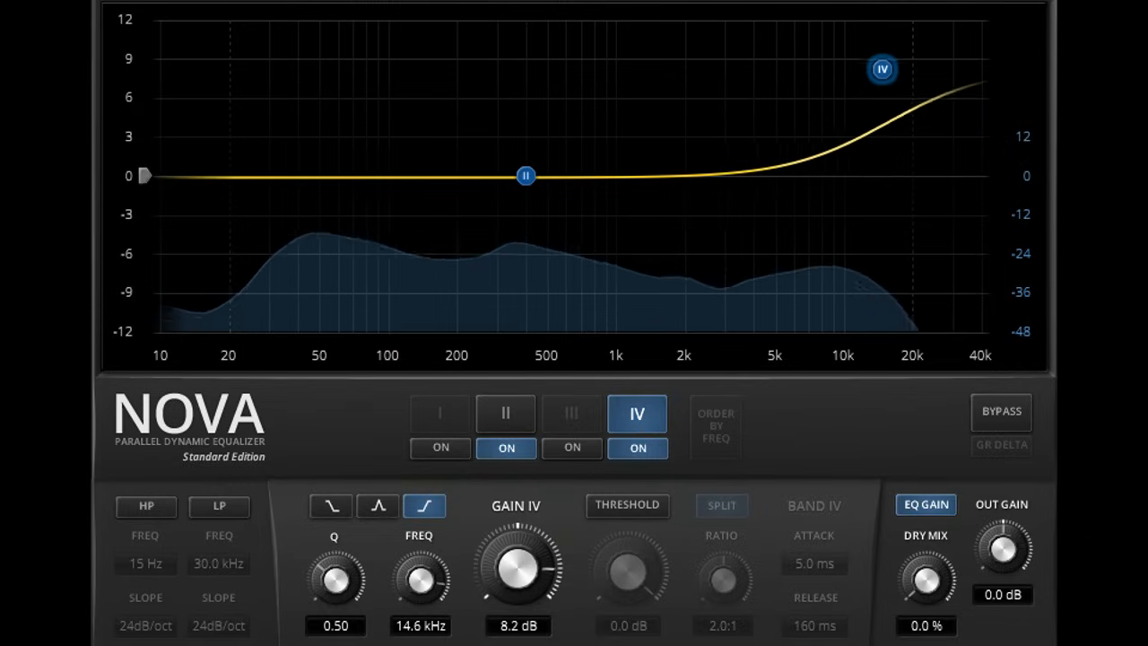
left_click_drag(515, 566, 516, 583)
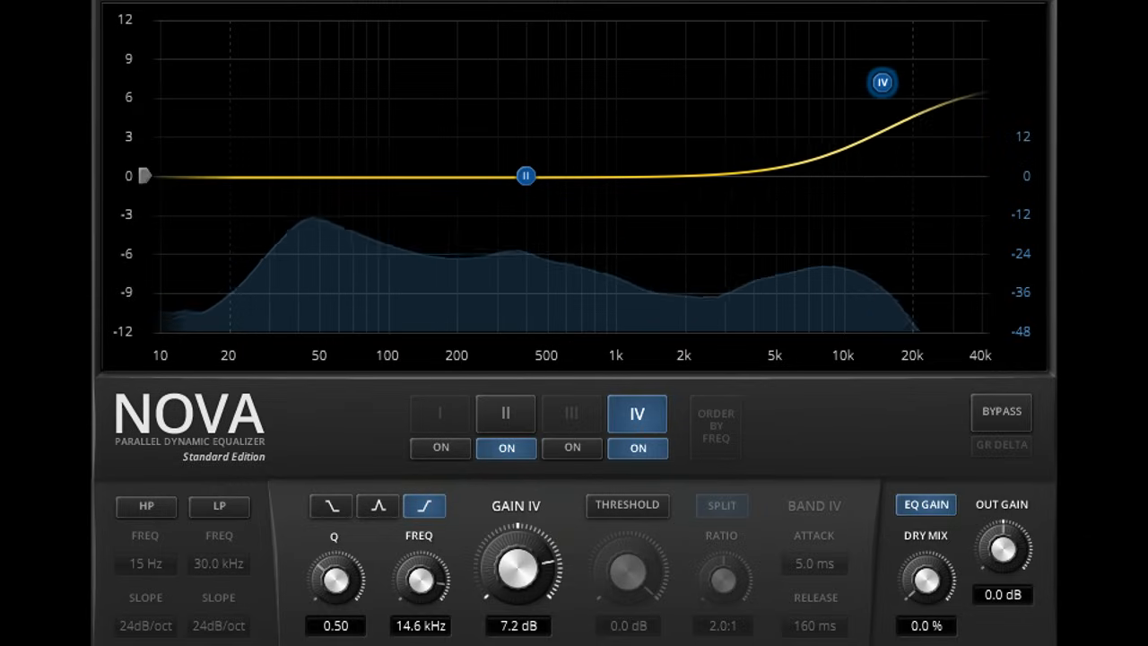
left_click_drag(515, 565, 505, 537)
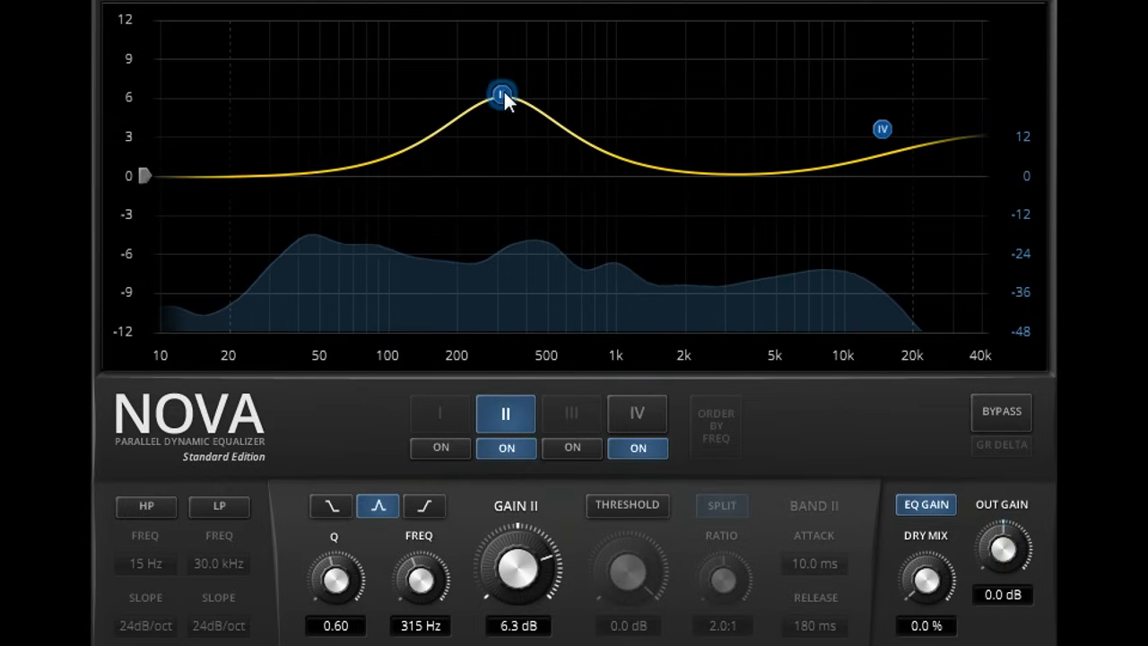
left_click_drag(499, 93, 521, 212)
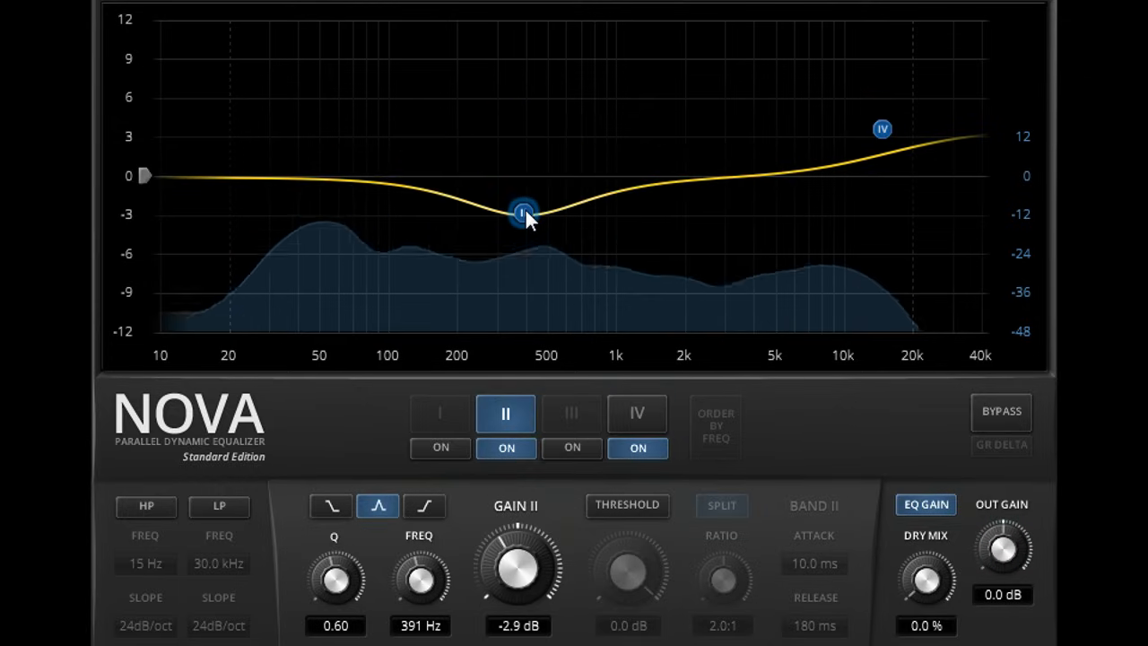
left_click_drag(523, 213, 527, 202)
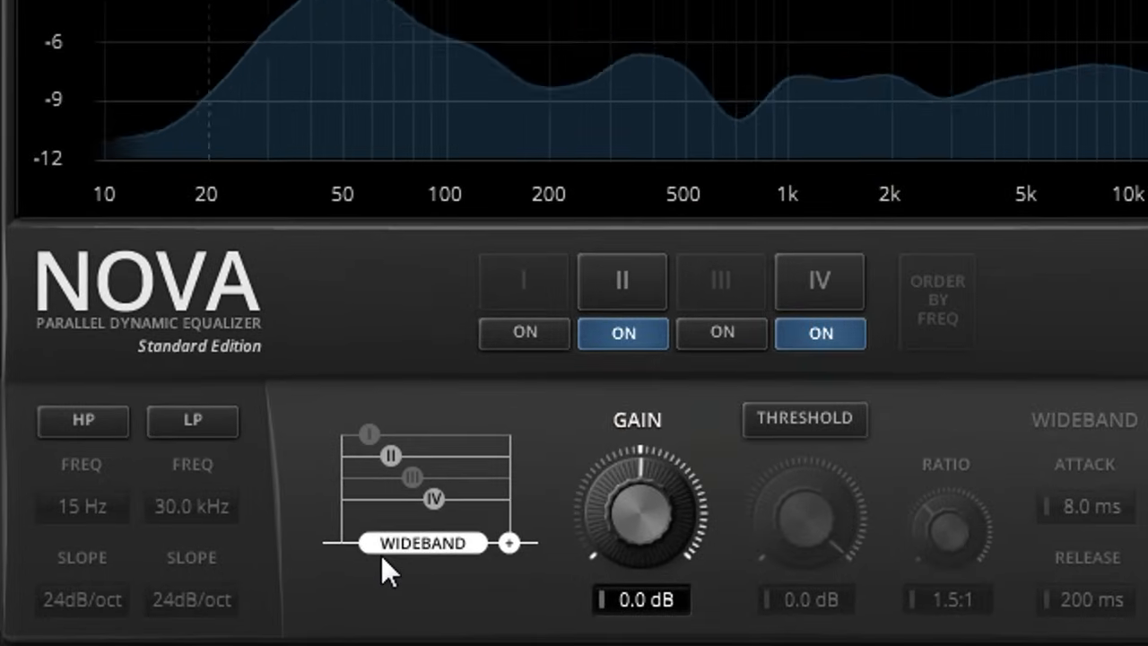
mouse_move(619, 386)
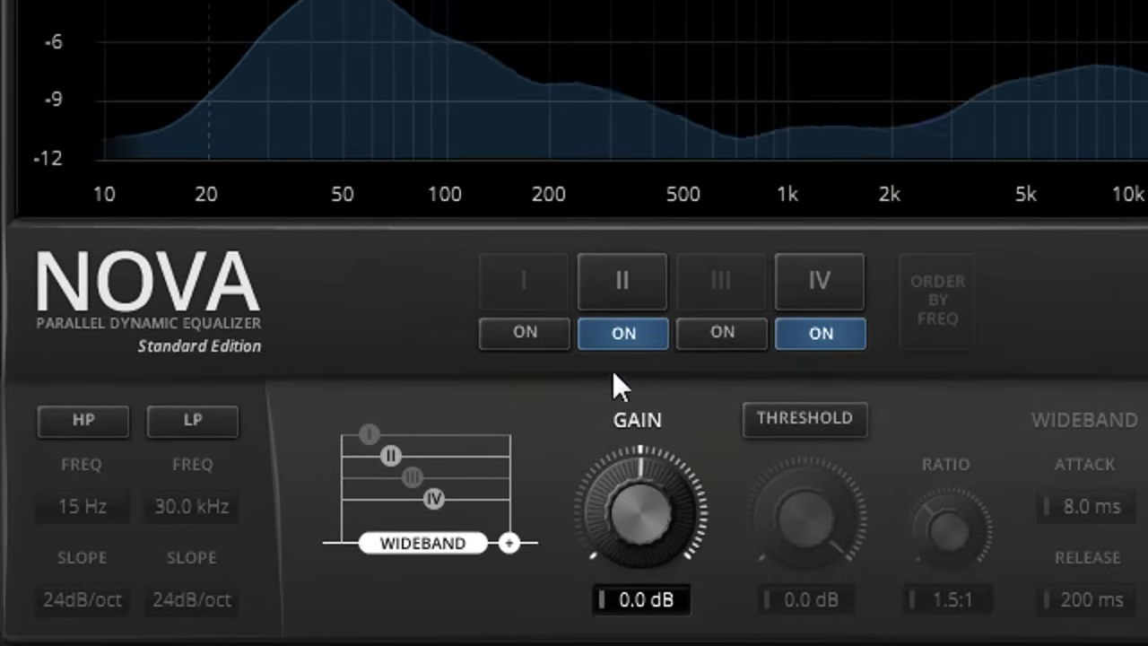
mouse_move(552, 440)
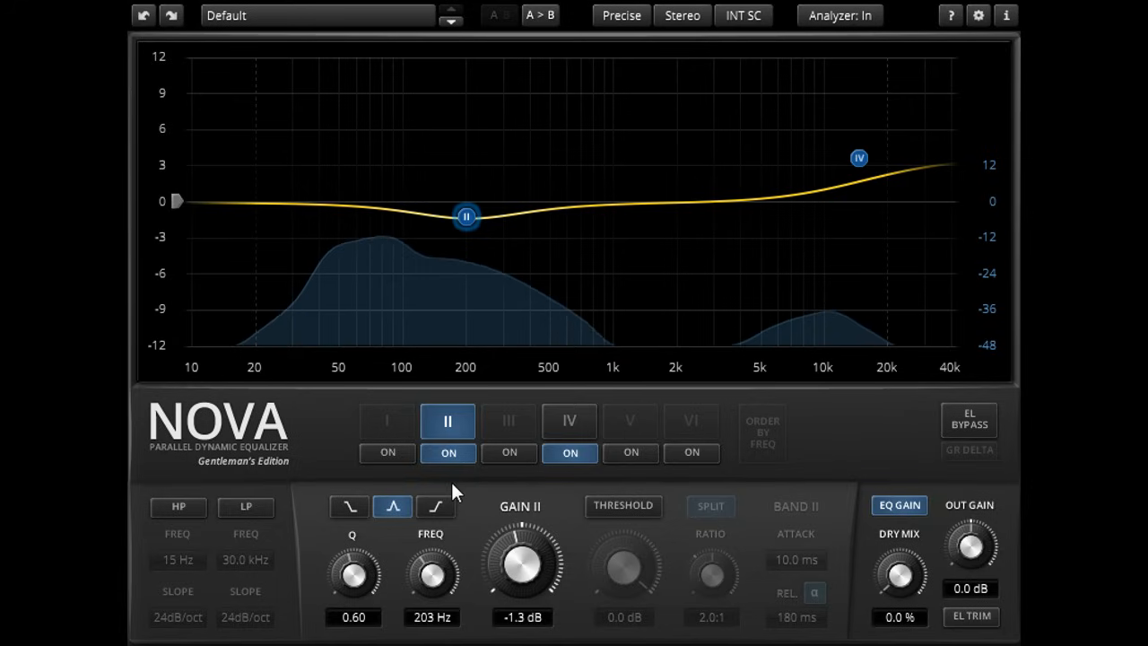
Step: Boost band III around 1.3 kHz and give band II a slightly wider -1.7 dB cut at 226 Hz
left_click(508, 420)
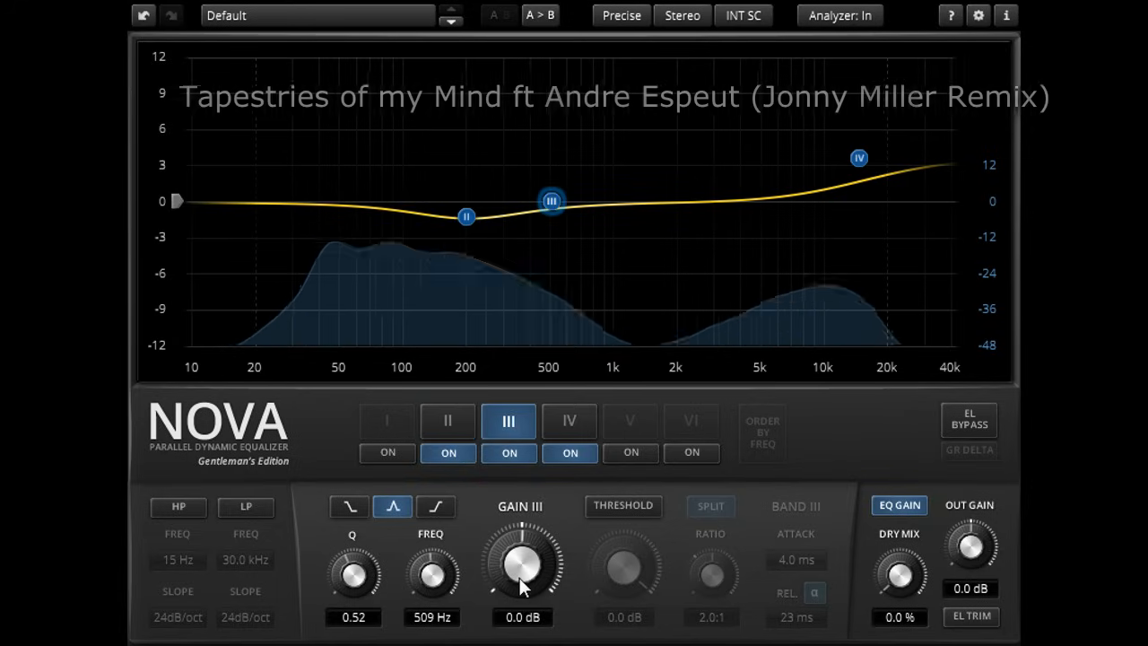
left_click(448, 420)
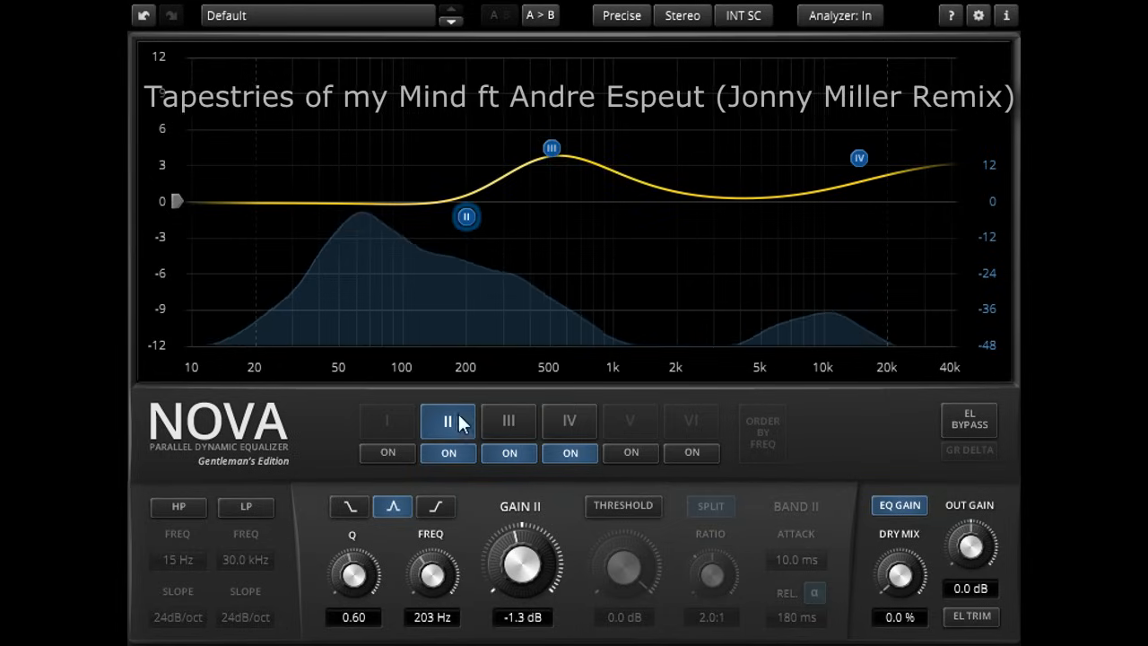
left_click_drag(465, 217, 466, 257)
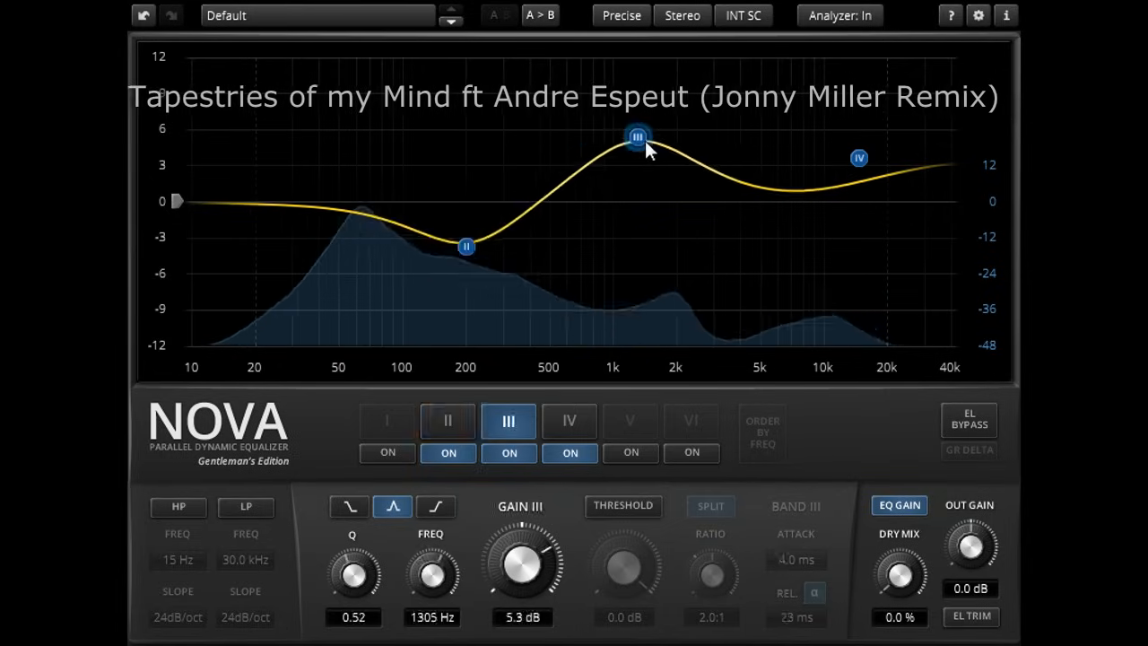
left_click_drag(638, 137, 673, 177)
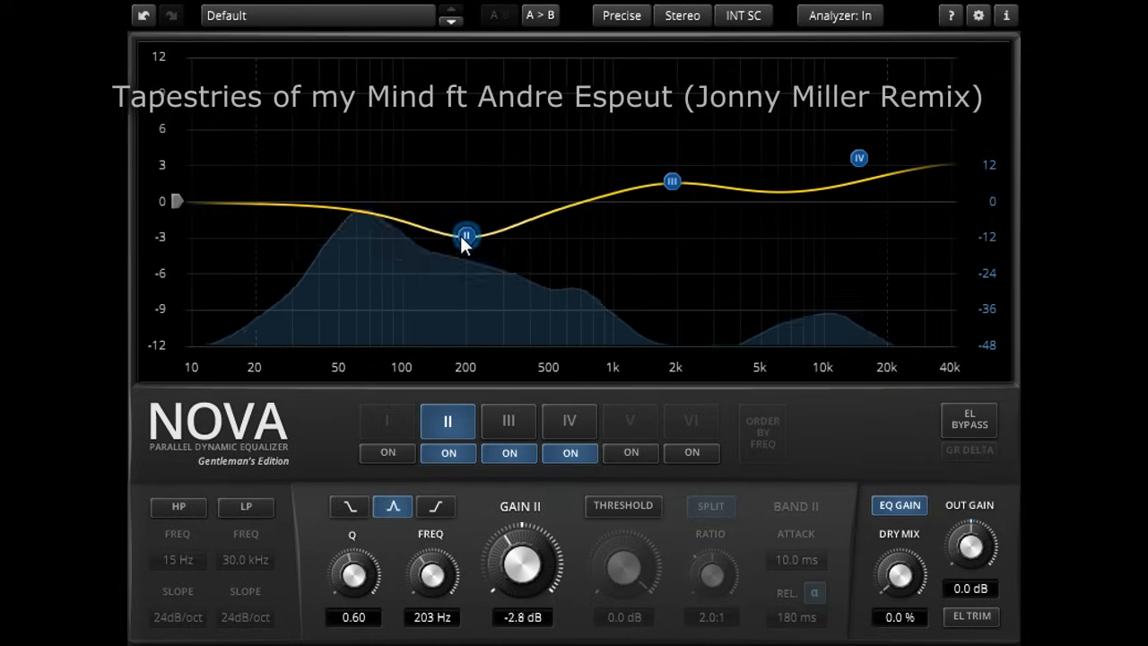
left_click_drag(467, 235, 476, 221)
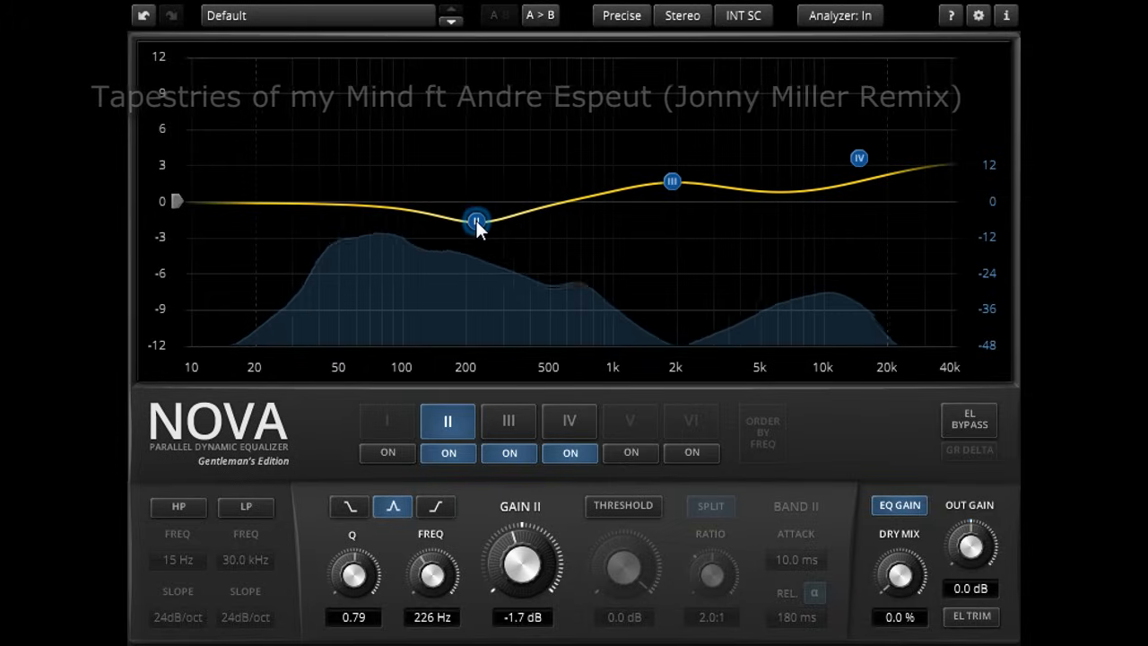
left_click_drag(351, 565, 351, 578)
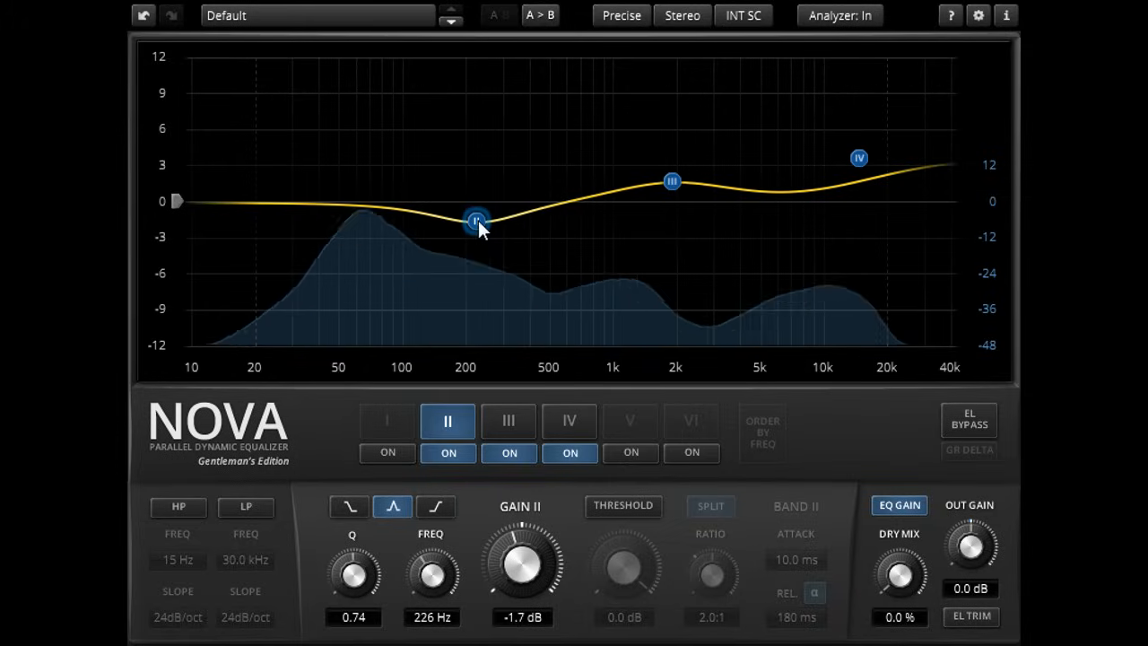
Step: Push band II to +12 dB and widen it, then settle it at -2.4 dB near 215 Hz
left_click_drag(475, 222, 466, 56)
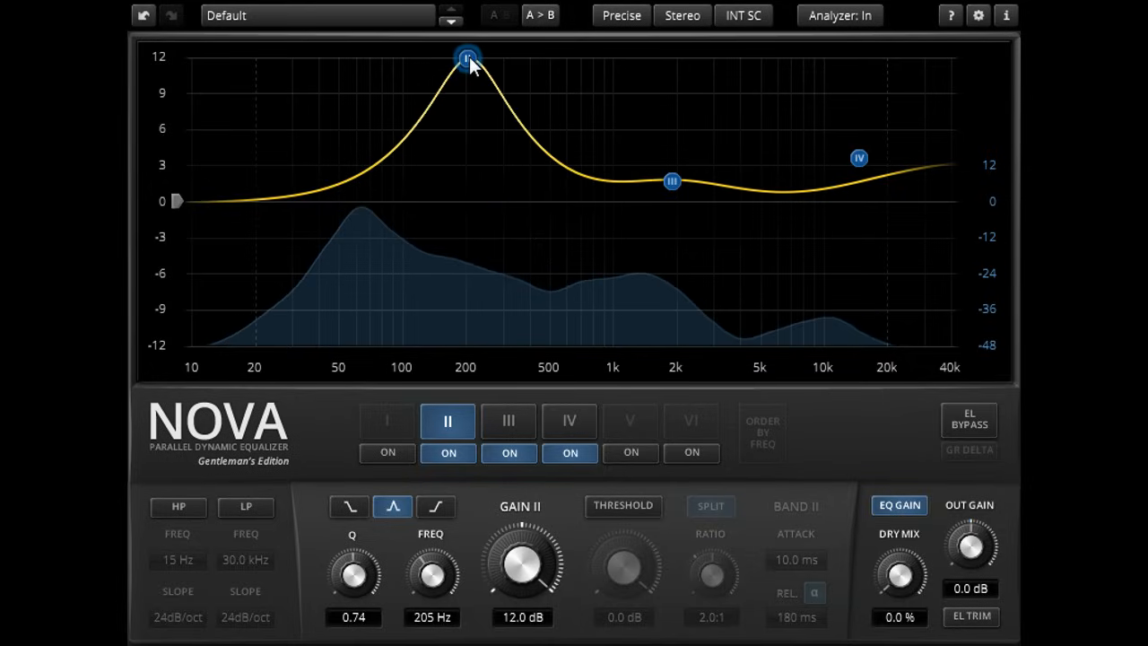
left_click_drag(466, 56, 467, 74)
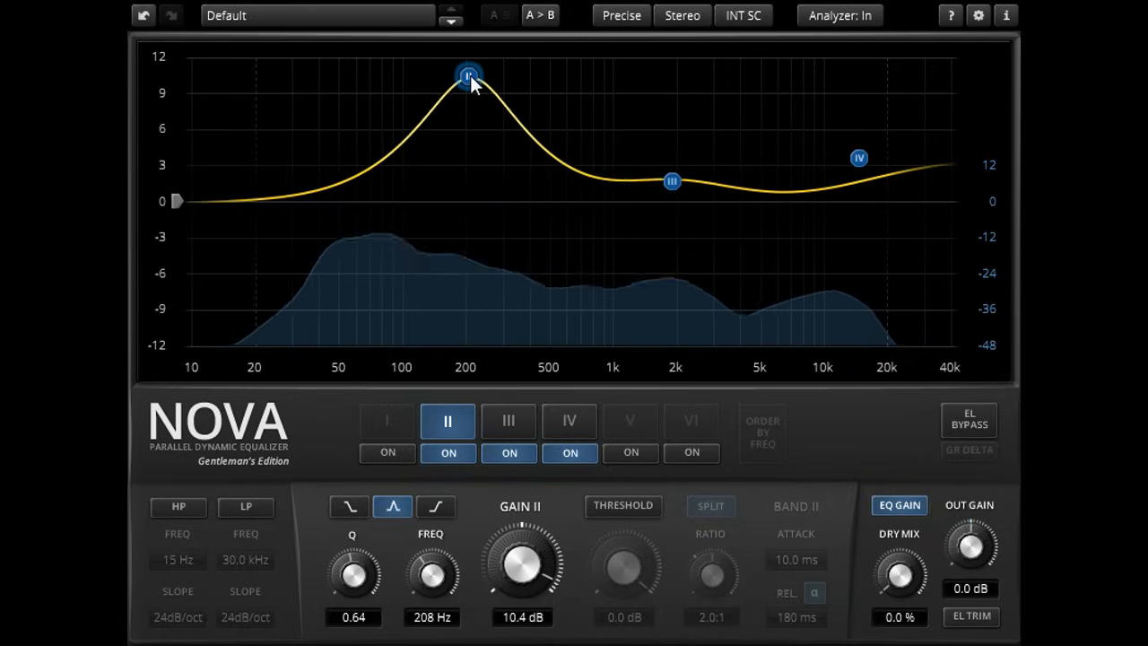
left_click_drag(469, 74, 463, 117)
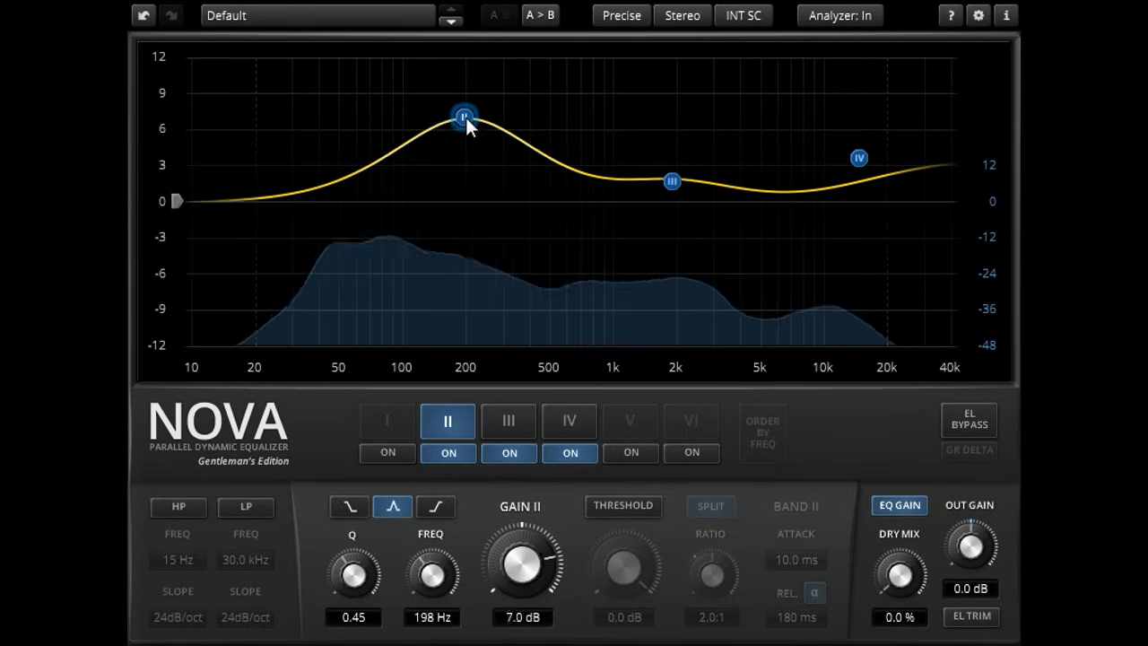
left_click_drag(465, 115, 466, 231)
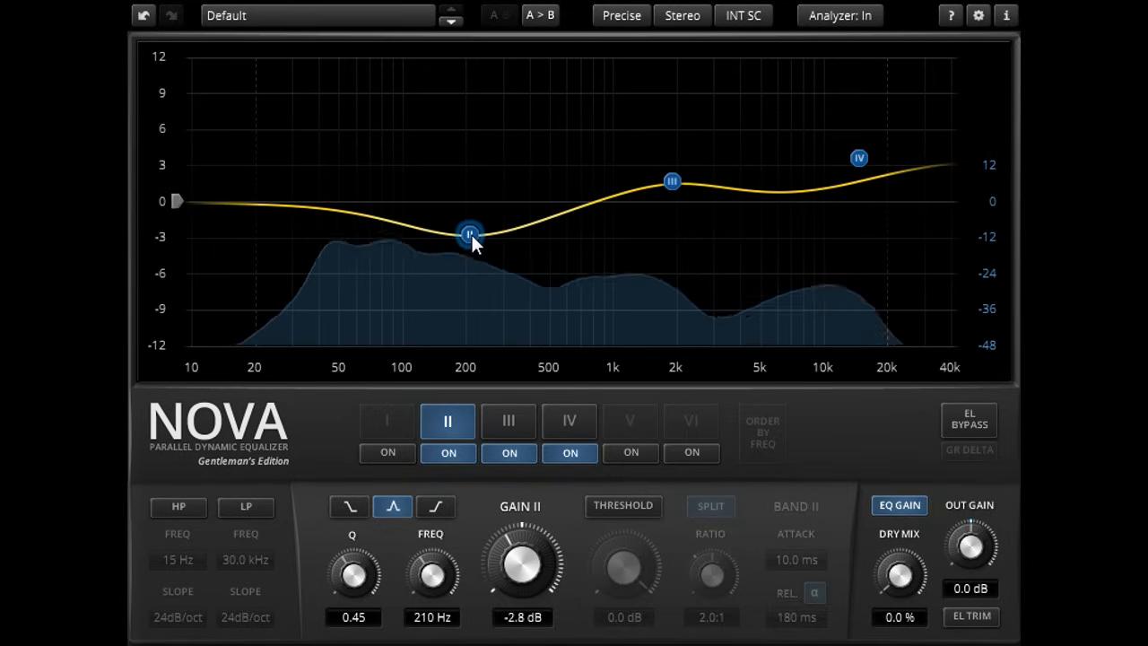
left_click_drag(470, 235, 472, 228)
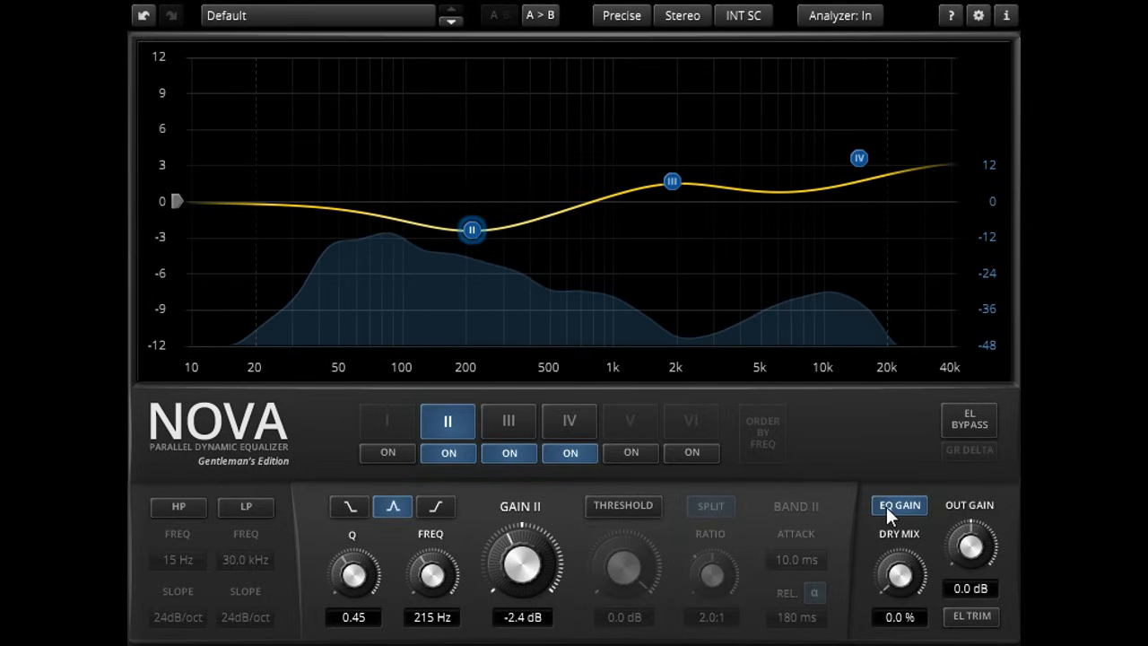
Step: Boost band II to +7.7 dB near 178 Hz, then pull it to -1.7 dB at 187 Hz
left_click_drag(473, 230, 455, 107)
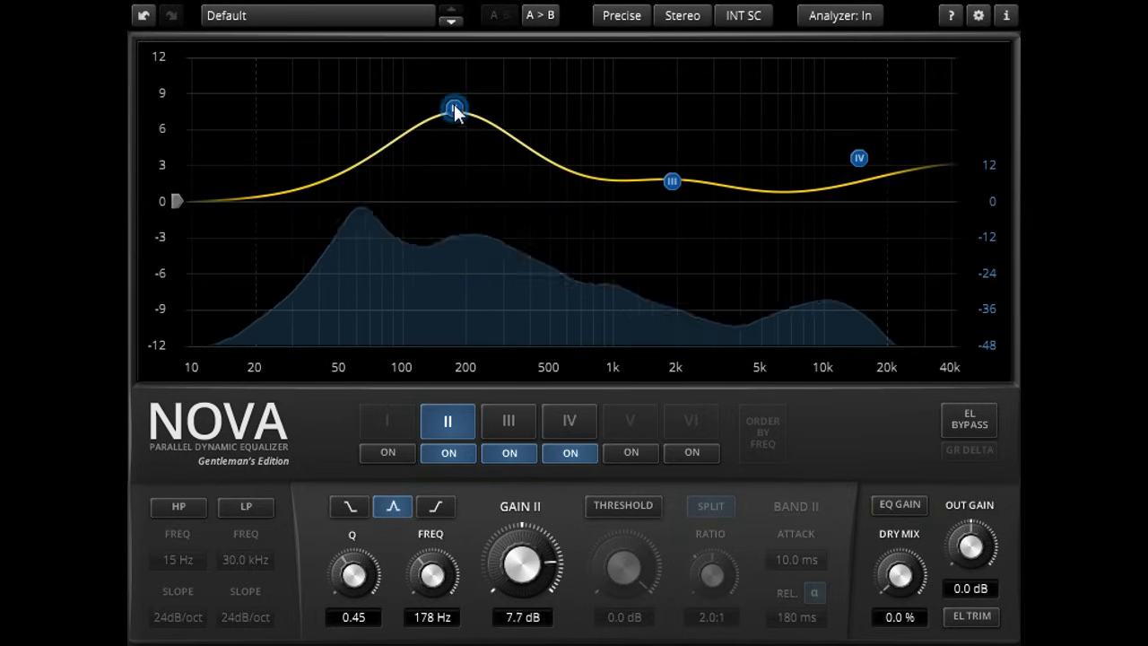
left_click_drag(453, 106, 459, 221)
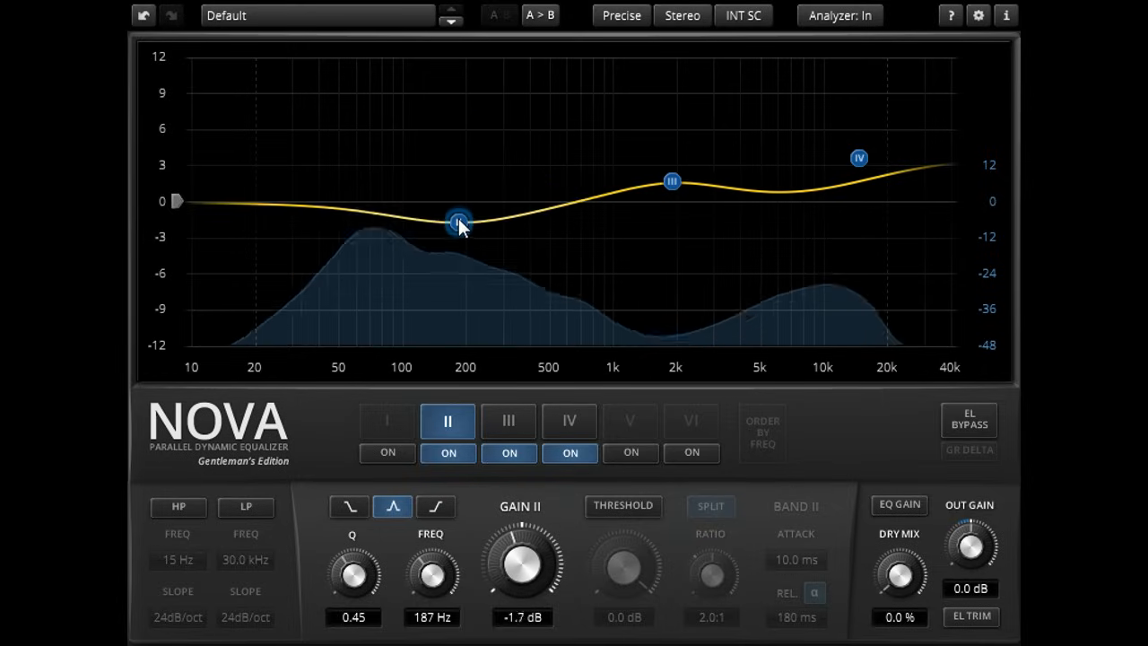
left_click_drag(458, 222, 459, 224)
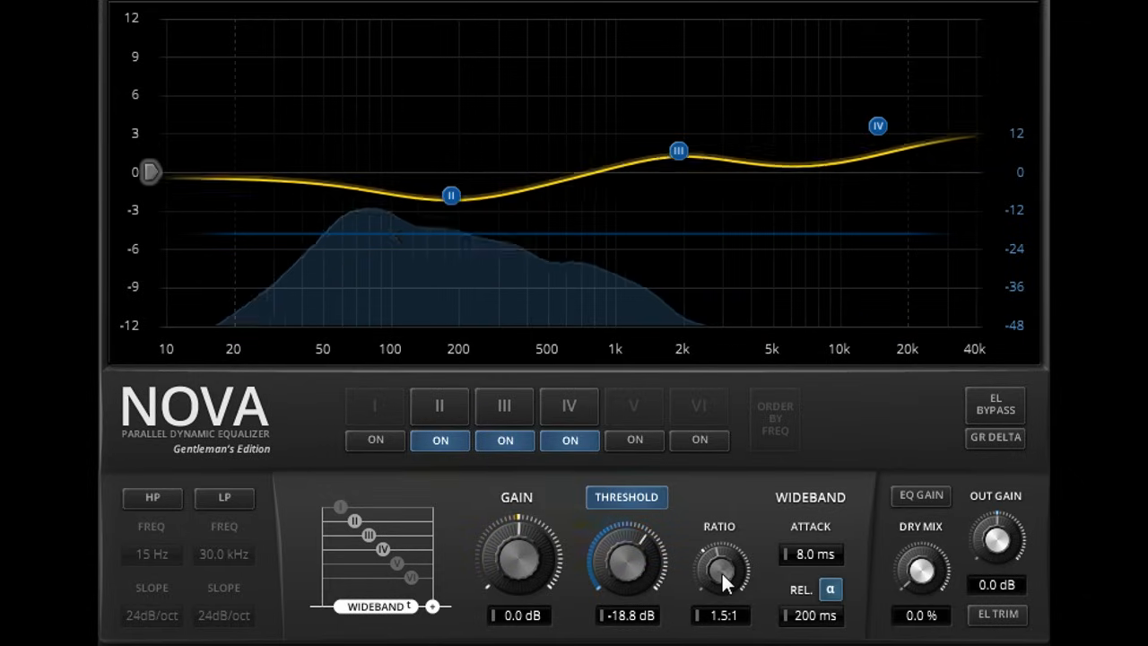
Step: Raise the wideband ratio to 10:1 and the threshold to about -8.7 dB
left_click_drag(722, 566, 726, 539)
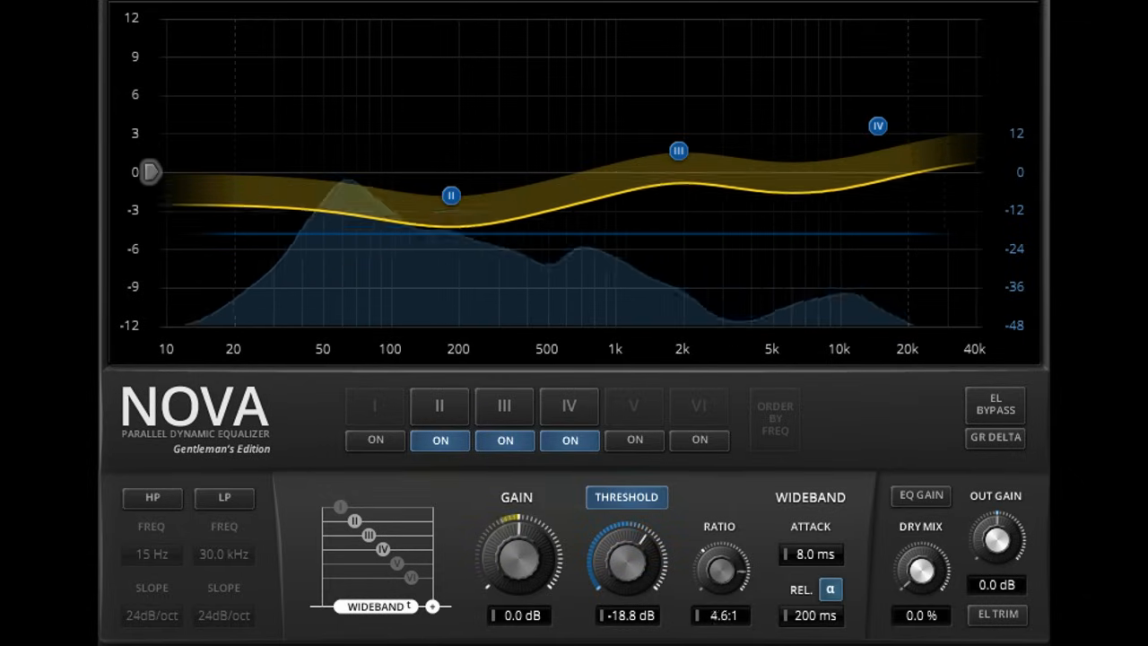
left_click_drag(719, 561, 719, 530)
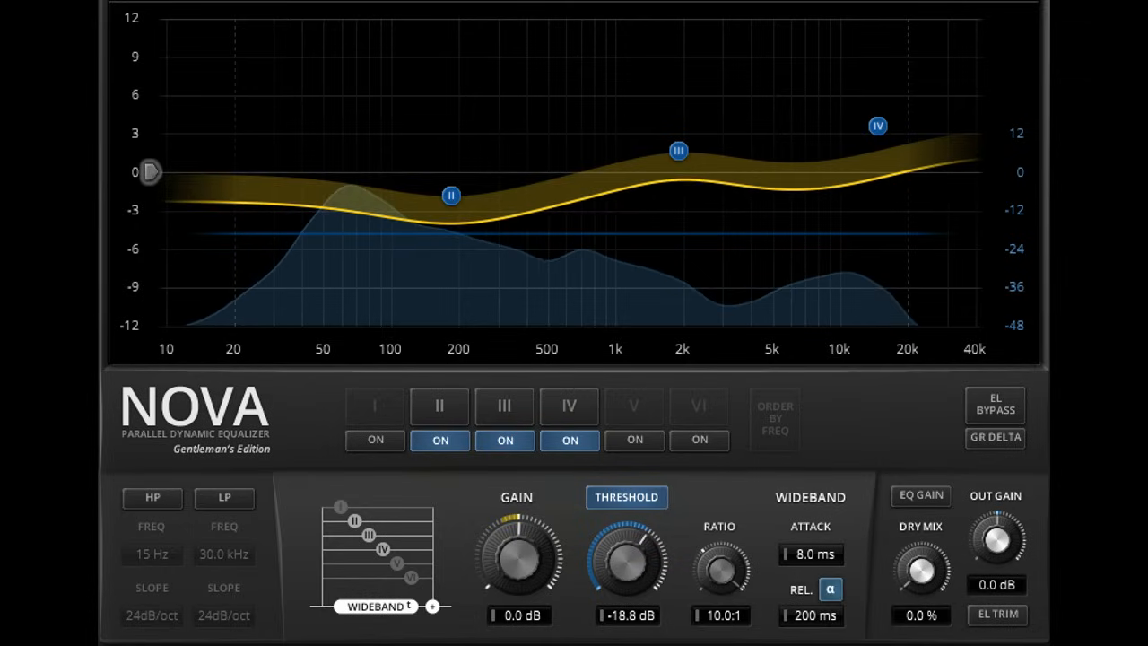
mouse_move(726, 556)
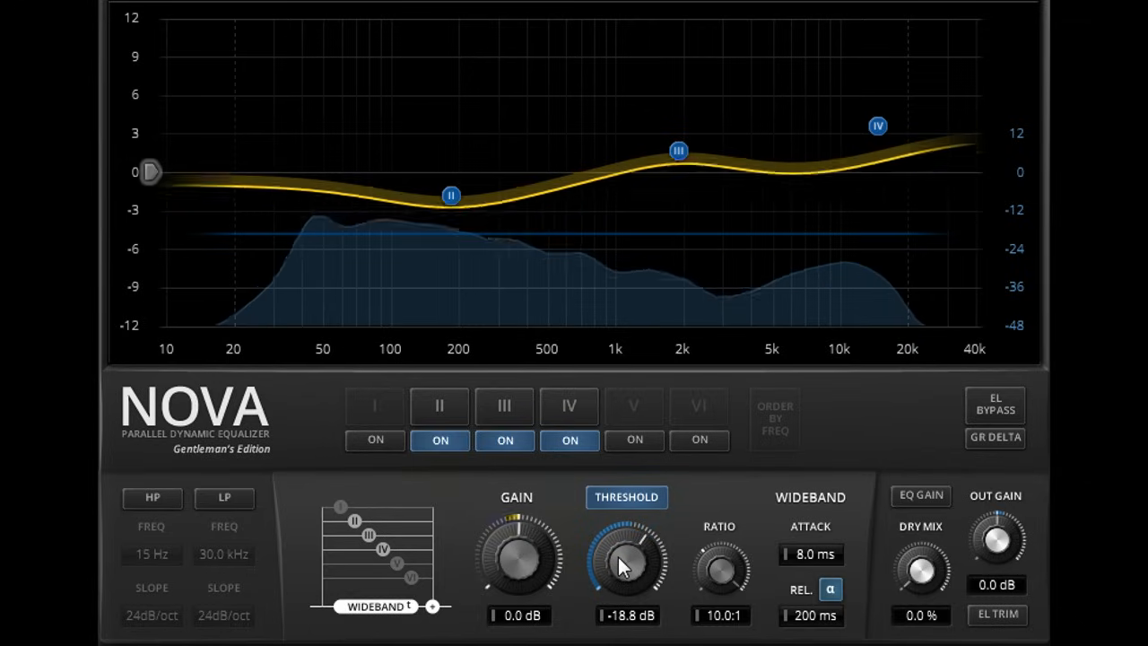
left_click_drag(626, 561, 637, 548)
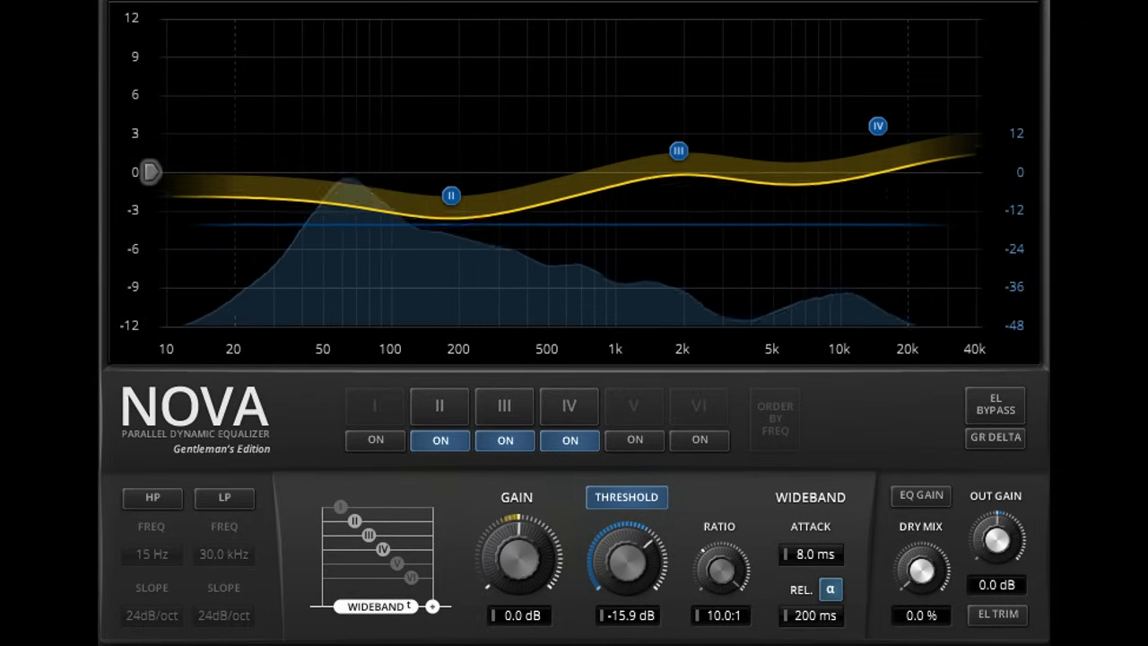
left_click_drag(627, 561, 637, 547)
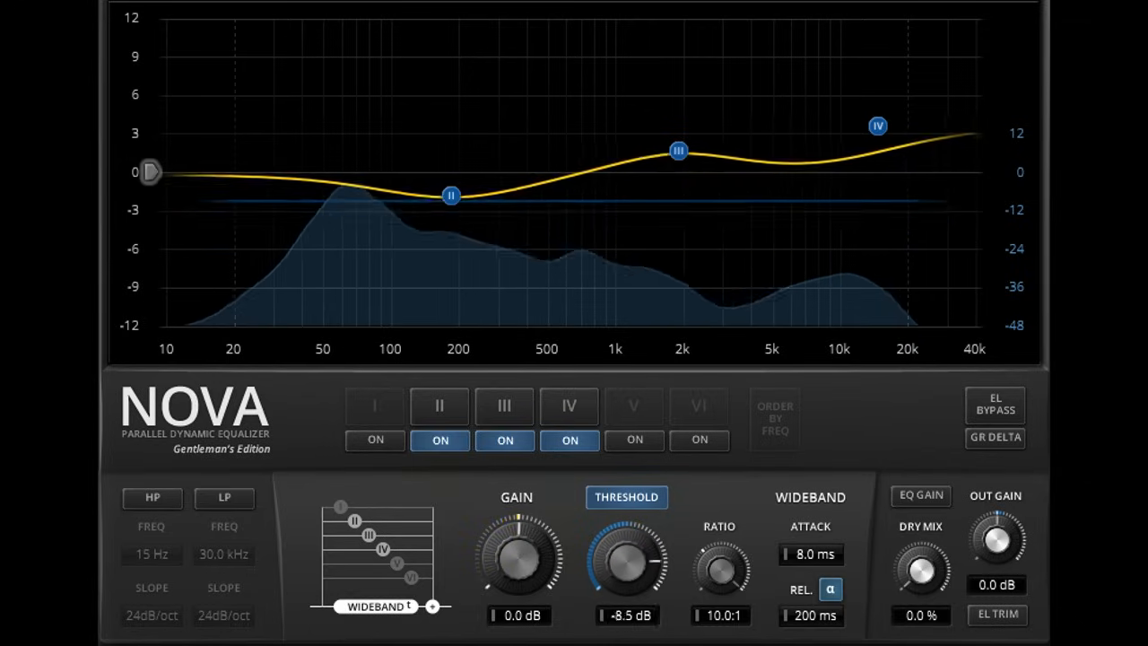
left_click_drag(627, 556, 637, 543)
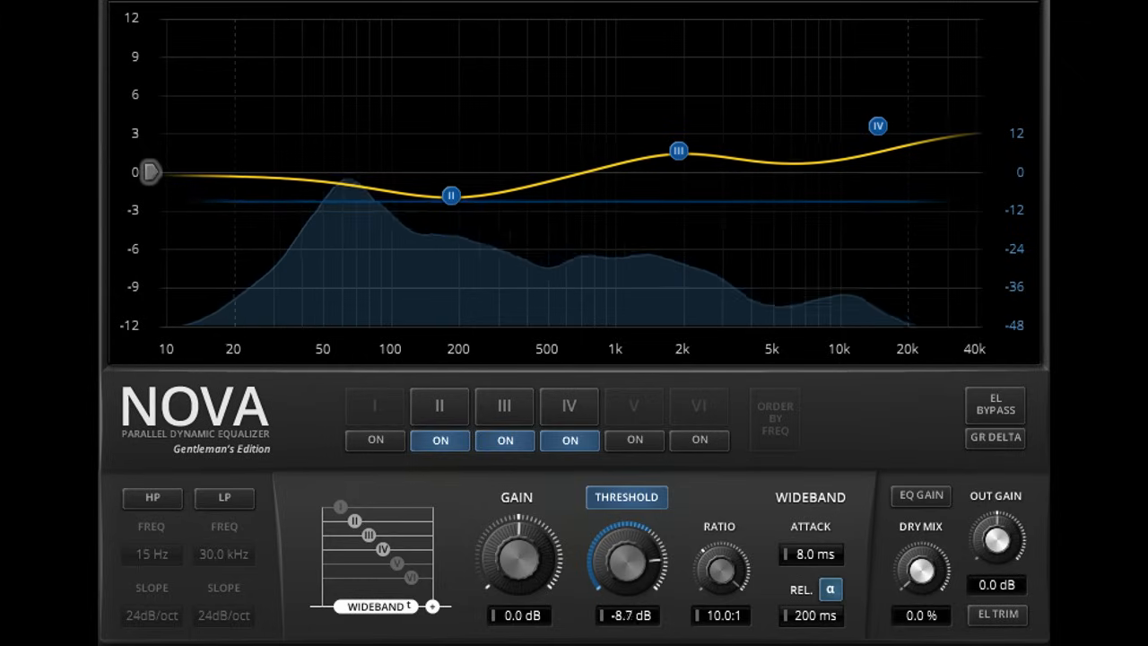
Step: Lower the wideband threshold to around -33 dB, then fine-tune it to about -25 dB
left_click_drag(626, 556, 619, 574)
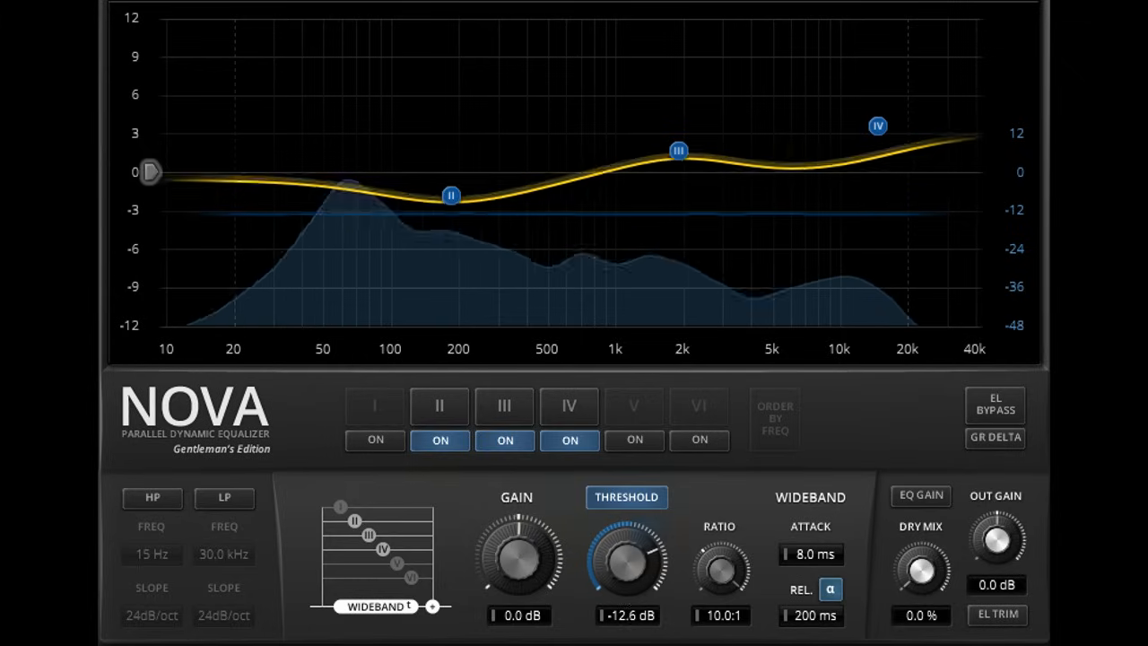
left_click_drag(626, 556, 624, 564)
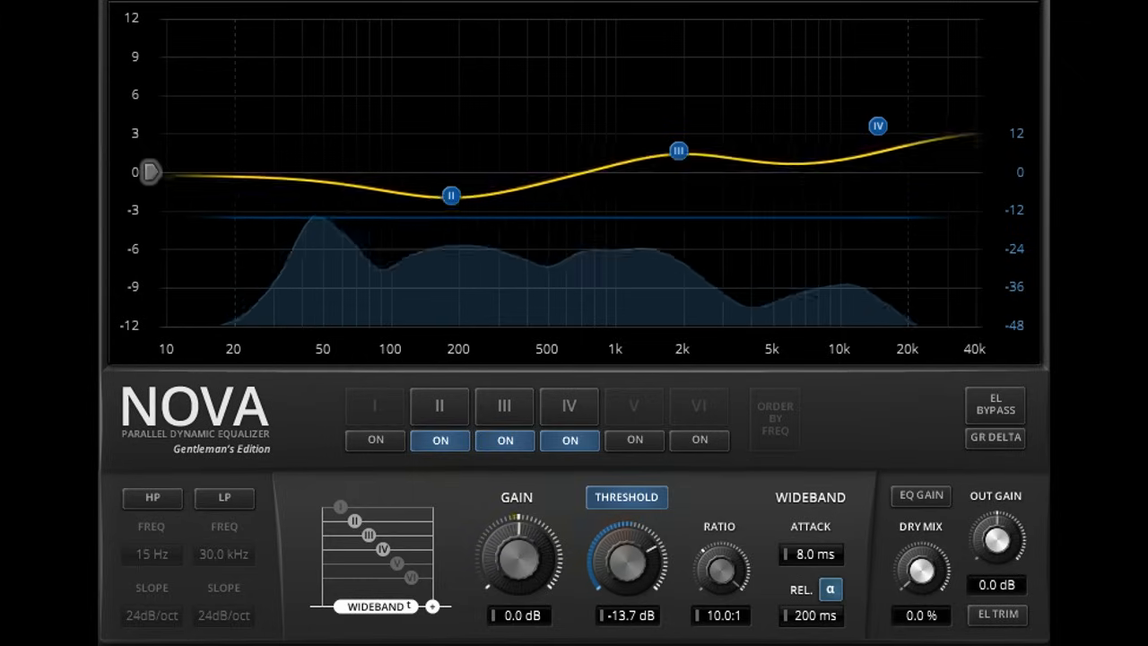
left_click_drag(626, 556, 626, 592)
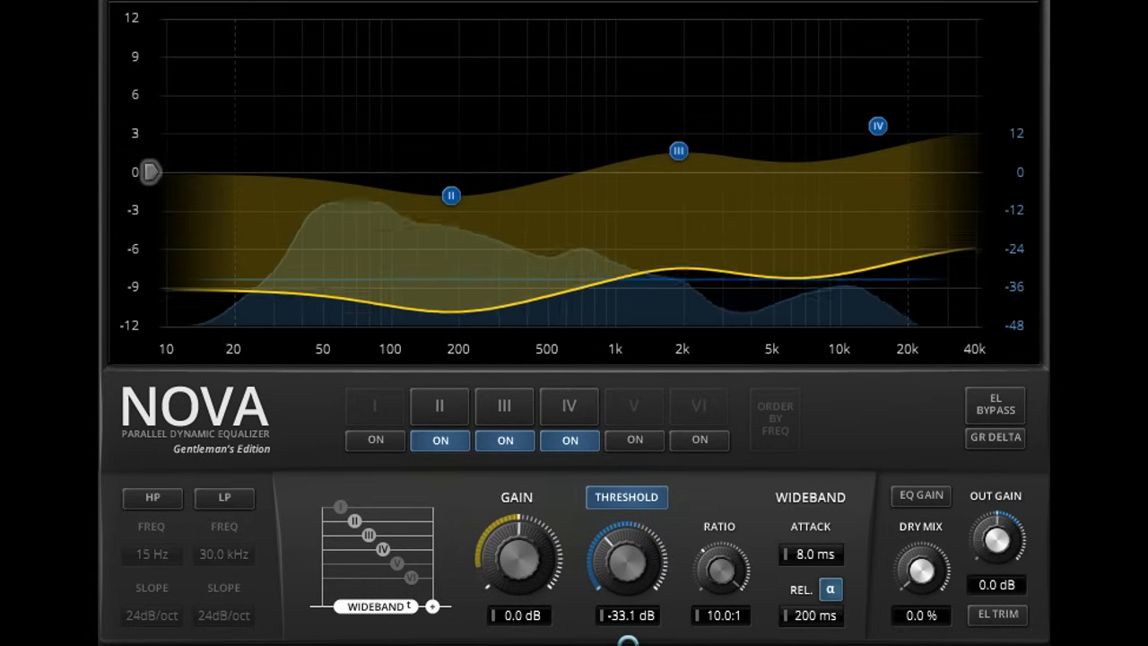
left_click_drag(626, 561, 633, 547)
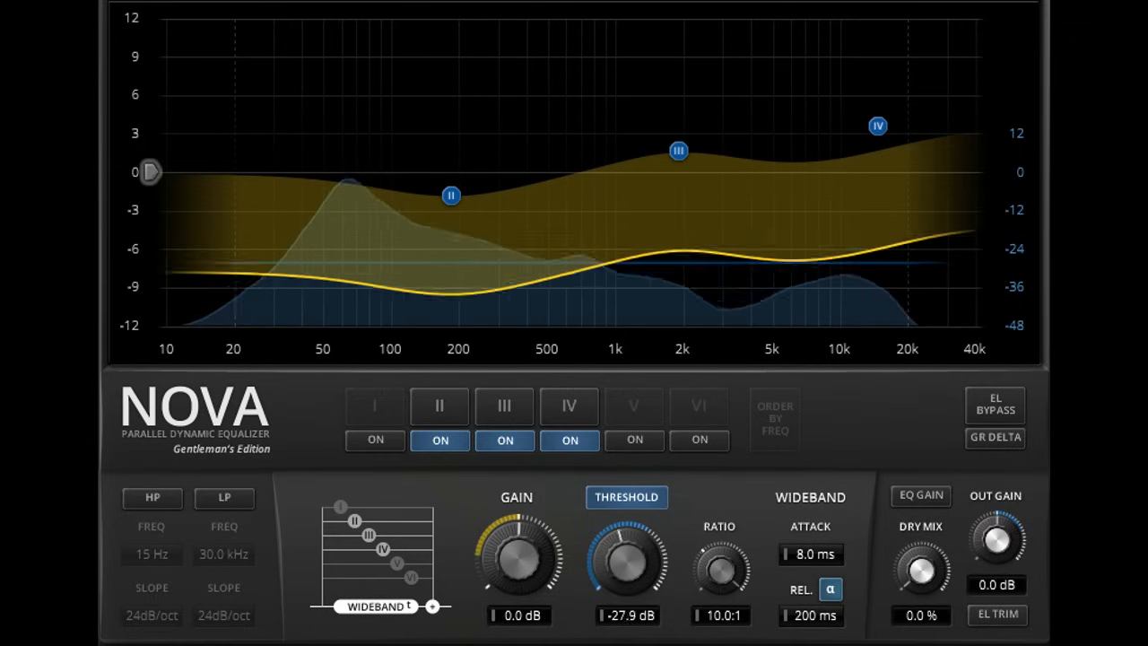
left_click_drag(626, 560, 632, 552)
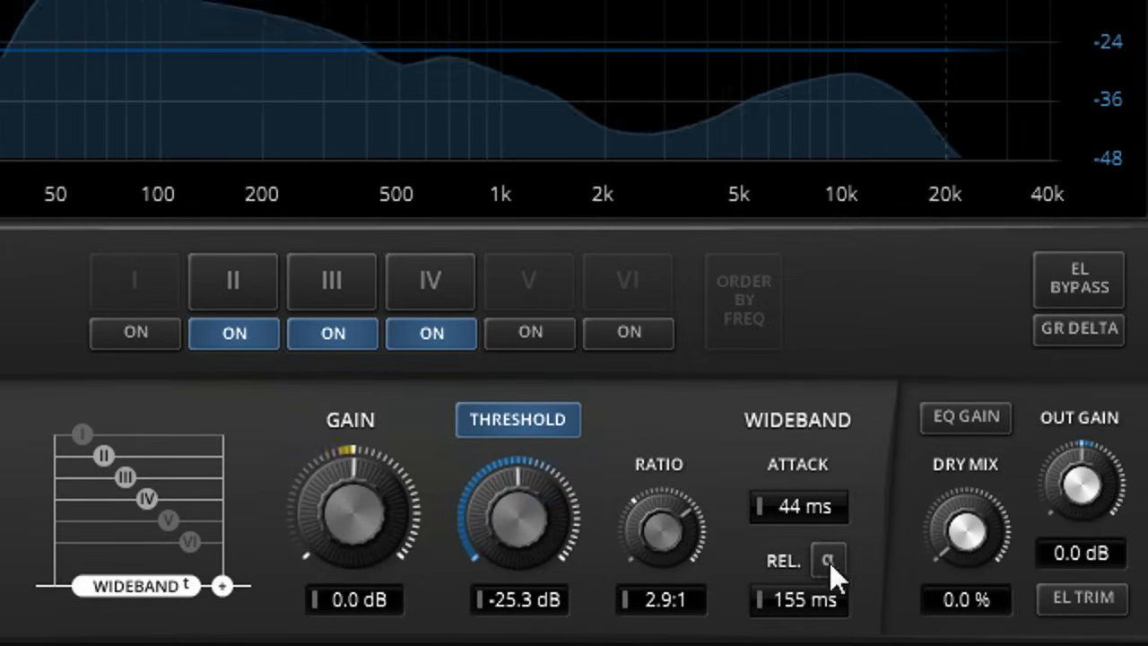
Step: Toggle program-dependent (alpha) release for the wideband section
left_click(827, 560)
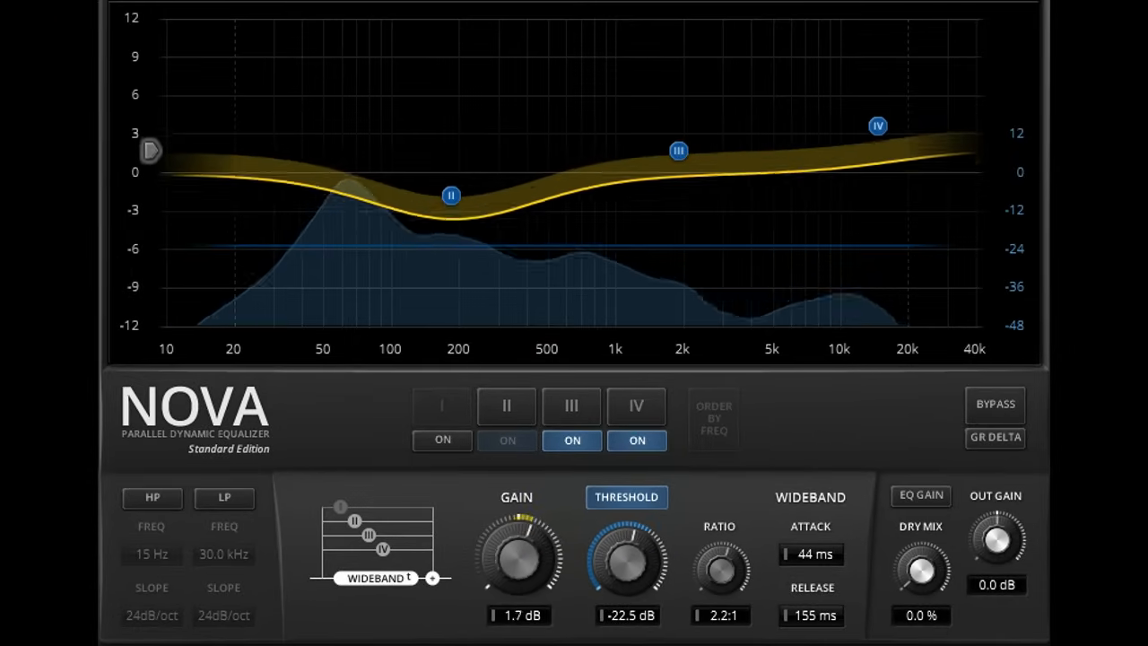
Step: Boost the wideband gain to about 9 dB, return it to 0 dB, and raise output gain to 2.4 dB
left_click_drag(517, 556, 524, 529)
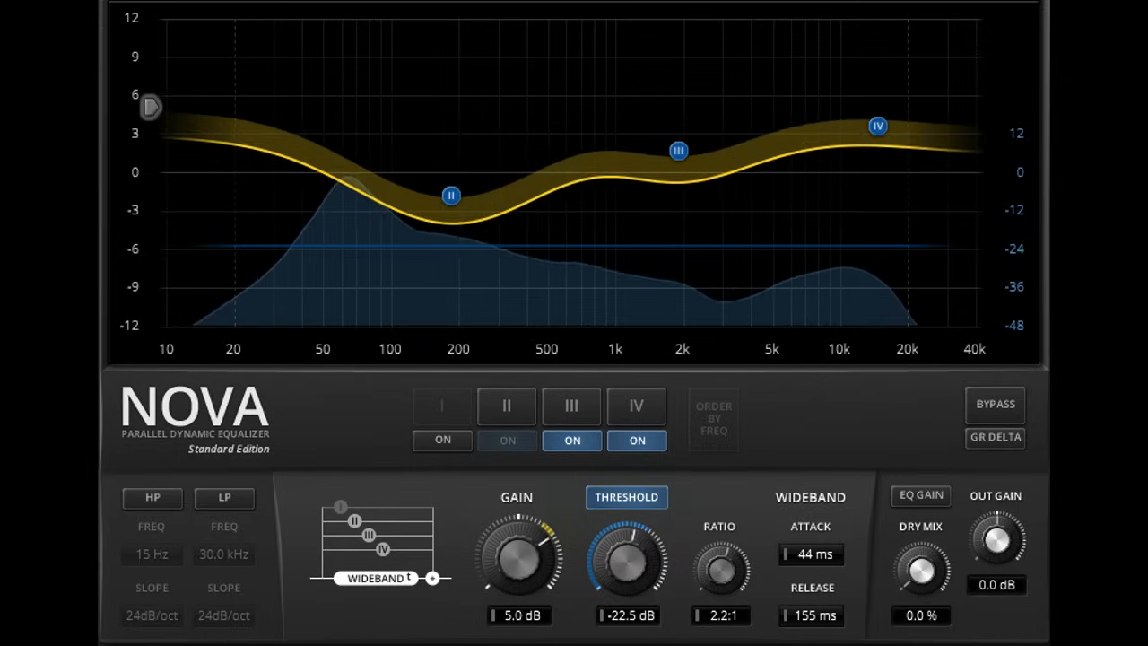
left_click_drag(516, 561, 529, 538)
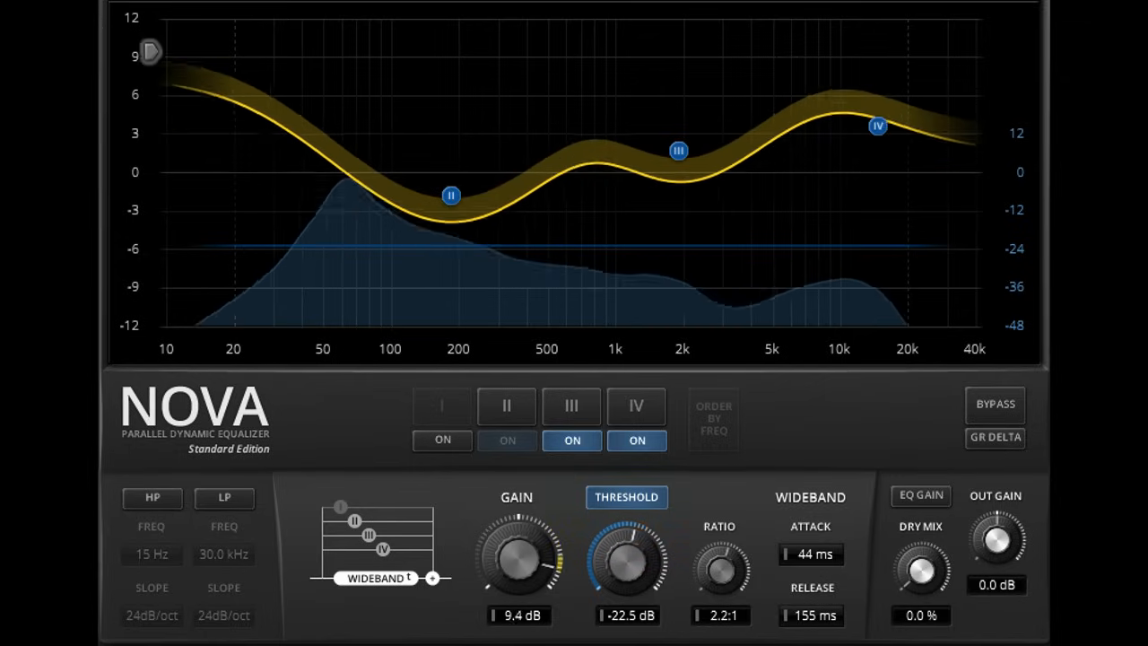
left_click_drag(517, 556, 517, 574)
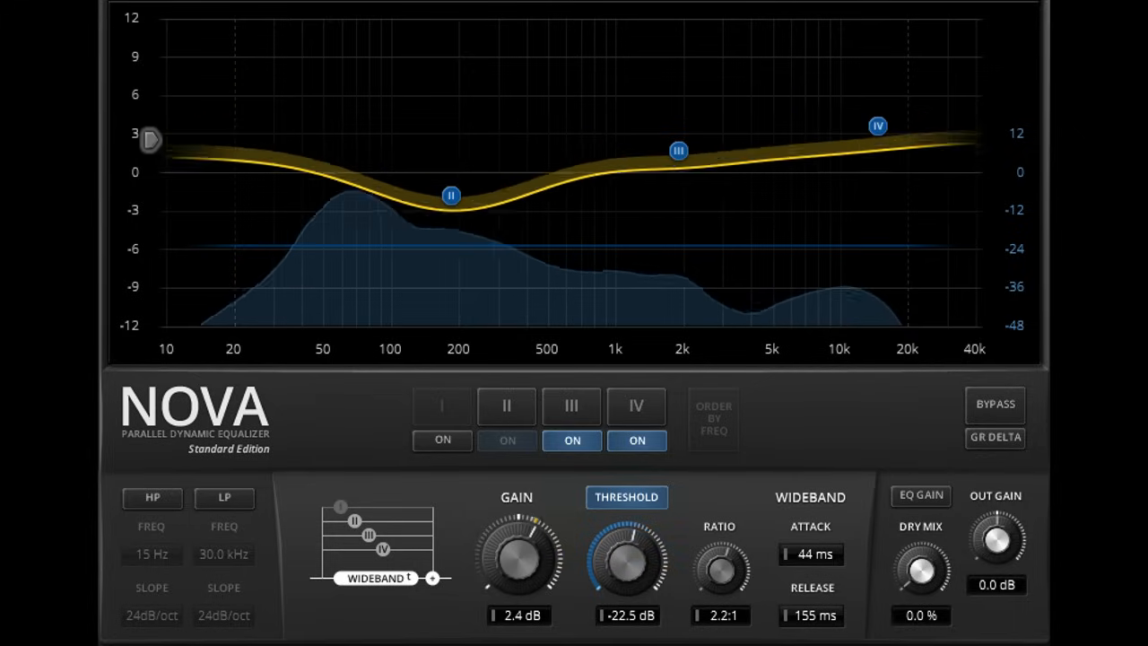
left_click_drag(516, 539, 516, 592)
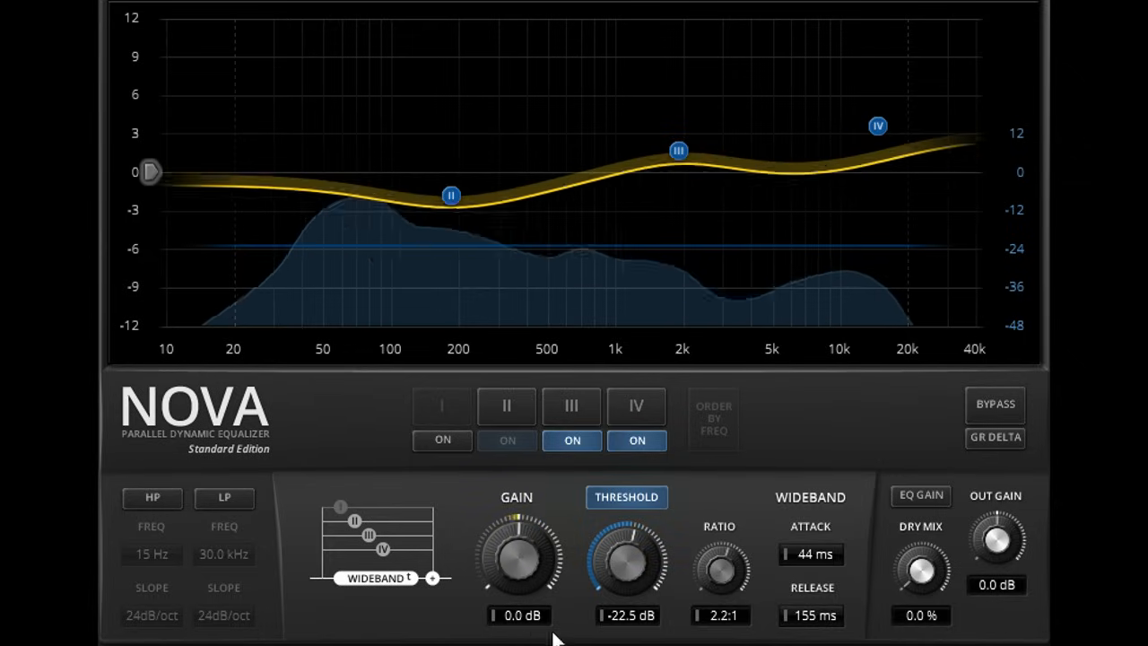
left_click_drag(996, 538, 995, 511)
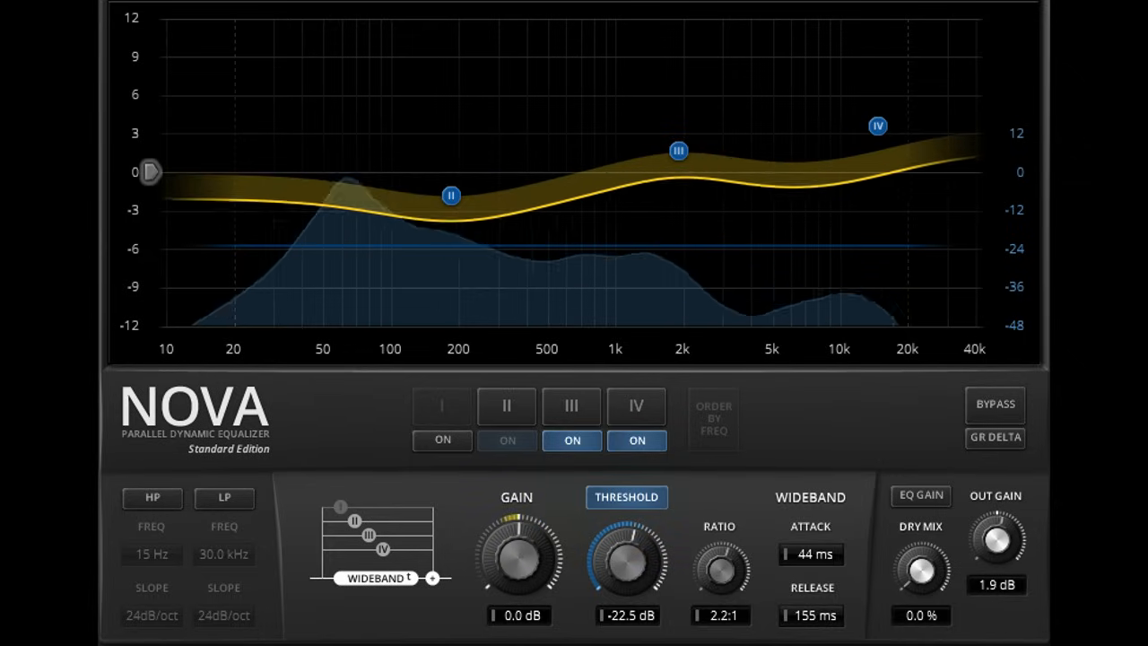
left_click_drag(996, 538, 995, 520)
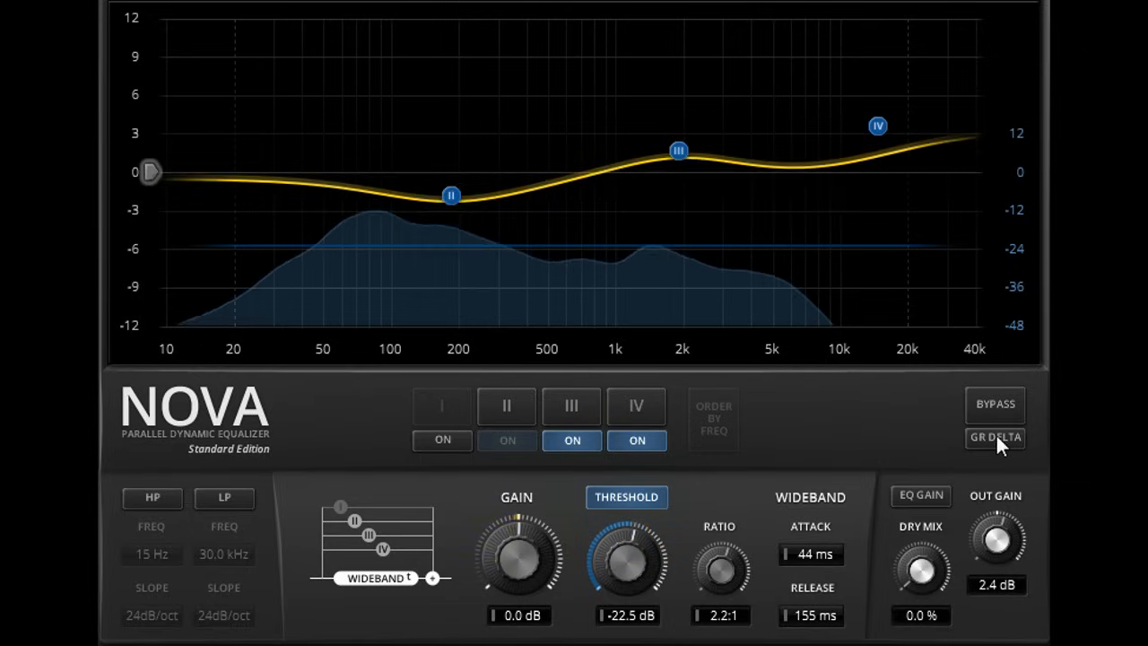
left_click(995, 437)
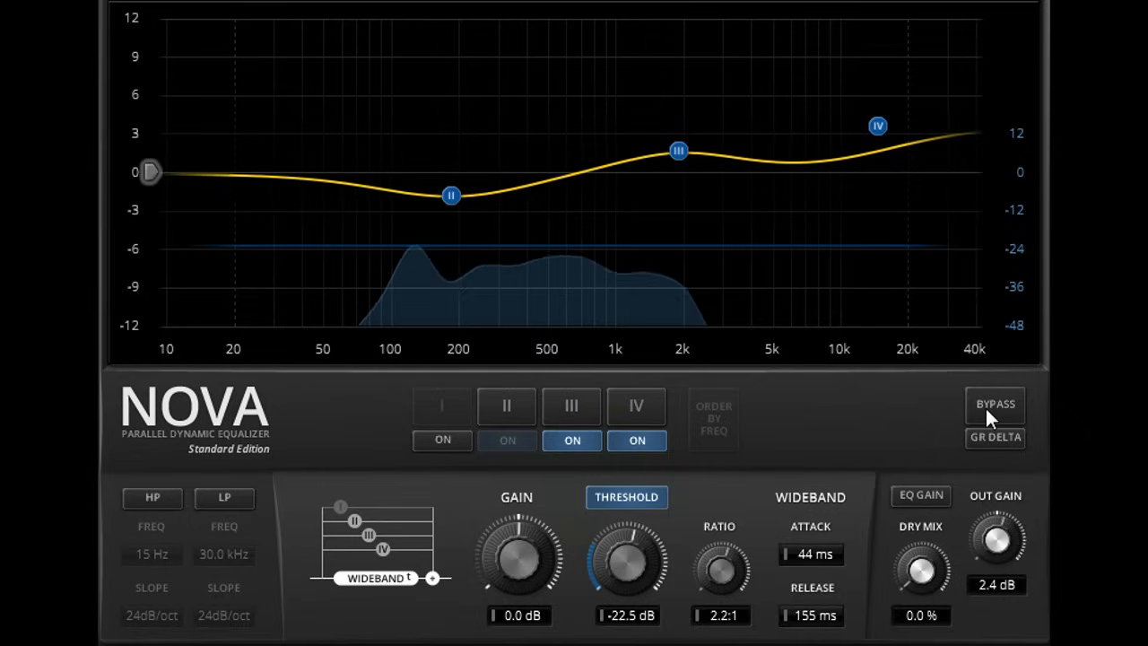
left_click(995, 405)
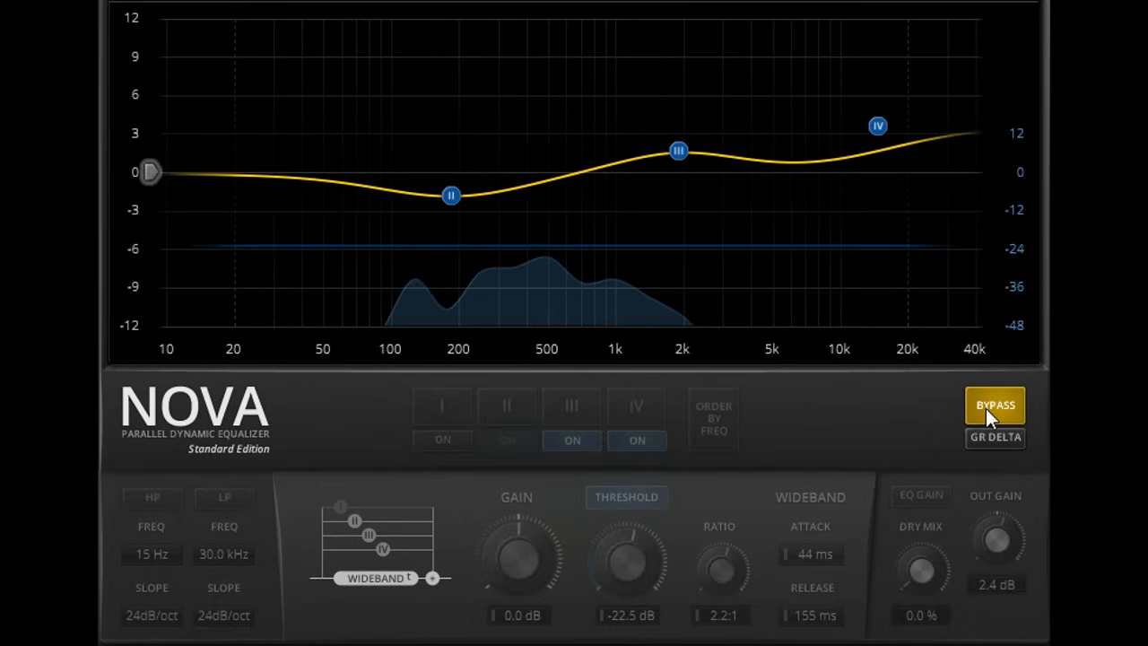
left_click(995, 404)
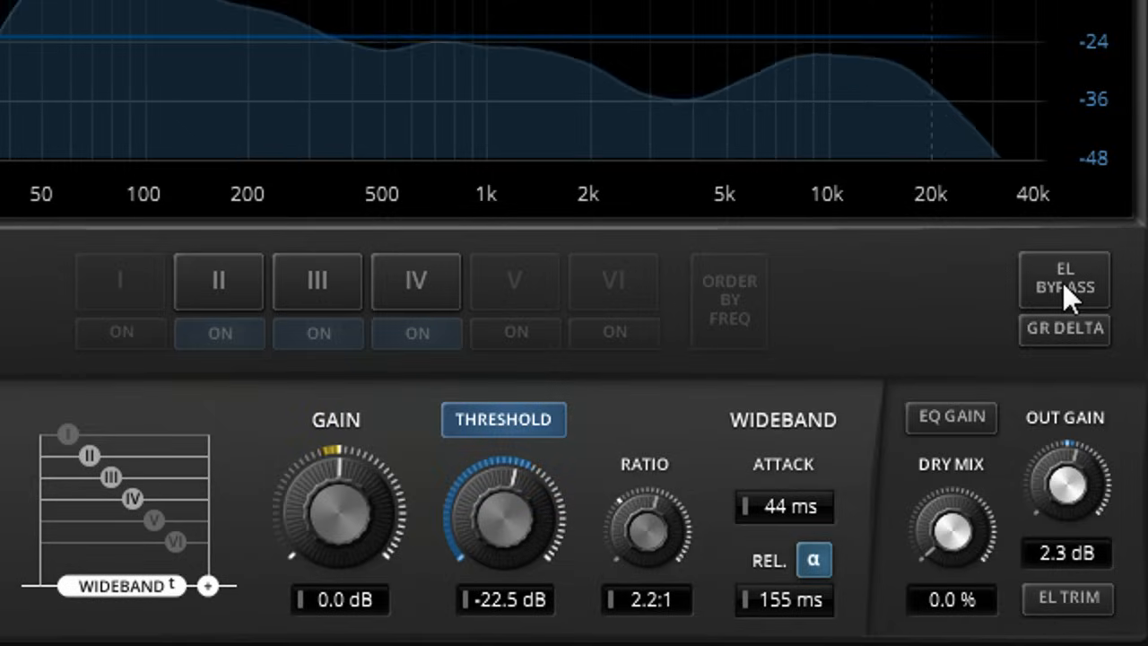
left_click(1064, 280)
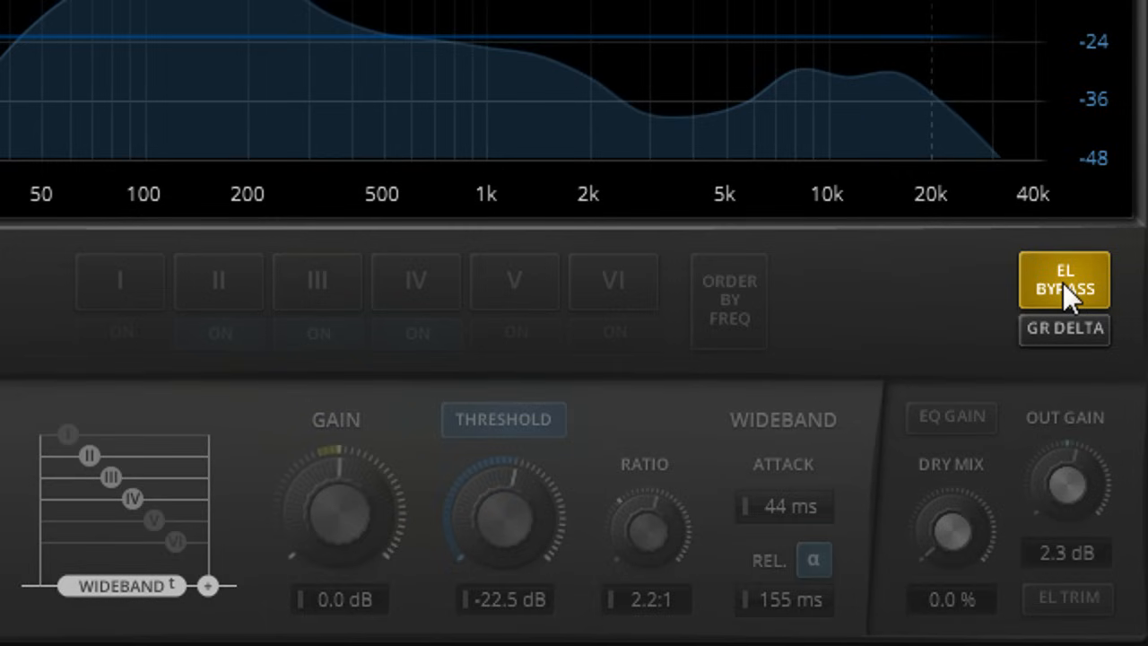
left_click(1064, 280)
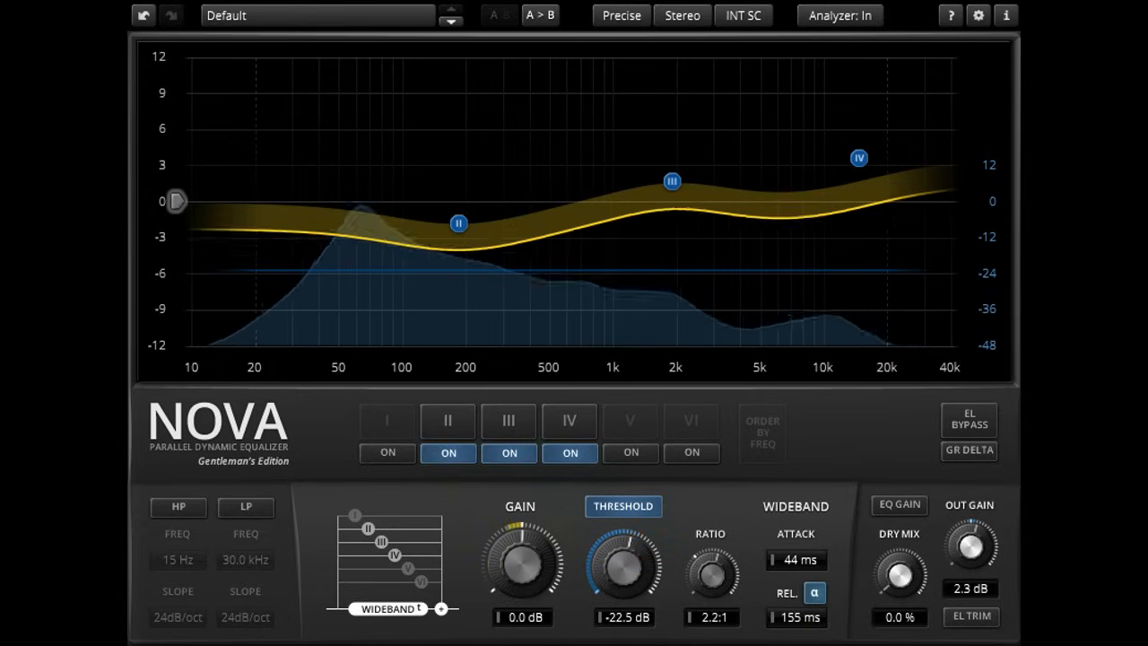
Step: Make band IV dynamic at 8.6 kHz: threshold -37.1 dB, ratio 2.6:1, gain 4.6 dB
left_click(623, 506)
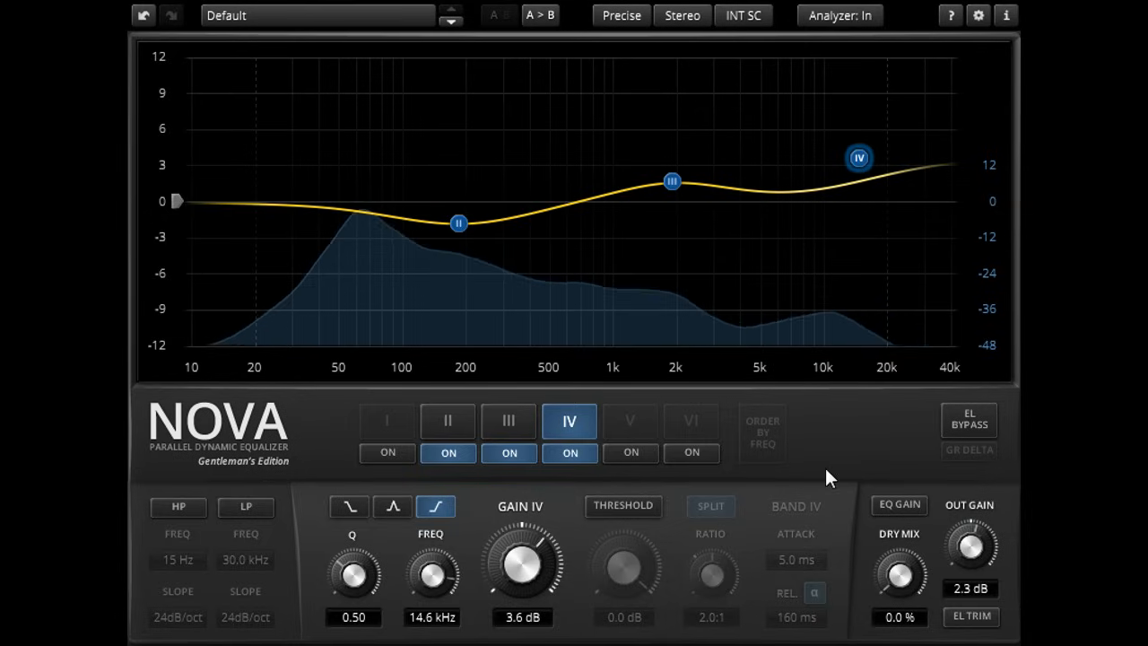
left_click(622, 506)
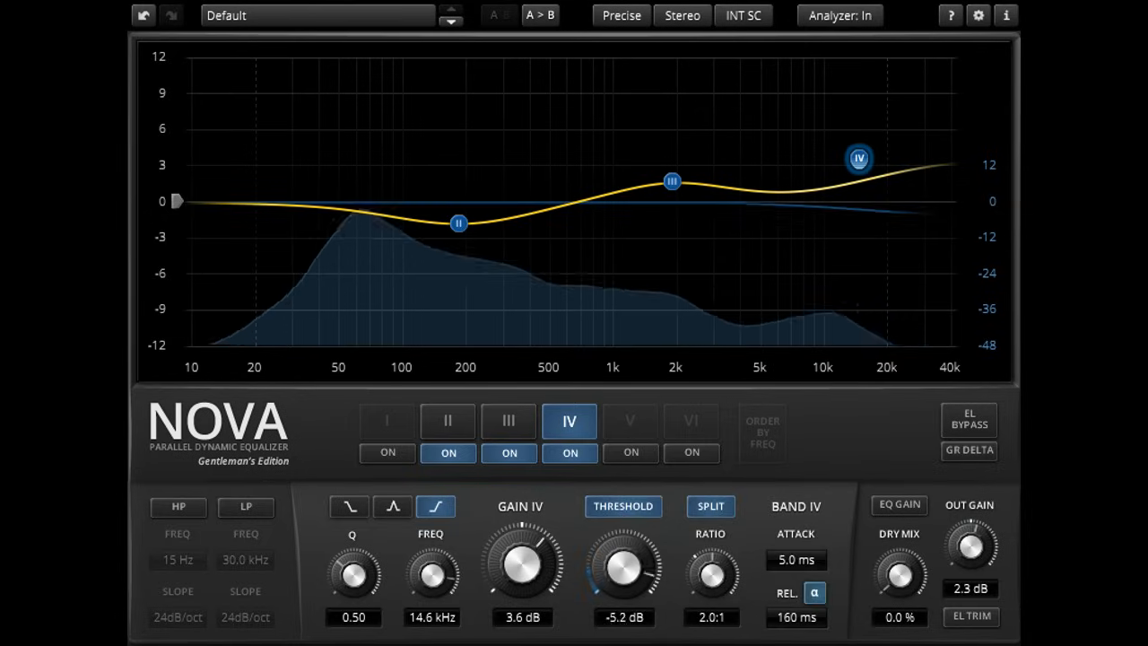
left_click_drag(623, 560, 623, 592)
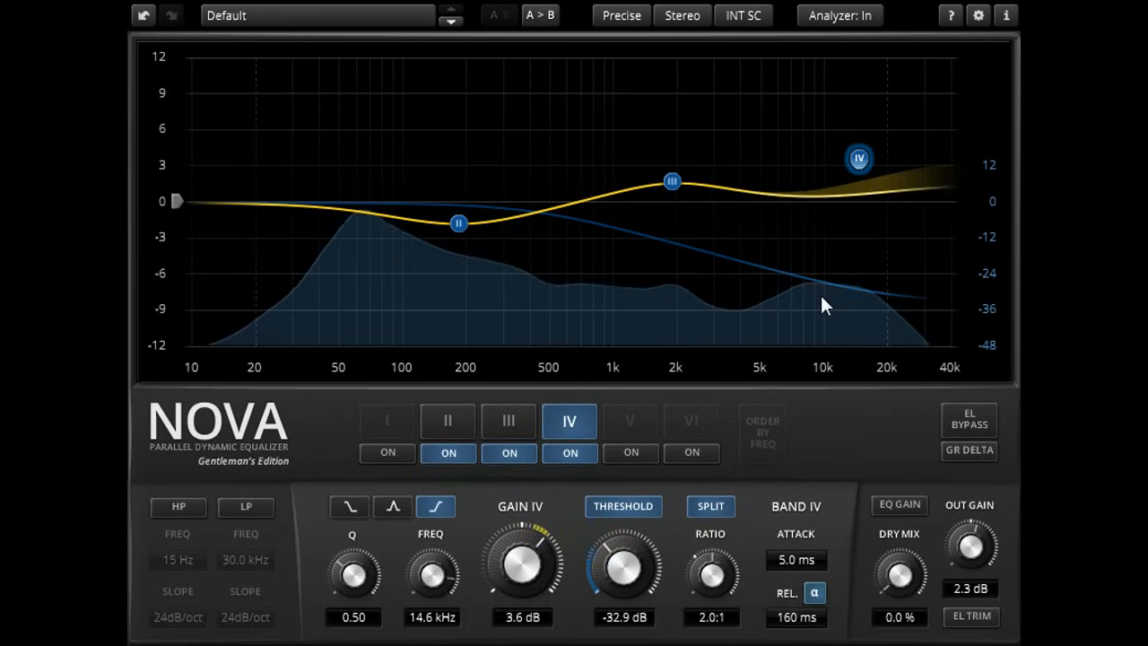
left_click_drag(859, 158, 814, 159)
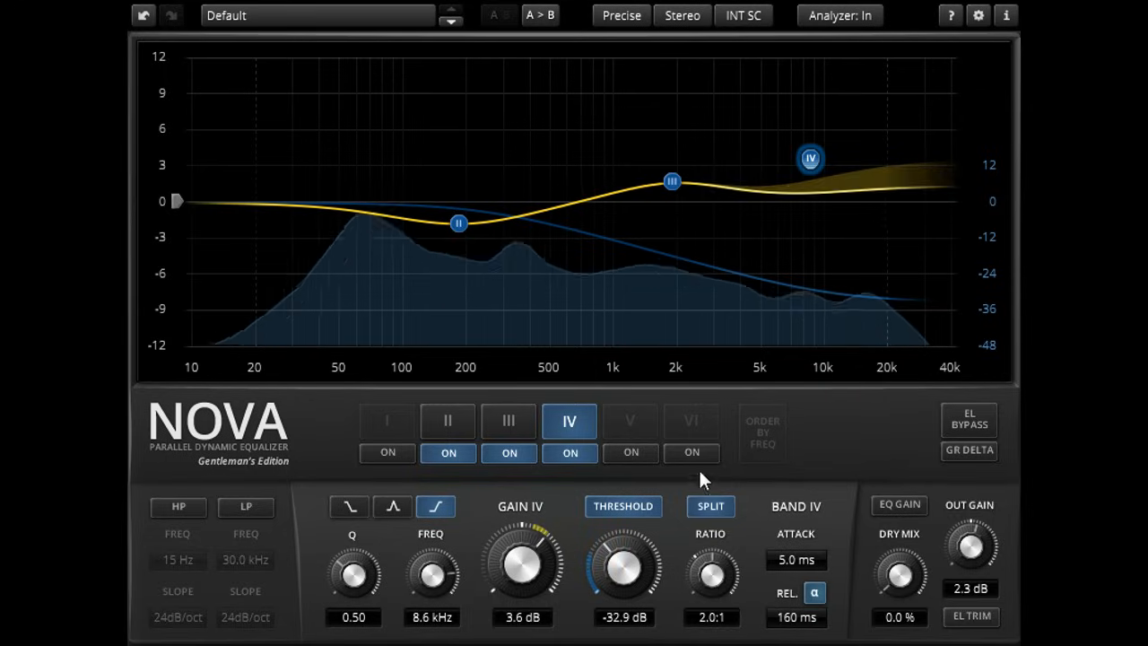
left_click_drag(623, 560, 628, 554)
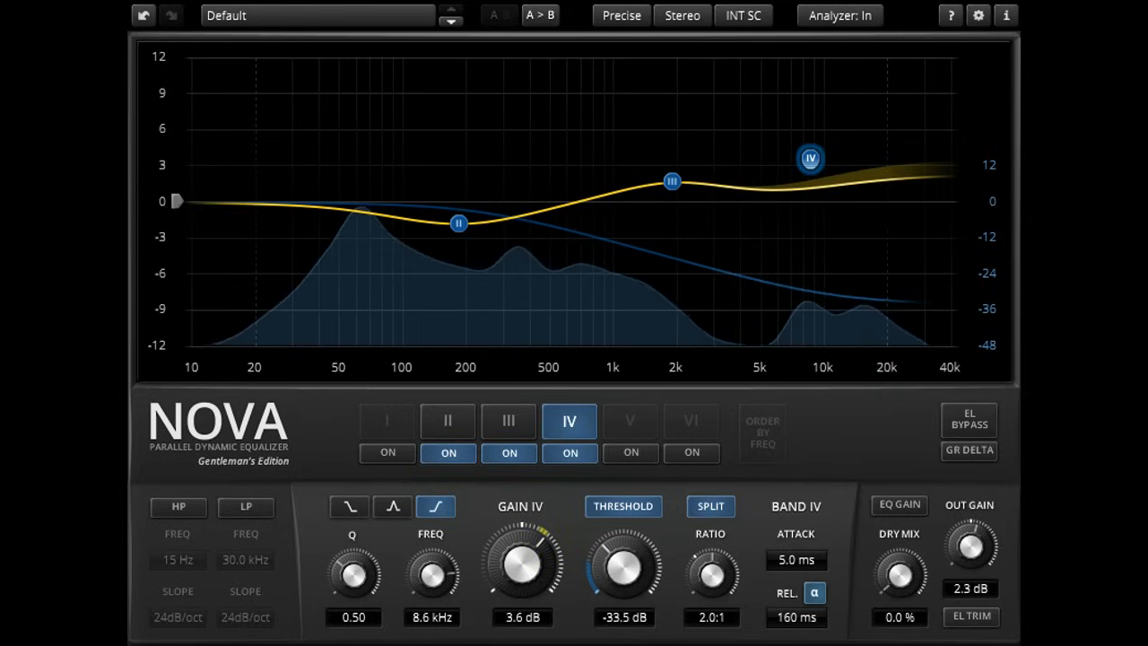
left_click_drag(623, 566, 623, 578)
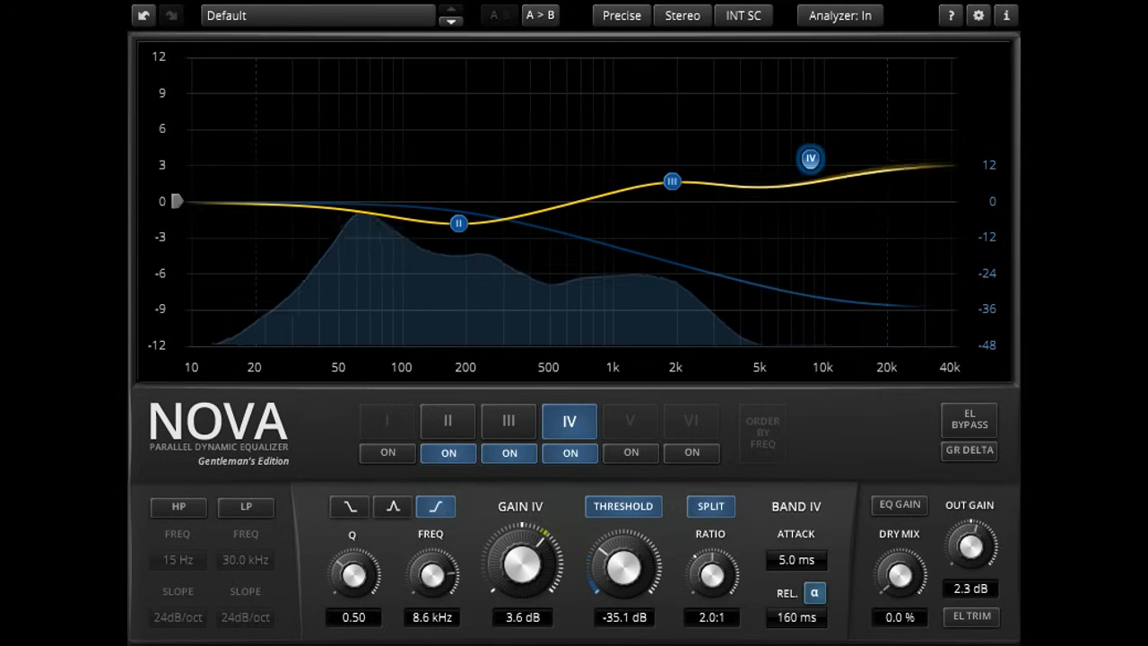
left_click_drag(710, 566, 717, 552)
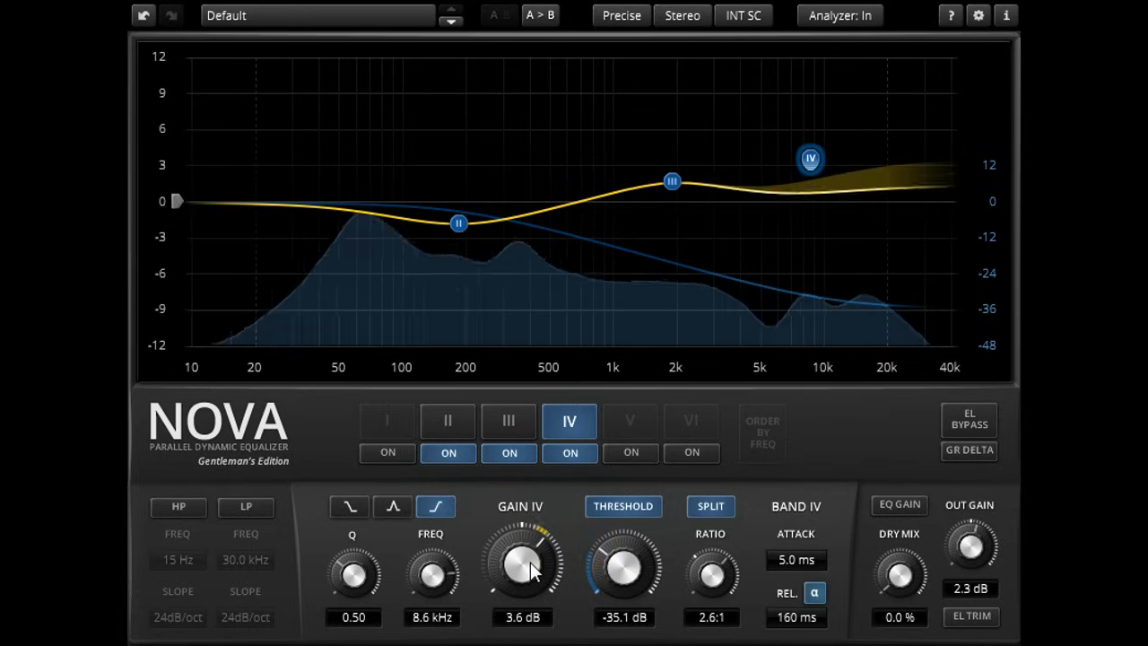
left_click_drag(519, 565, 525, 538)
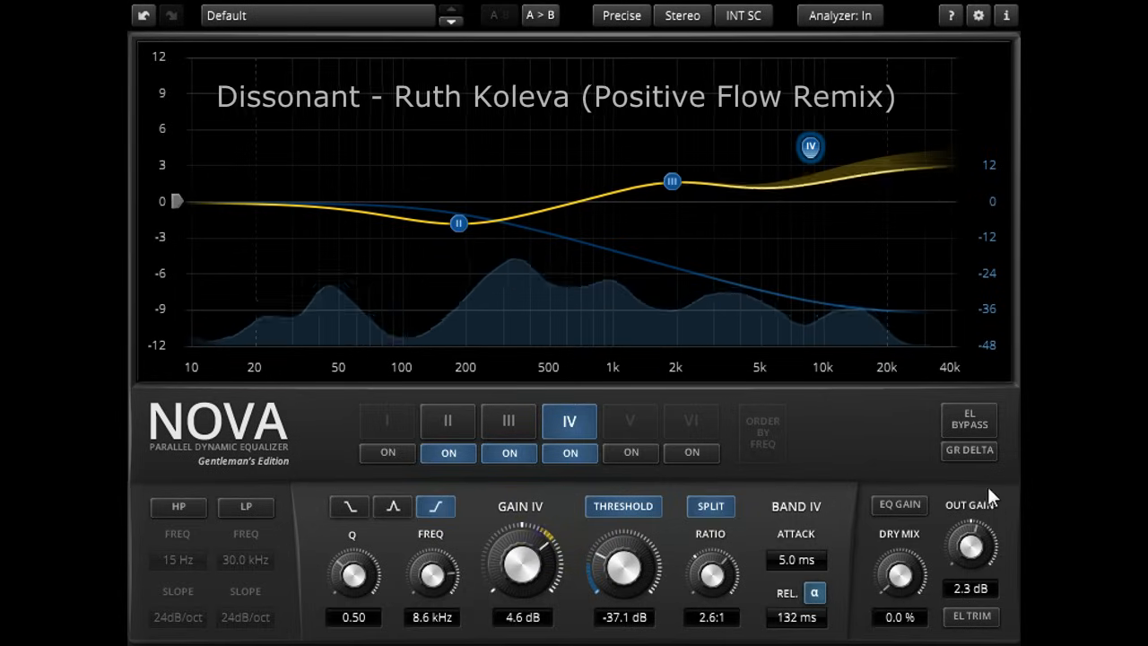
left_click(969, 450)
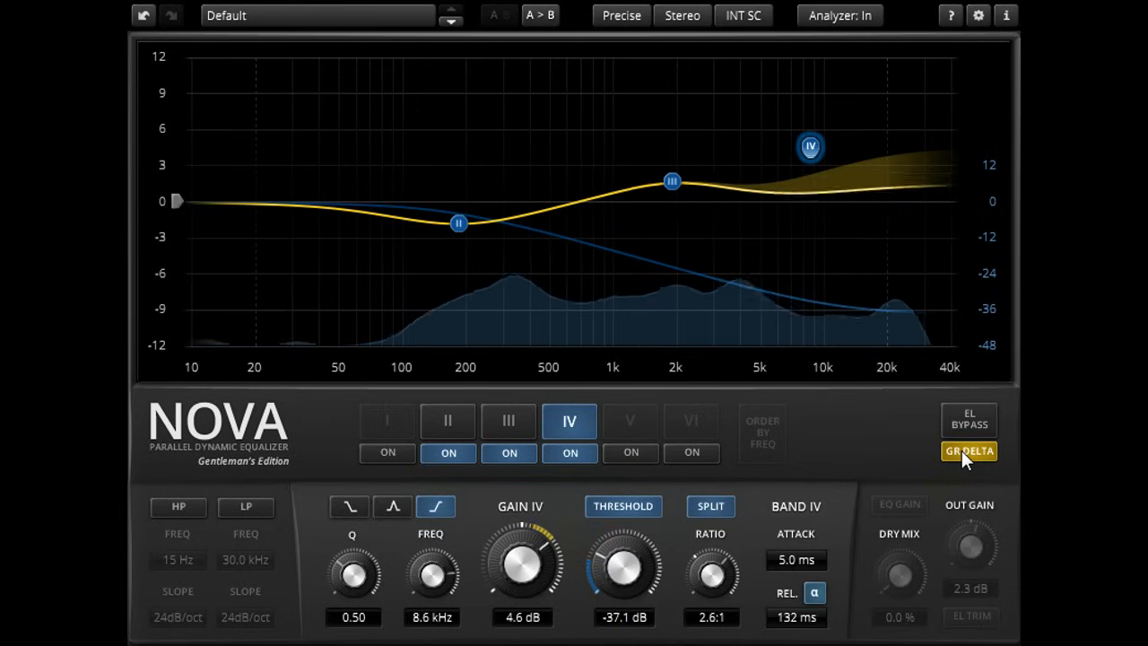
left_click(969, 451)
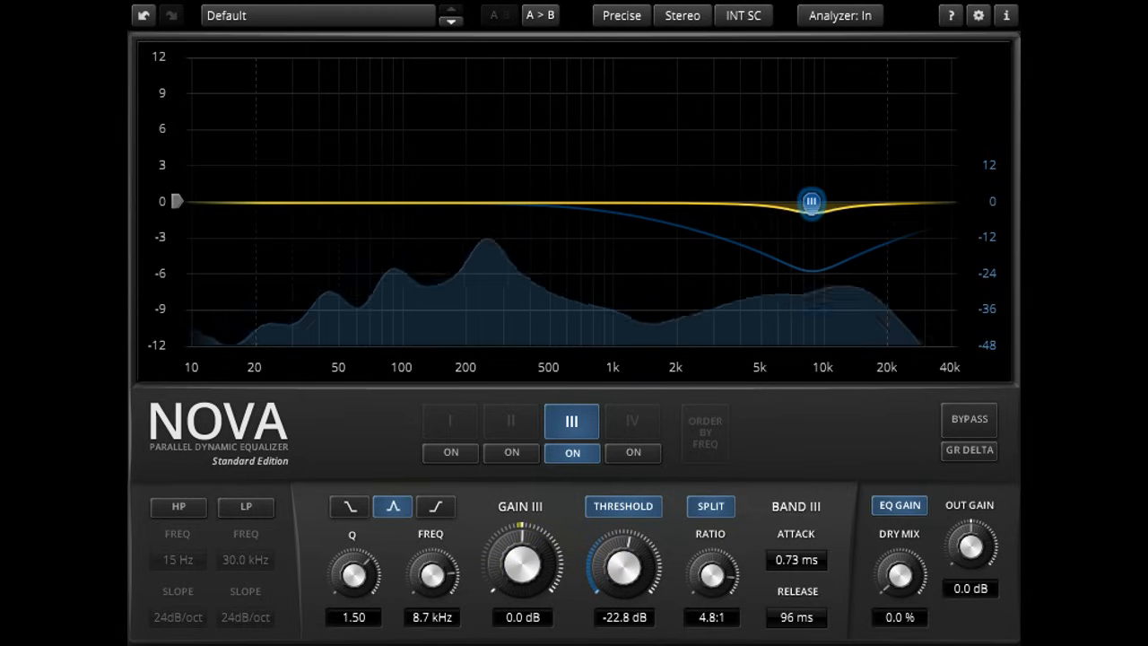
Step: Switch TDR Nova to the six-band Gentleman's Edition layout
left_click(510, 420)
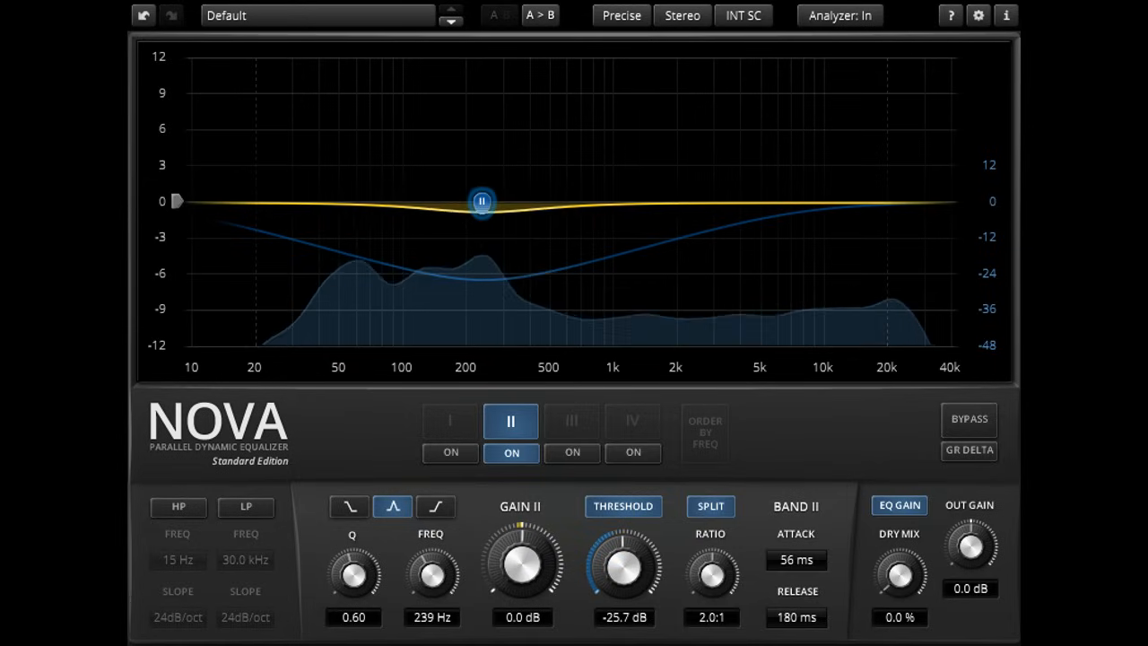
left_click(449, 420)
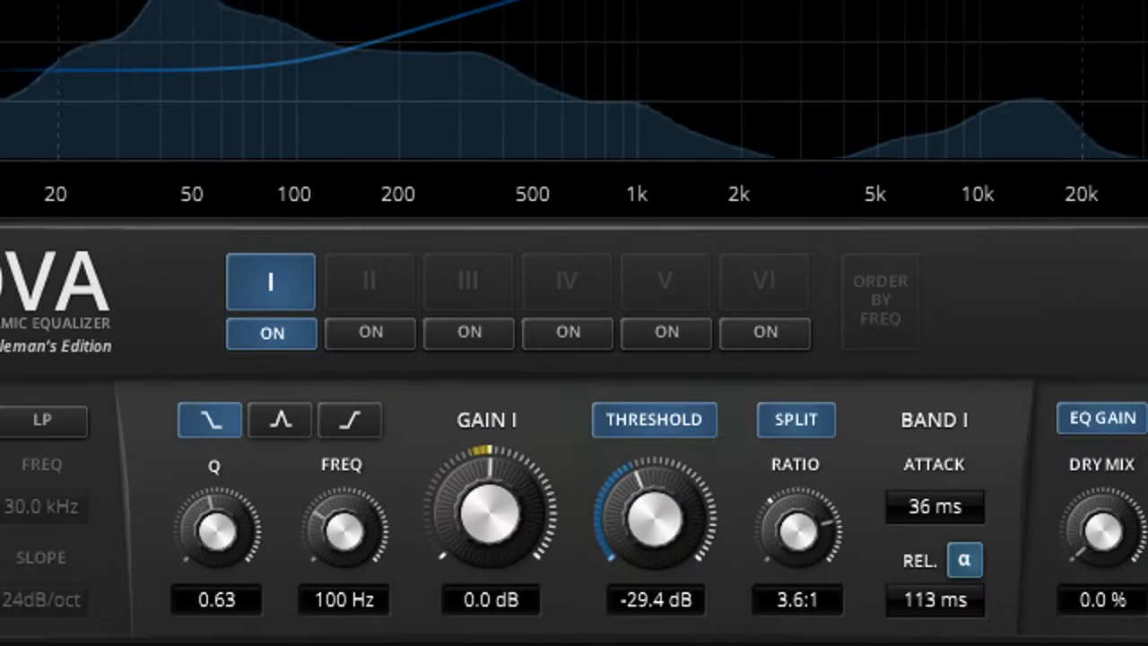
Step: Push band I's ratio below 1:1 and set band VI's ratio to 0.9:1
left_click_drag(797, 529, 780, 556)
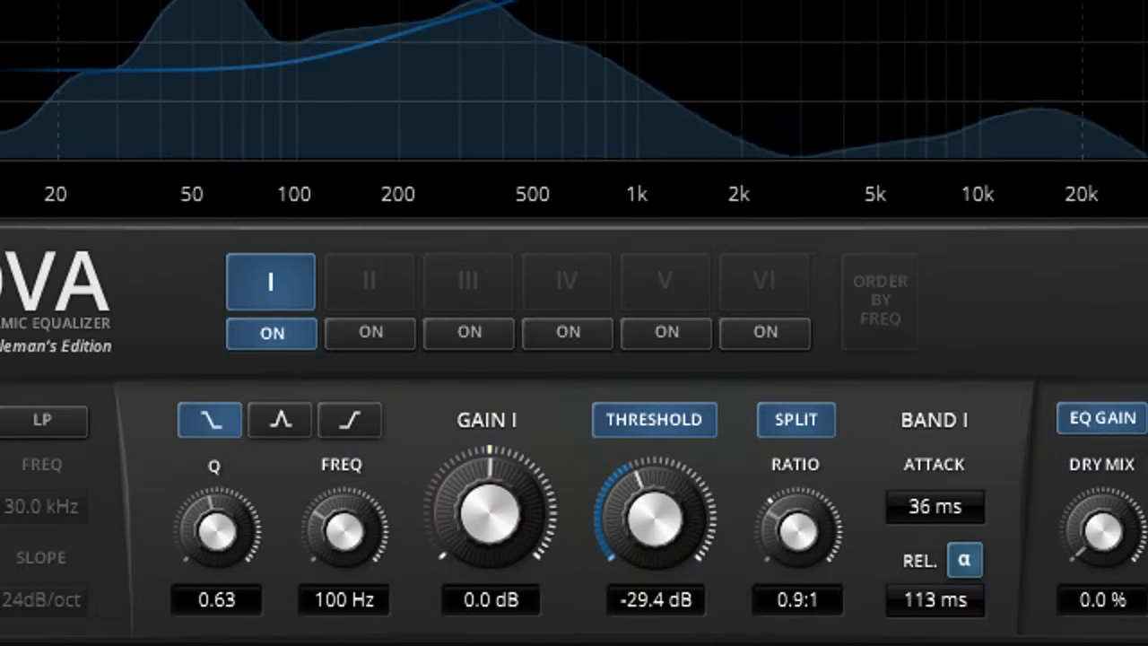
left_click_drag(797, 529, 797, 565)
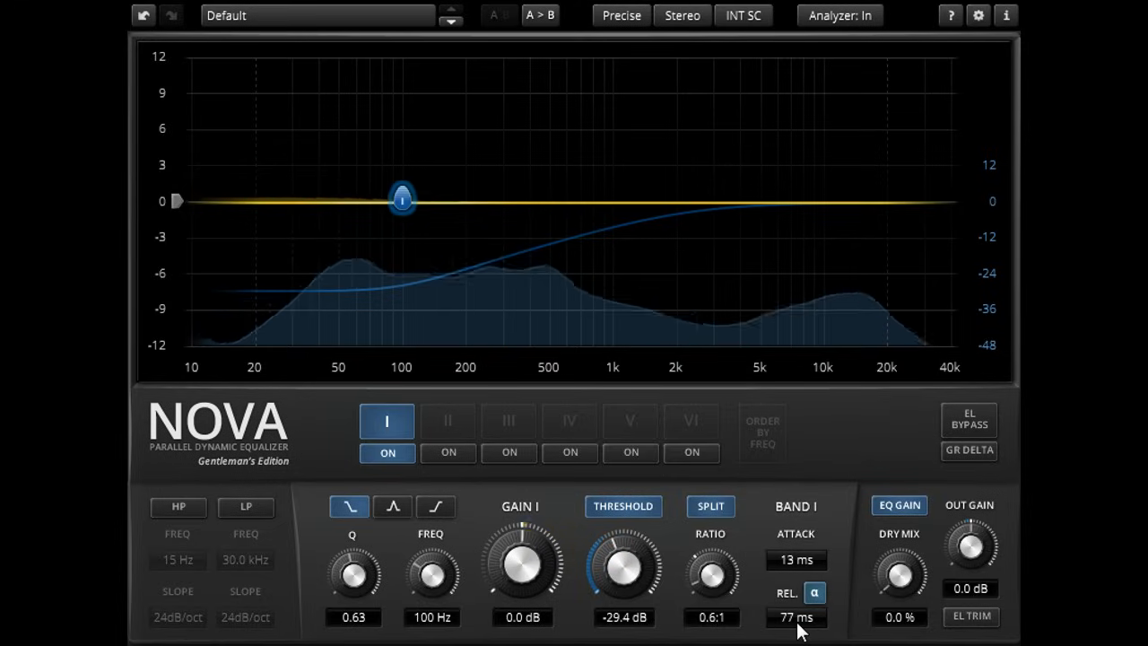
left_click(691, 421)
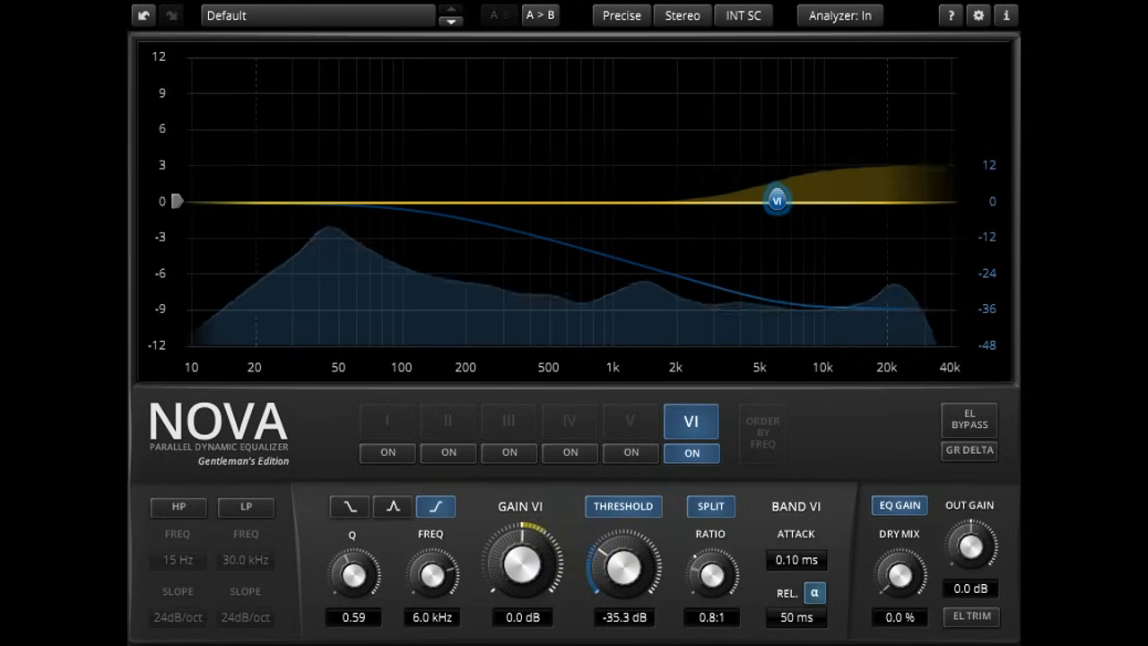
left_click_drag(709, 563, 713, 552)
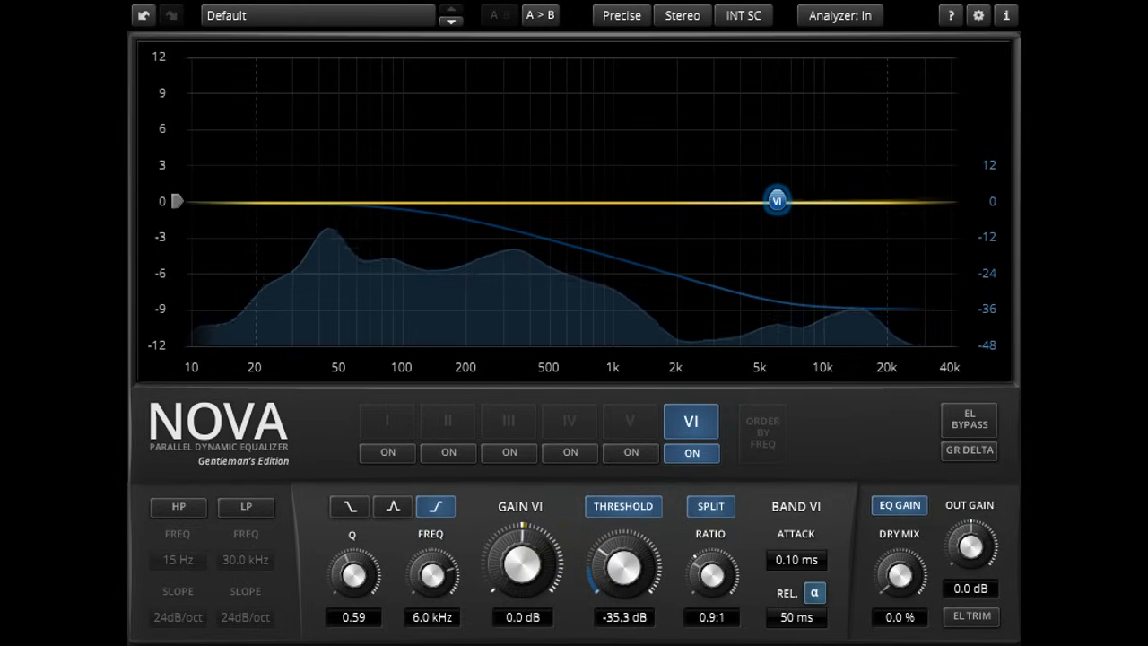
left_click(386, 421)
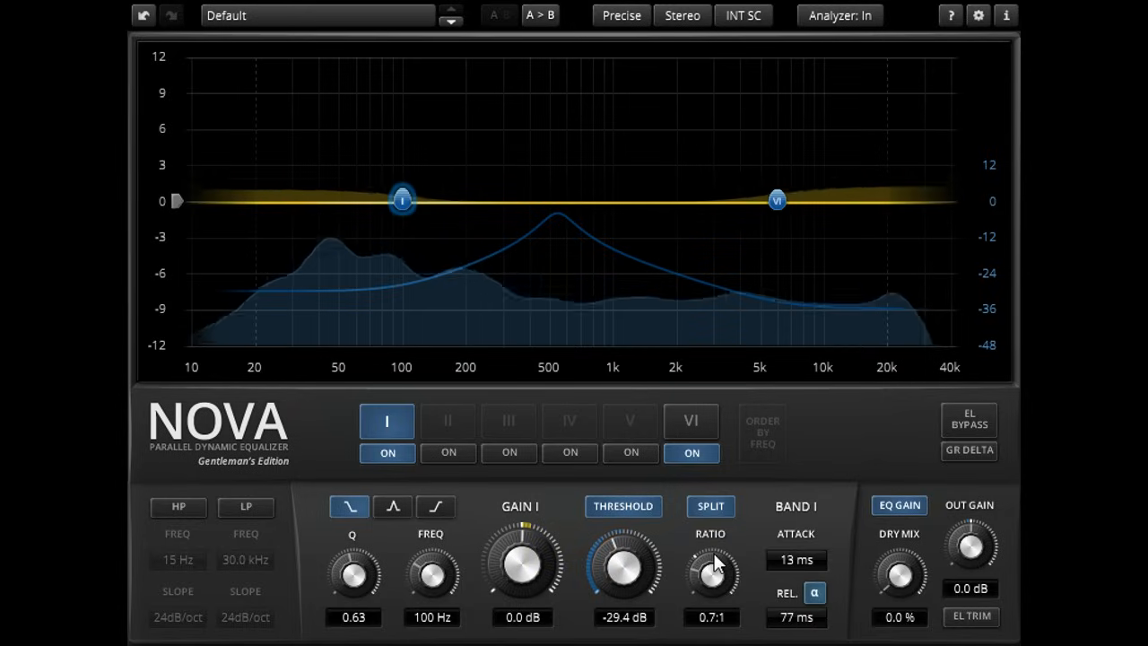
left_click(446, 420)
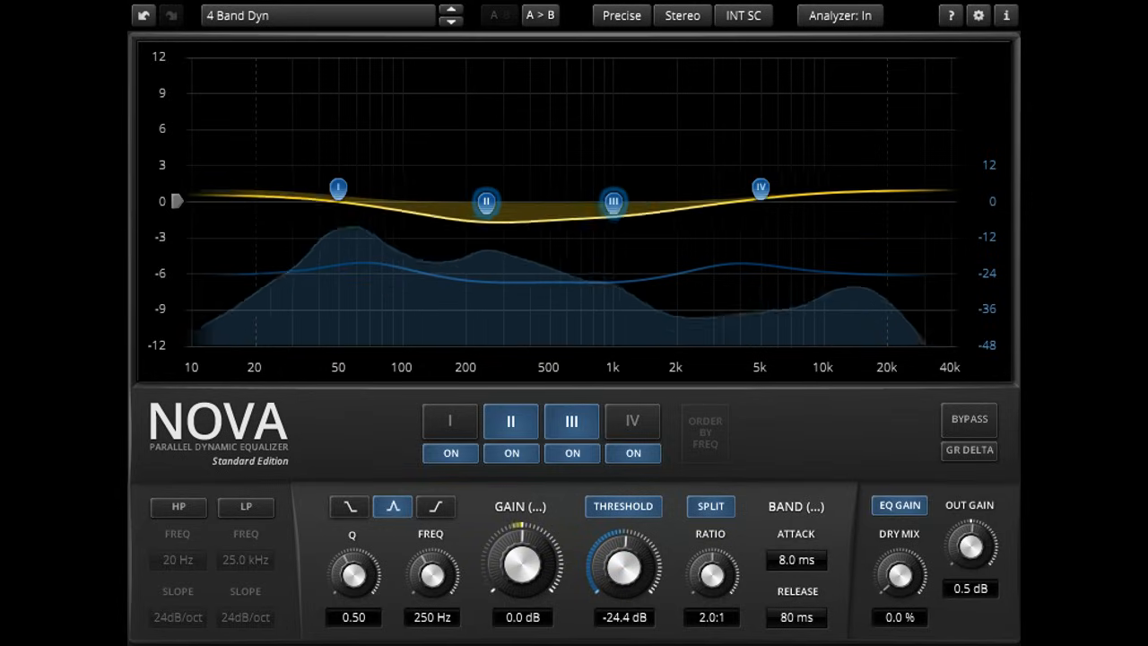
Step: Load the 4 Band Dyn preset and turn on wideband dynamics
left_click(317, 16)
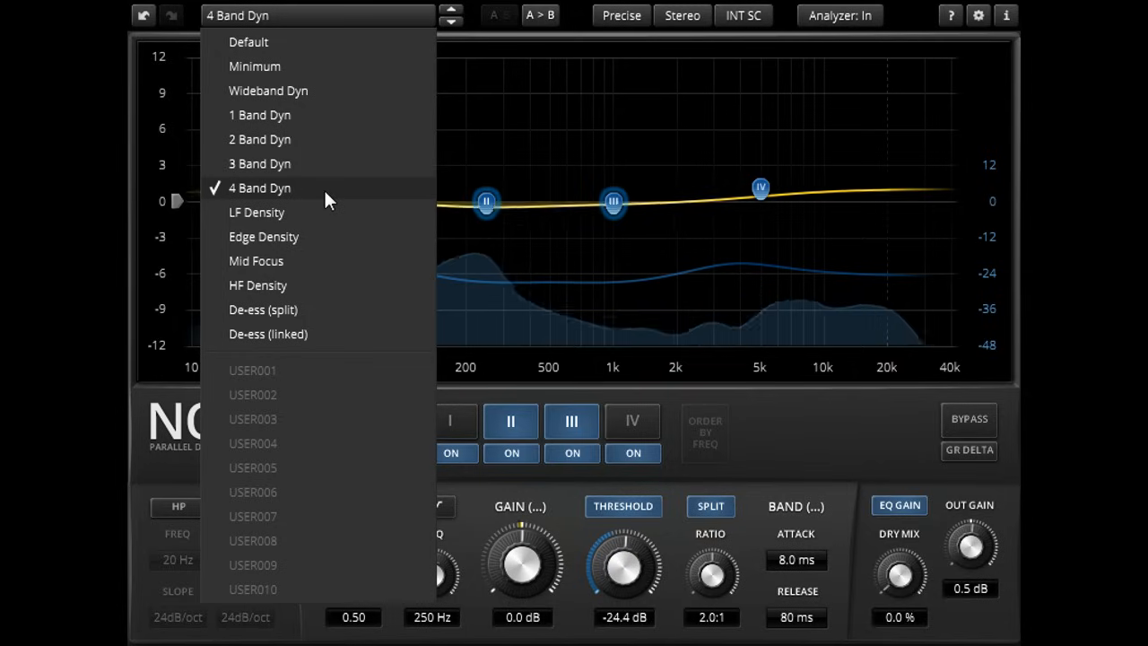
left_click(259, 236)
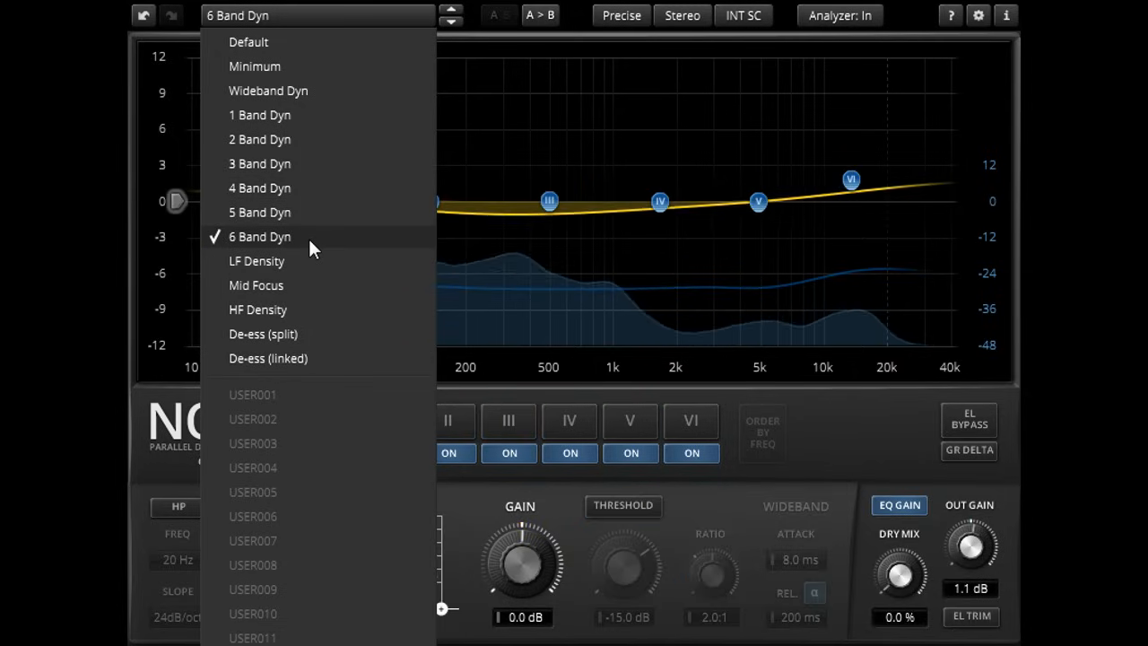
left_click(259, 236)
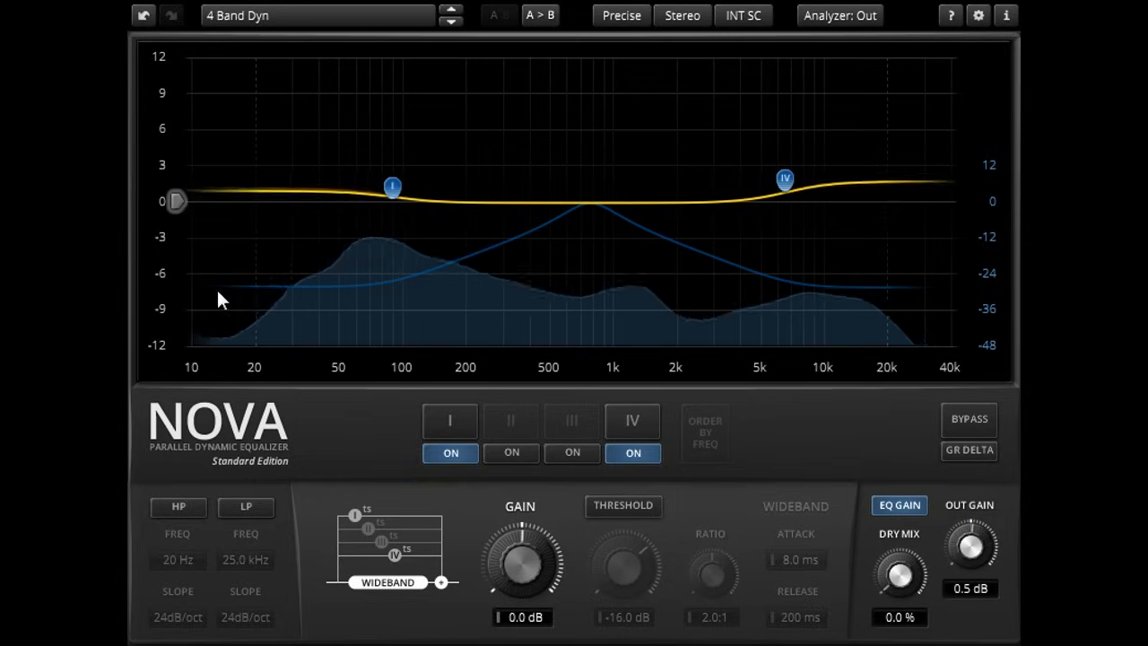
left_click(392, 186)
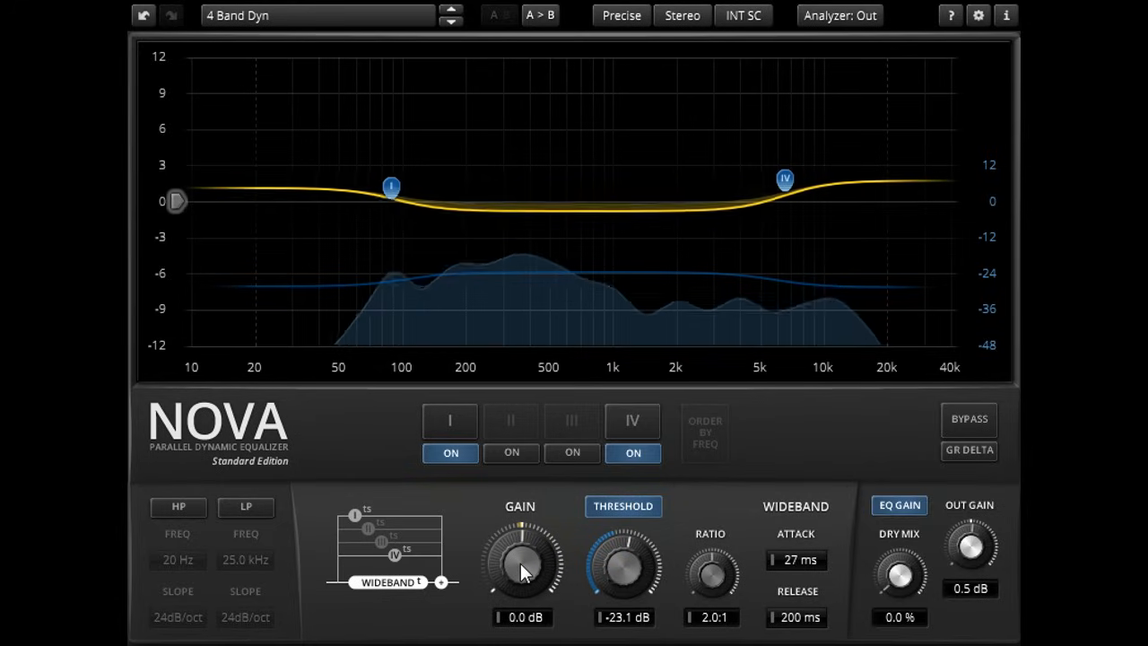
Step: Set wideband gain 1.4 dB and ratio 2.5:1, and widen bands I and IV to Q 0.48
left_click_drag(521, 560, 520, 547)
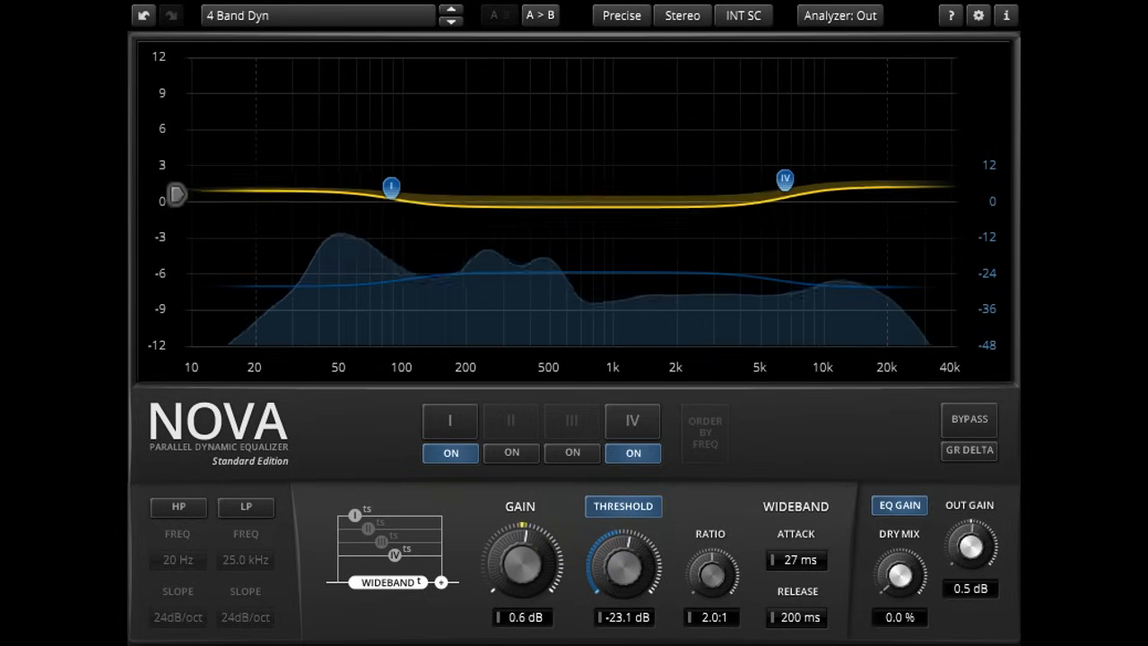
left_click_drag(520, 561, 524, 538)
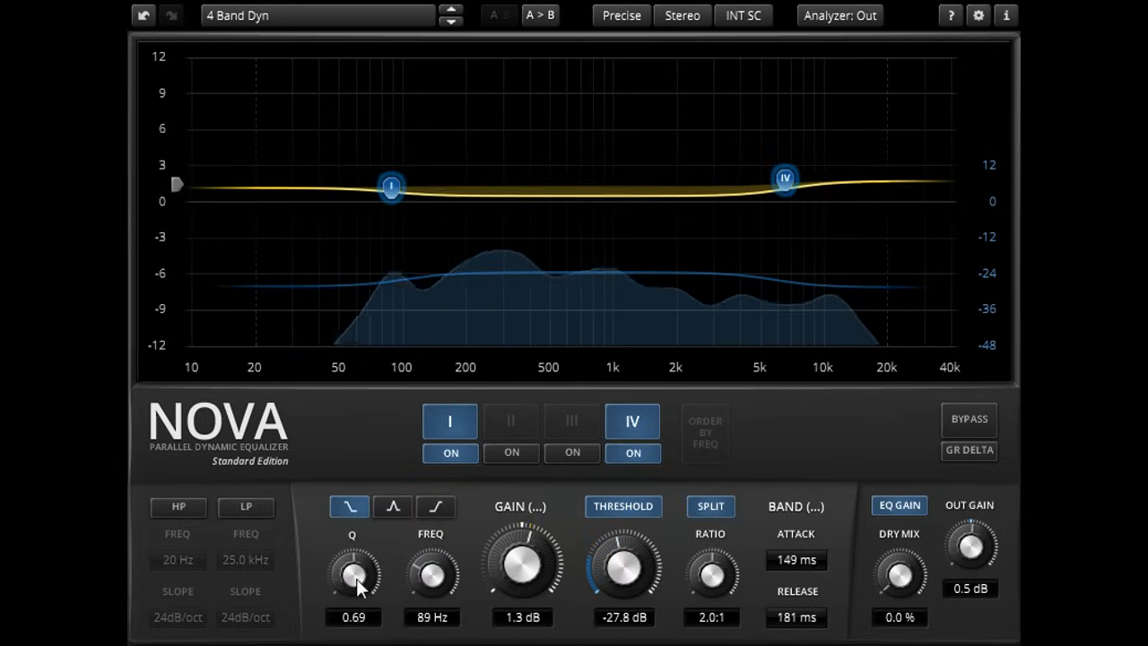
left_click_drag(352, 565, 357, 583)
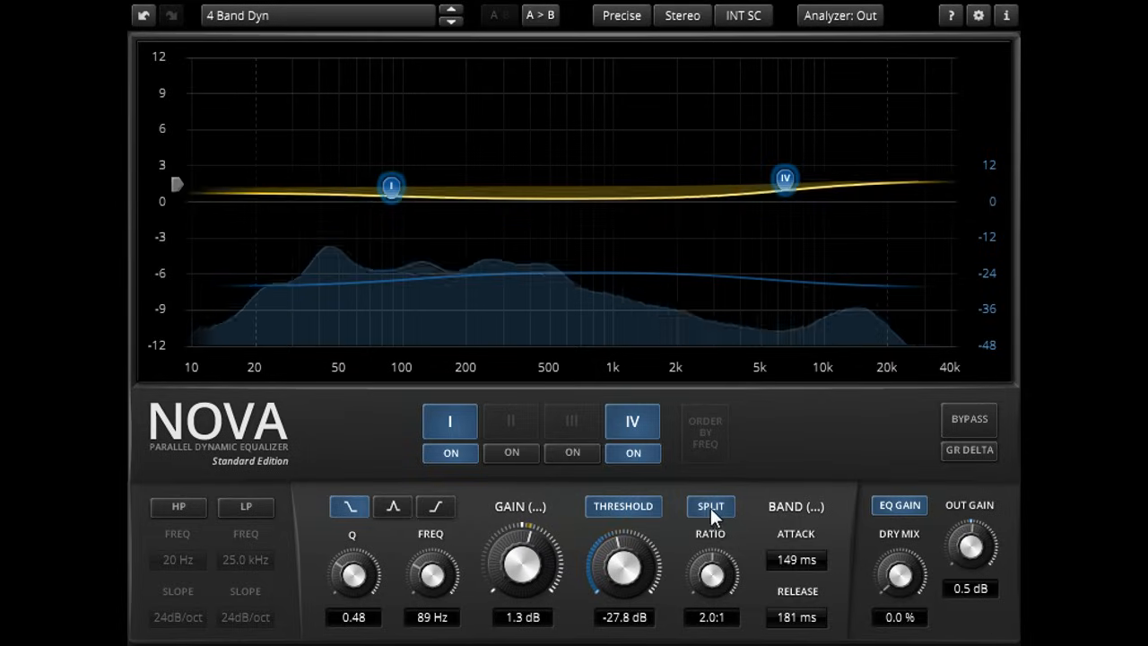
left_click(710, 506)
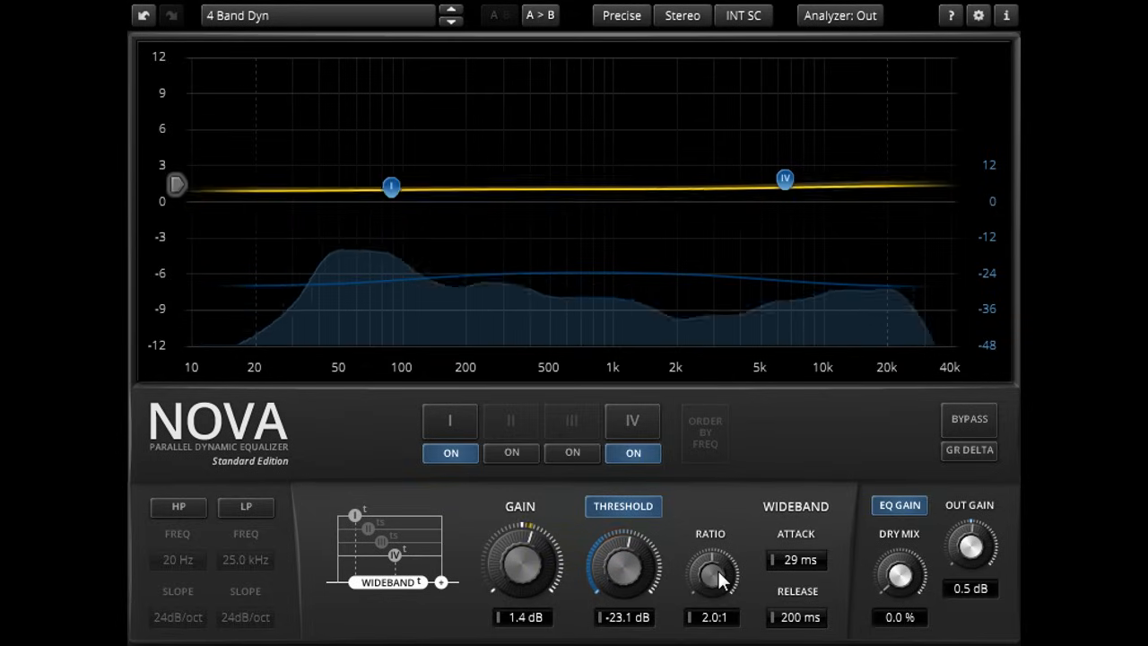
left_click_drag(711, 565, 710, 552)
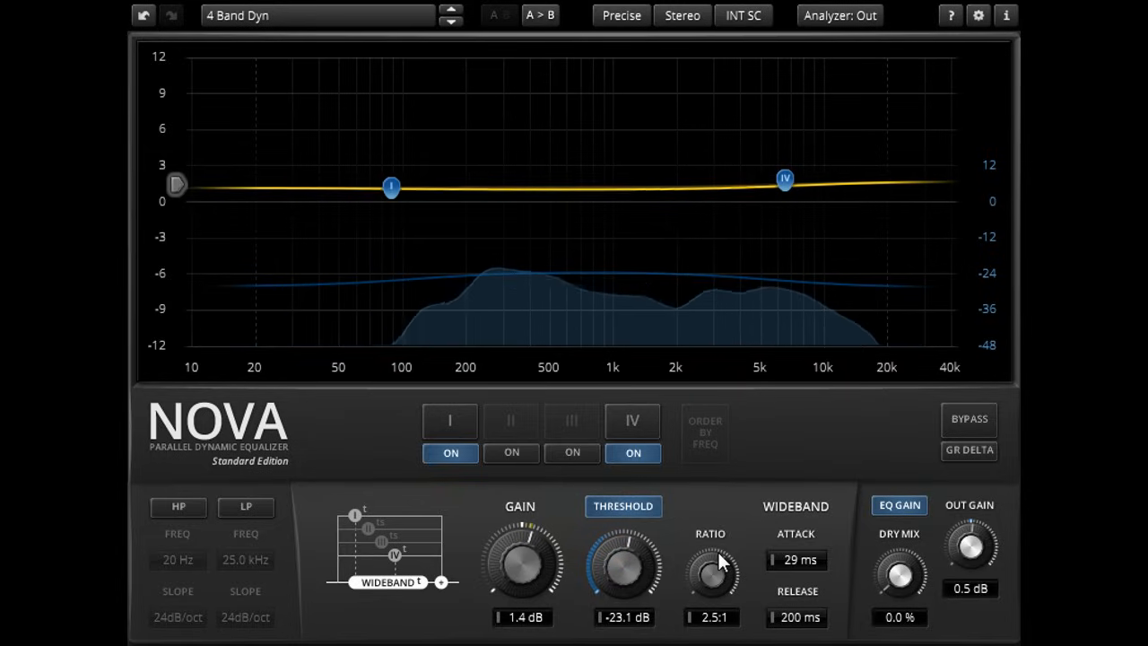
left_click(633, 421)
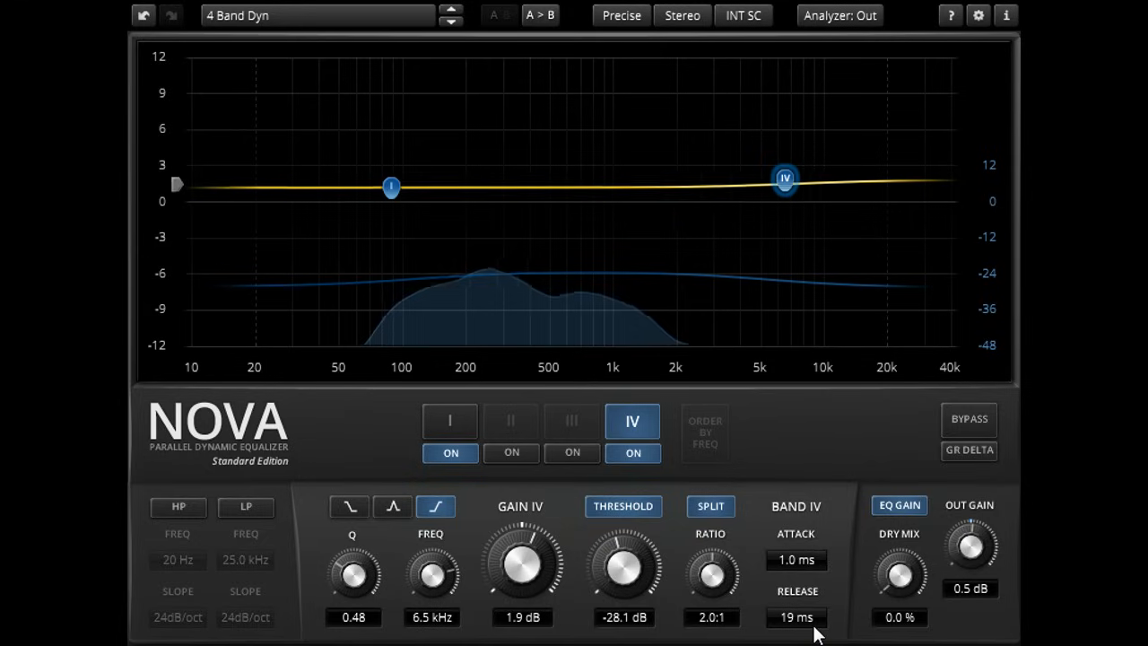
mouse_move(489, 444)
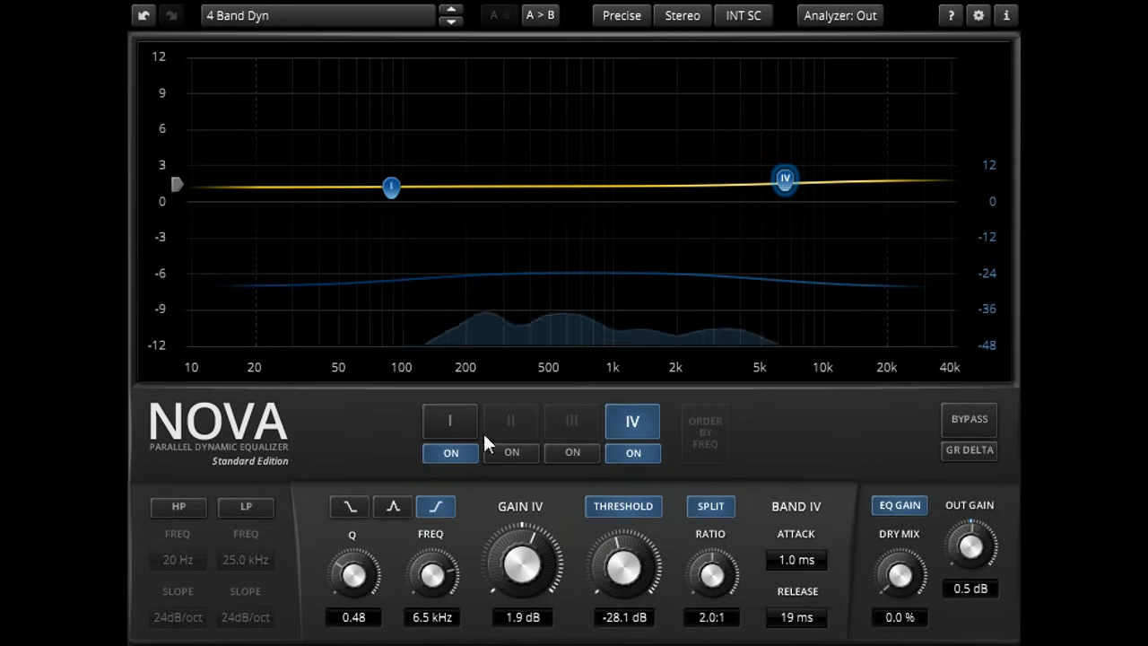
left_click(449, 420)
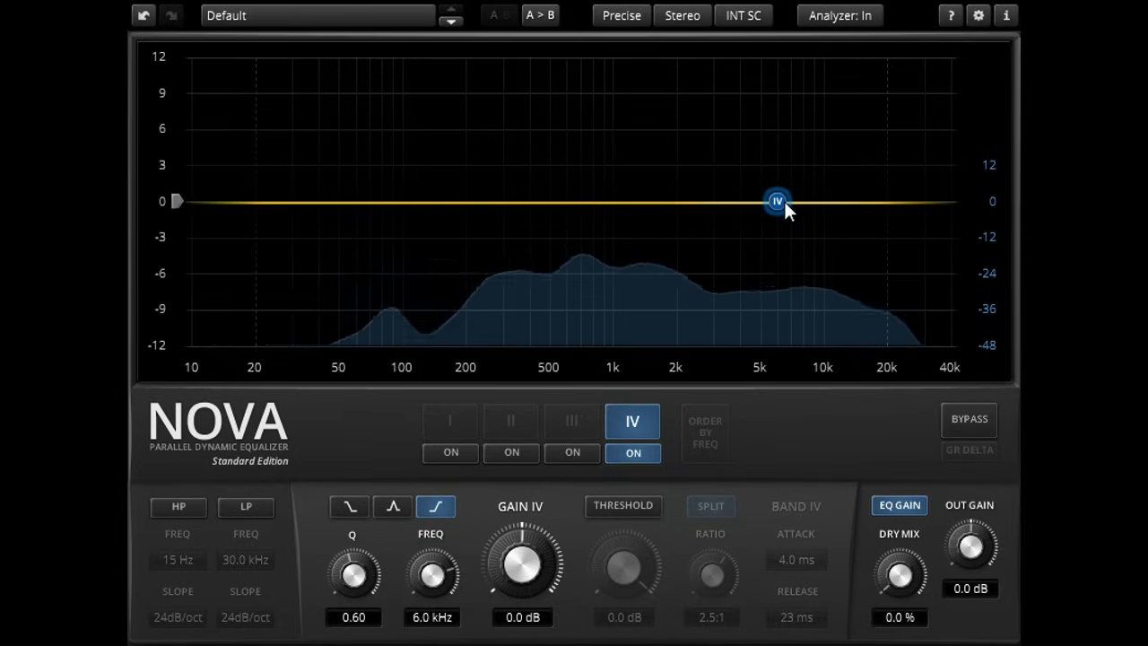
mouse_move(614, 517)
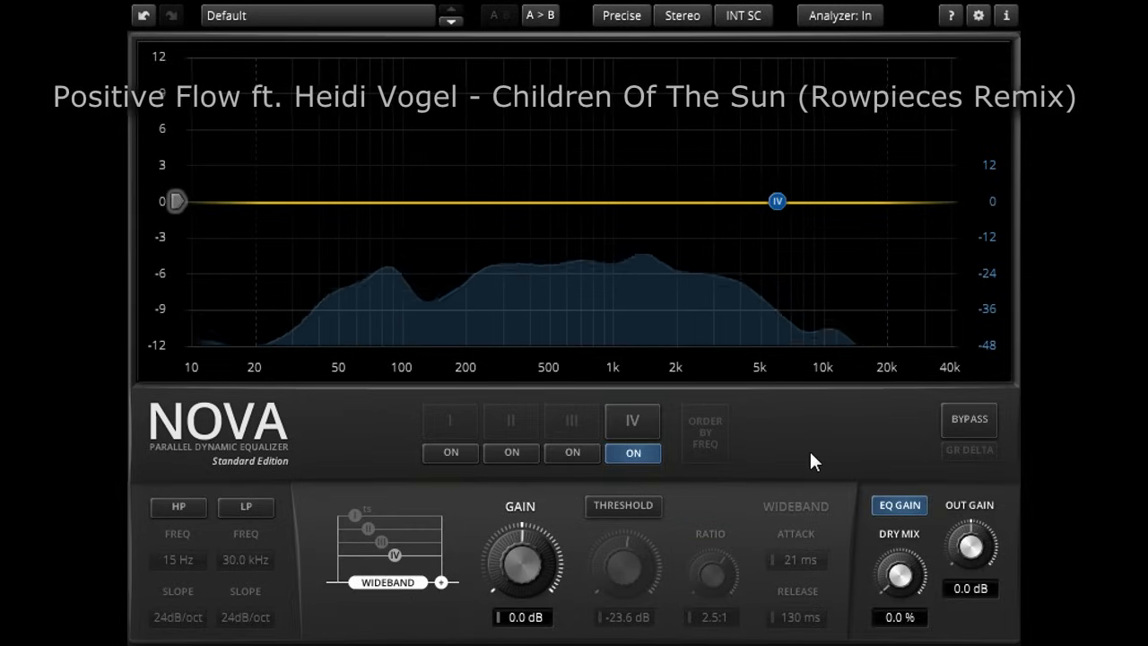
Step: Enable bands I and III alongside band IV, with band III's threshold at -44.7 dB
left_click(632, 452)
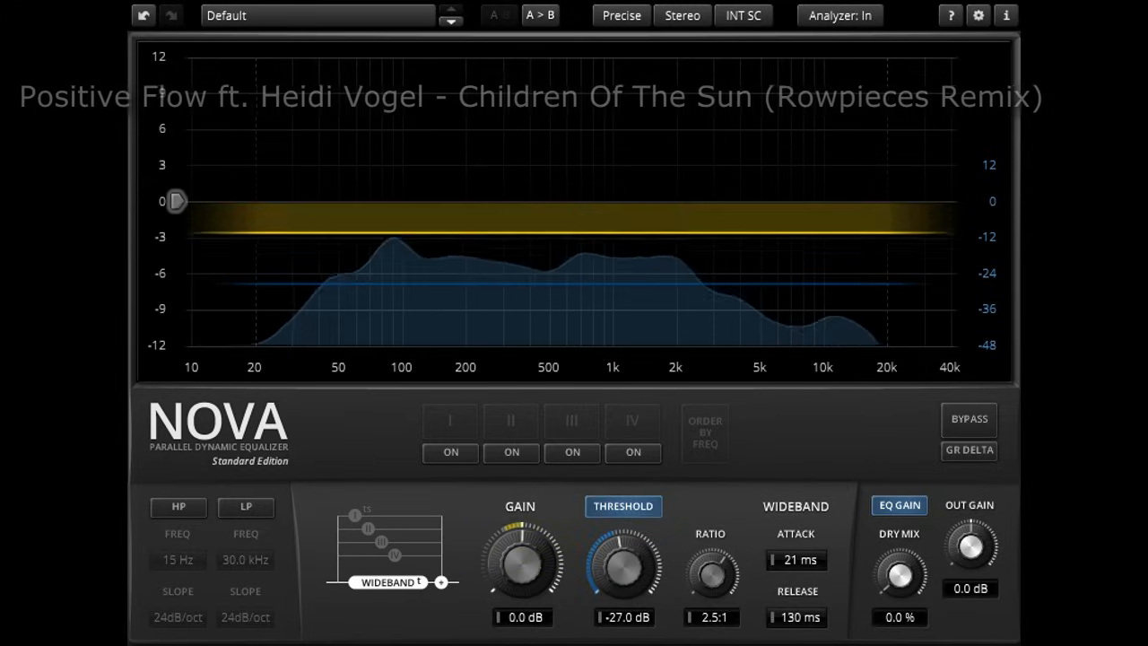
left_click_drag(624, 560, 626, 552)
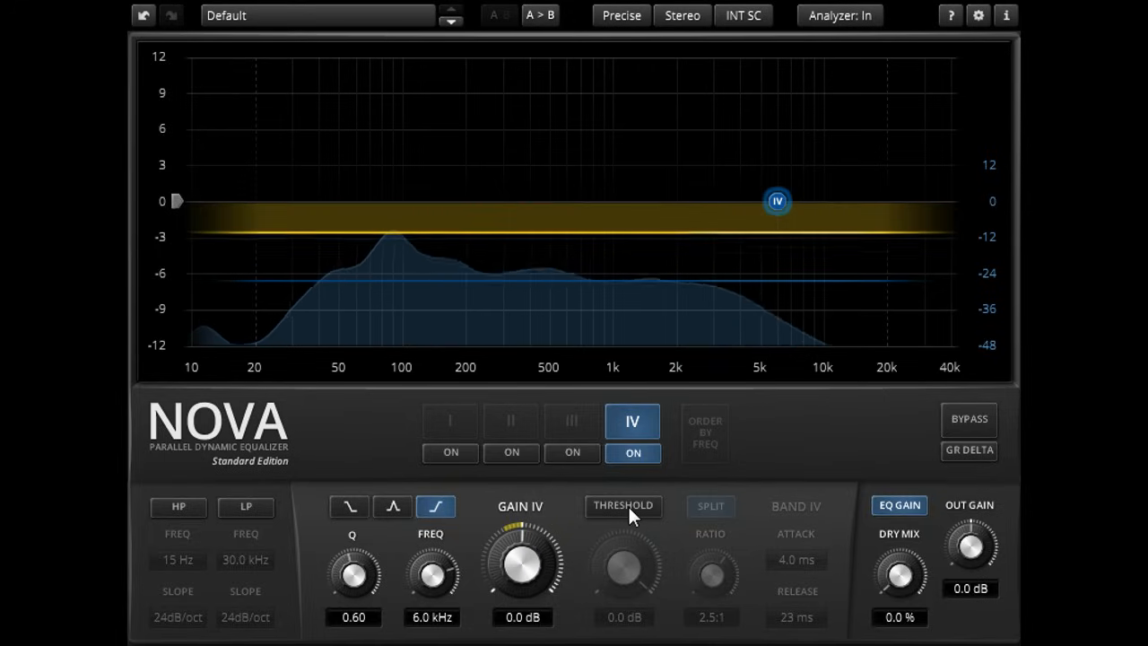
left_click(622, 506)
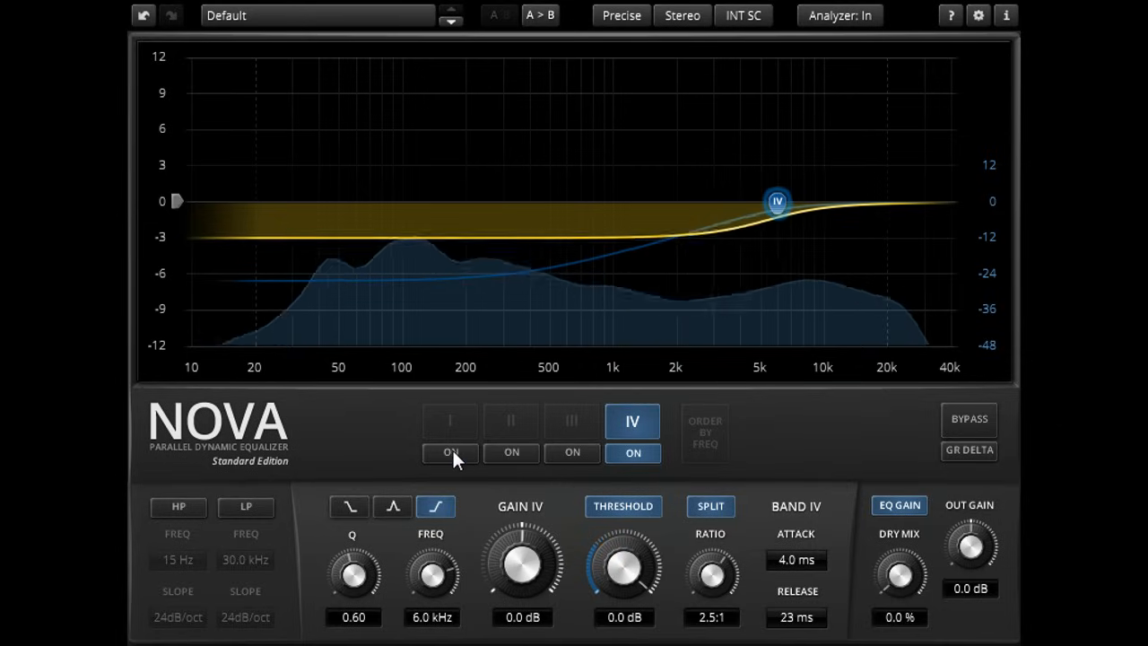
left_click(450, 421)
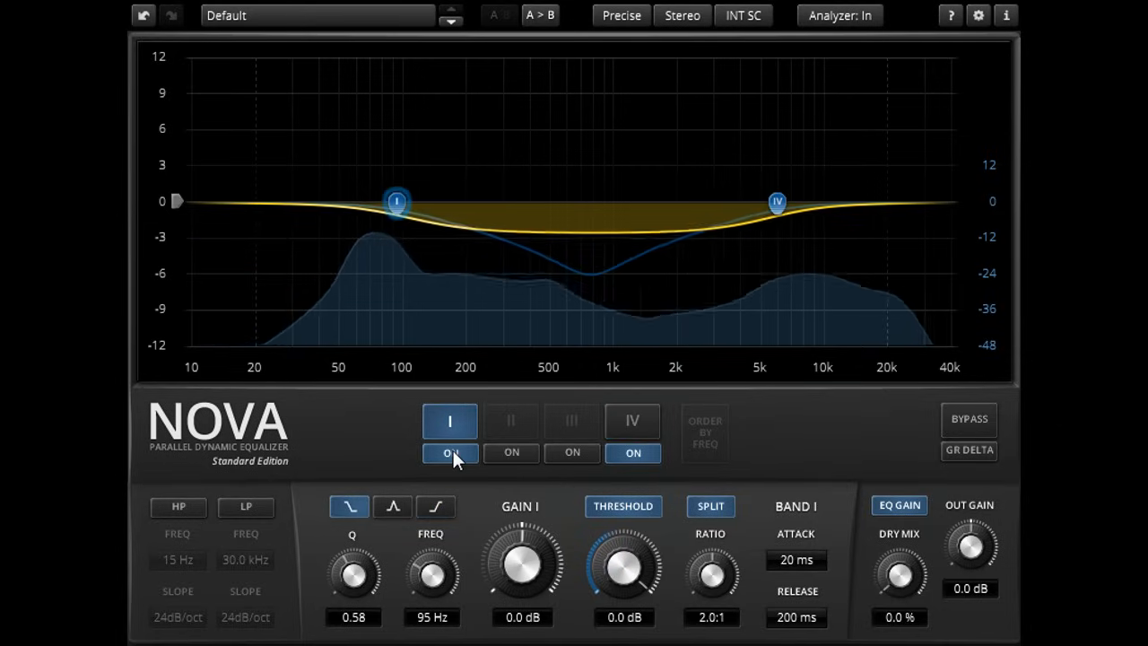
left_click(392, 507)
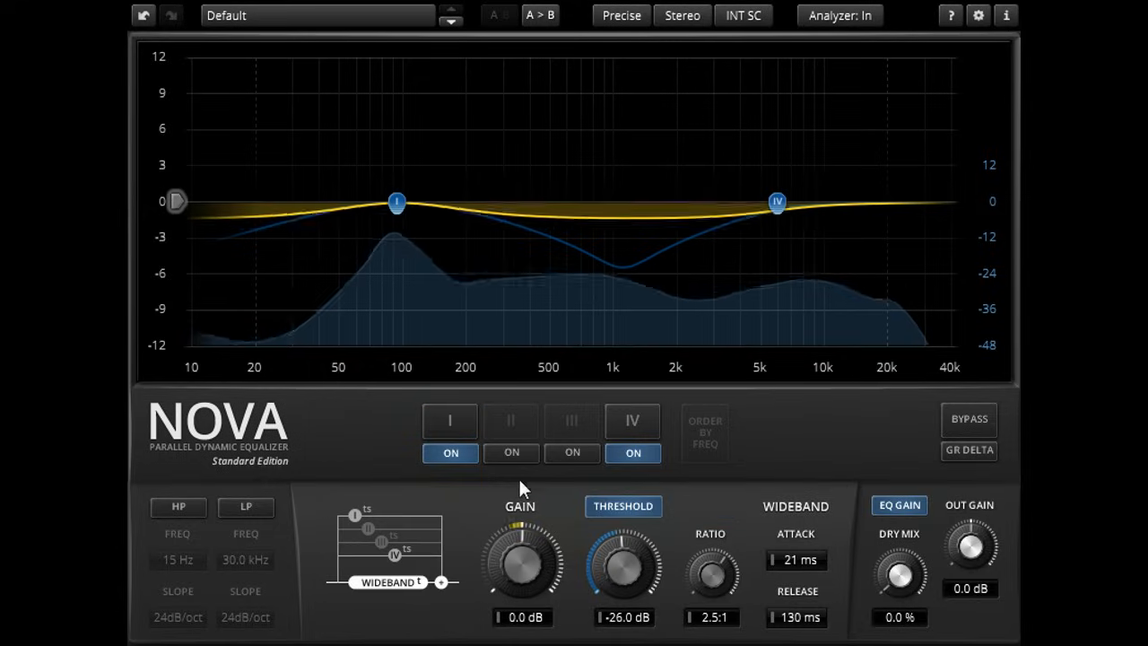
left_click(572, 421)
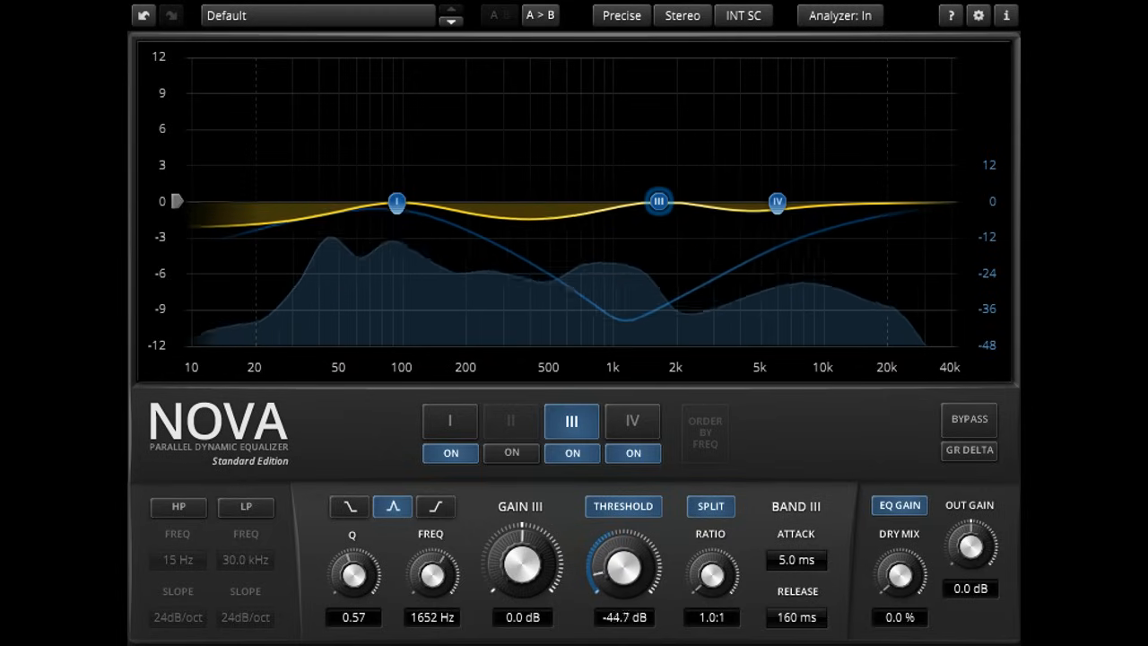
Step: Raise band III's threshold to -16.7 dB and switch the band to sticky mode
left_click_drag(625, 563, 637, 530)
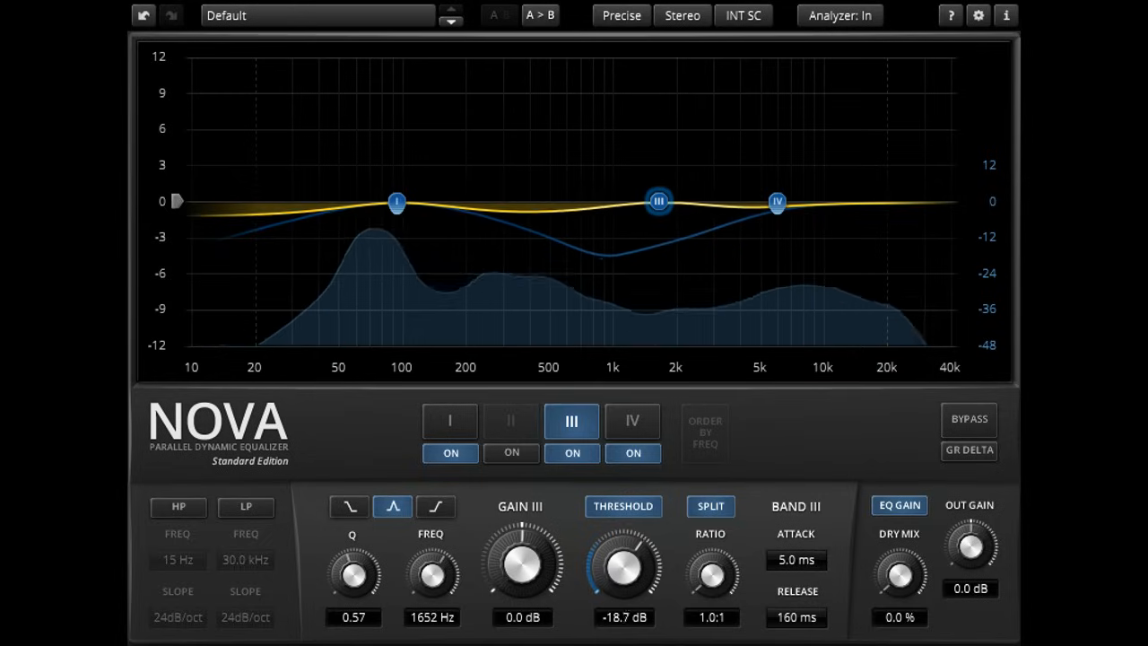
left_click_drag(624, 565, 628, 548)
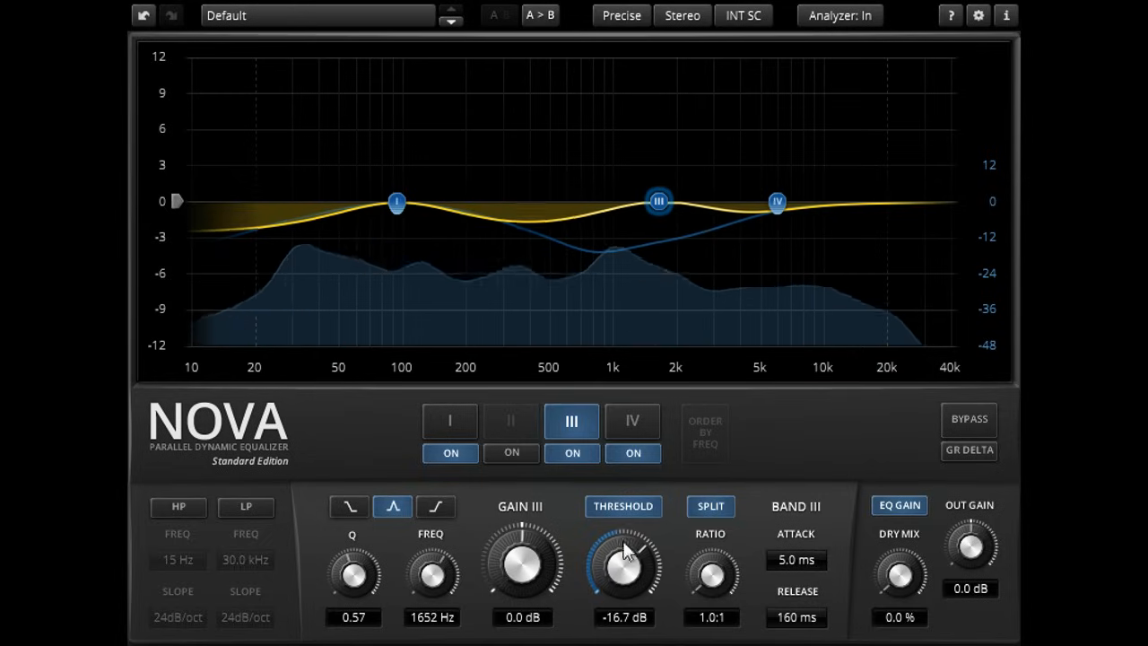
left_click(622, 506)
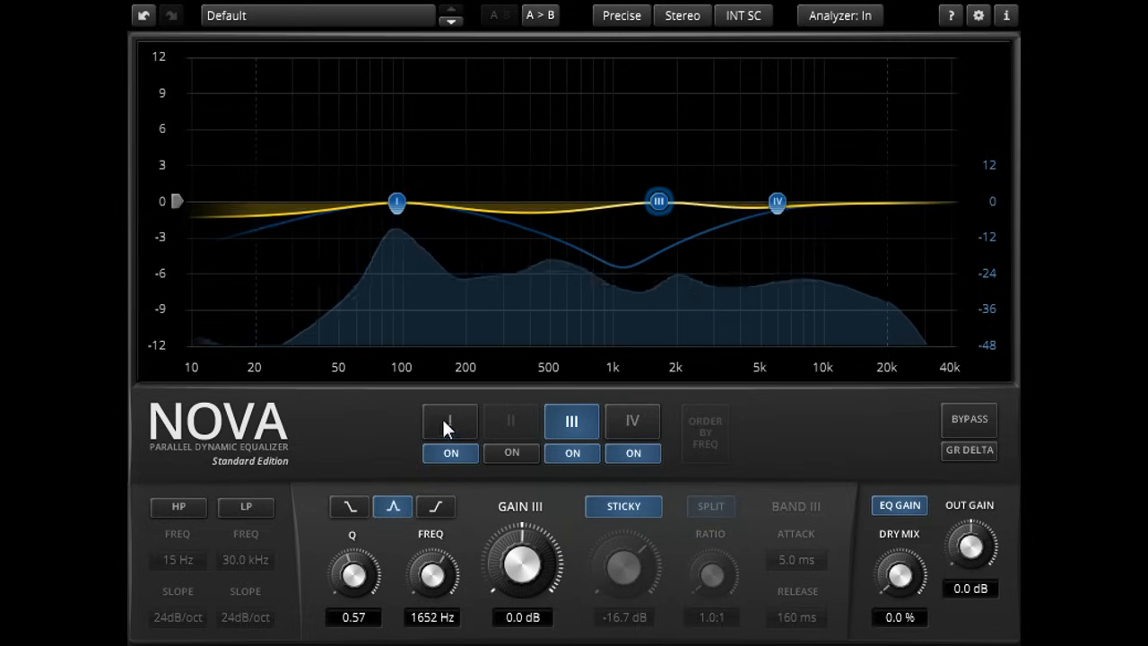
Step: Select bands I and IV and move band IV up to about 9.8 kHz
left_click(450, 421)
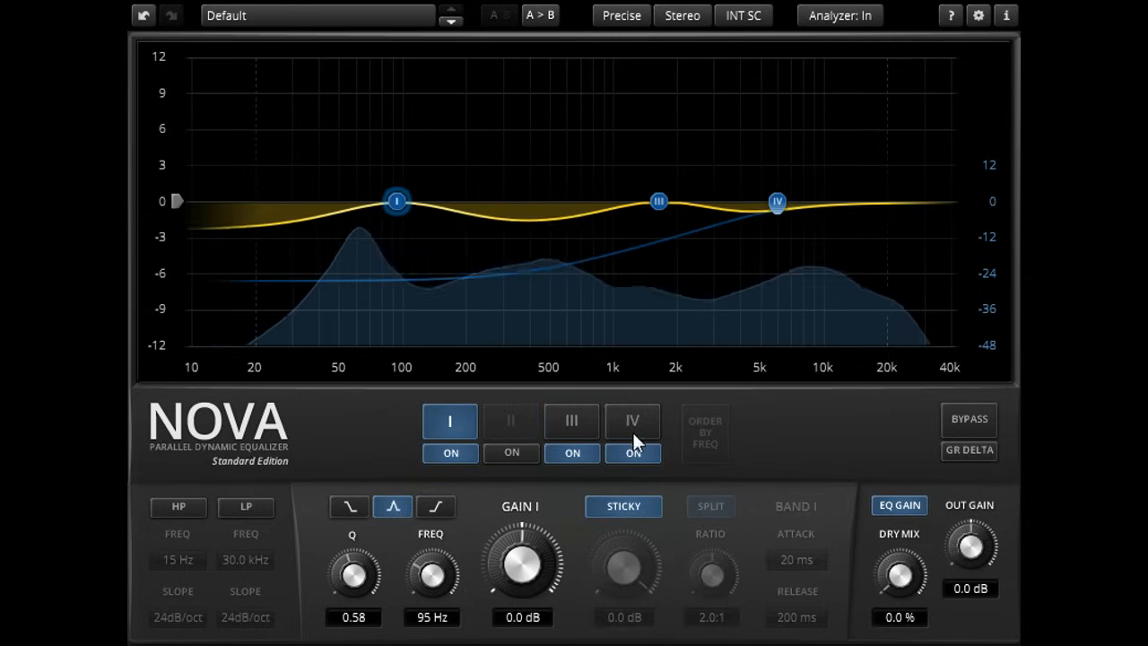
left_click(633, 420)
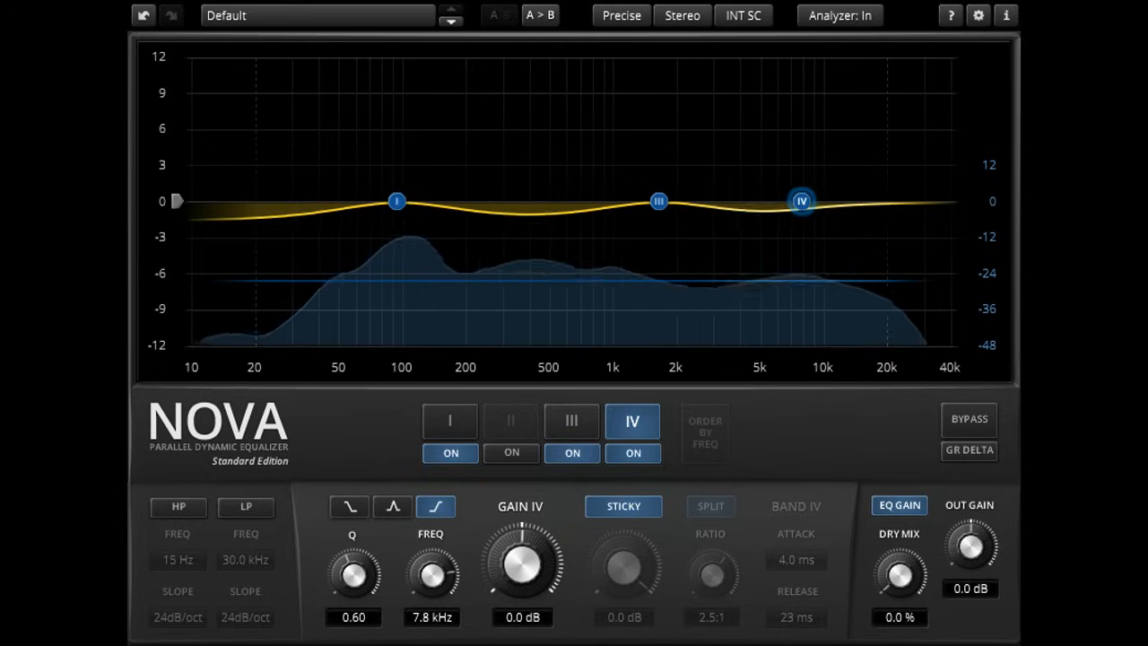
left_click_drag(801, 201, 824, 201)
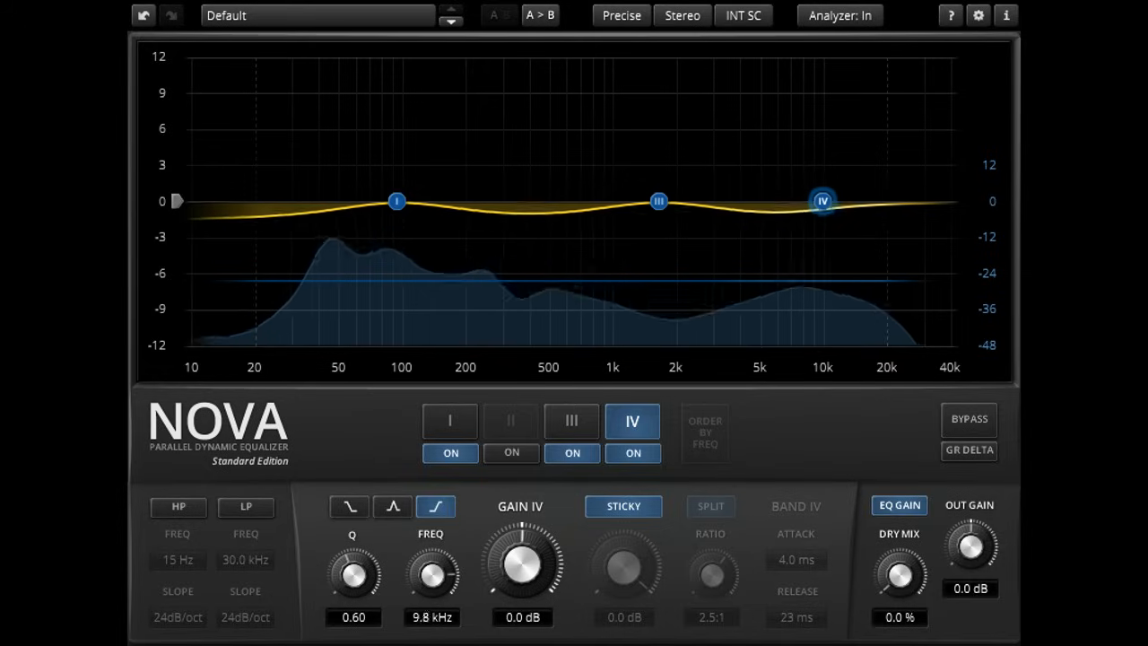
left_click_drag(824, 201, 817, 201)
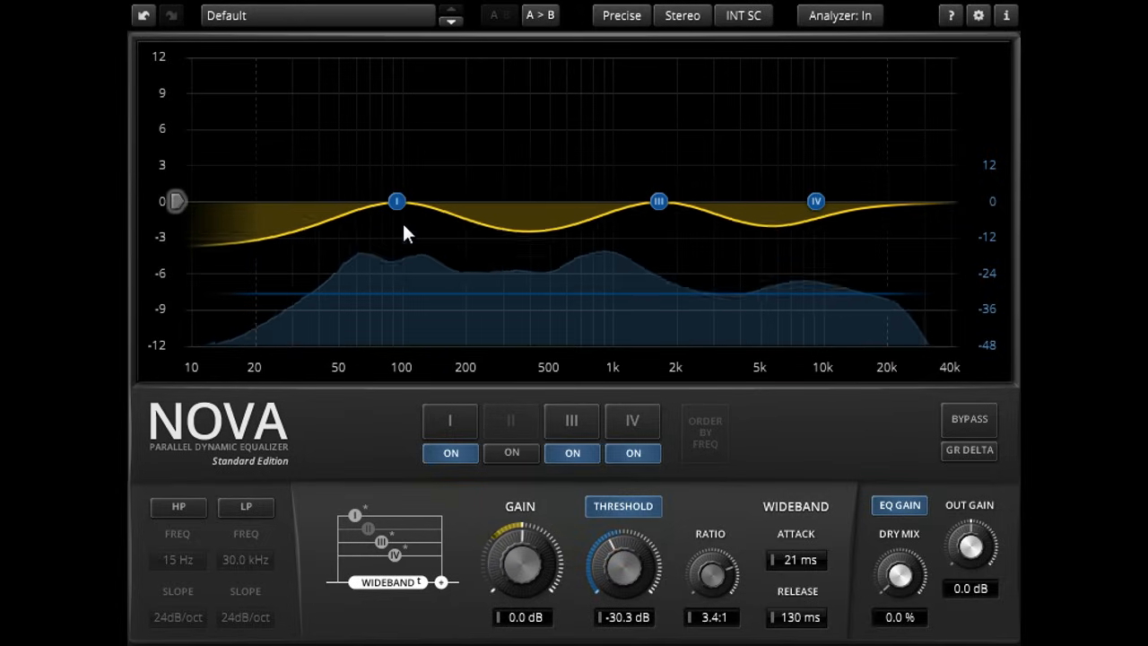
mouse_move(839, 231)
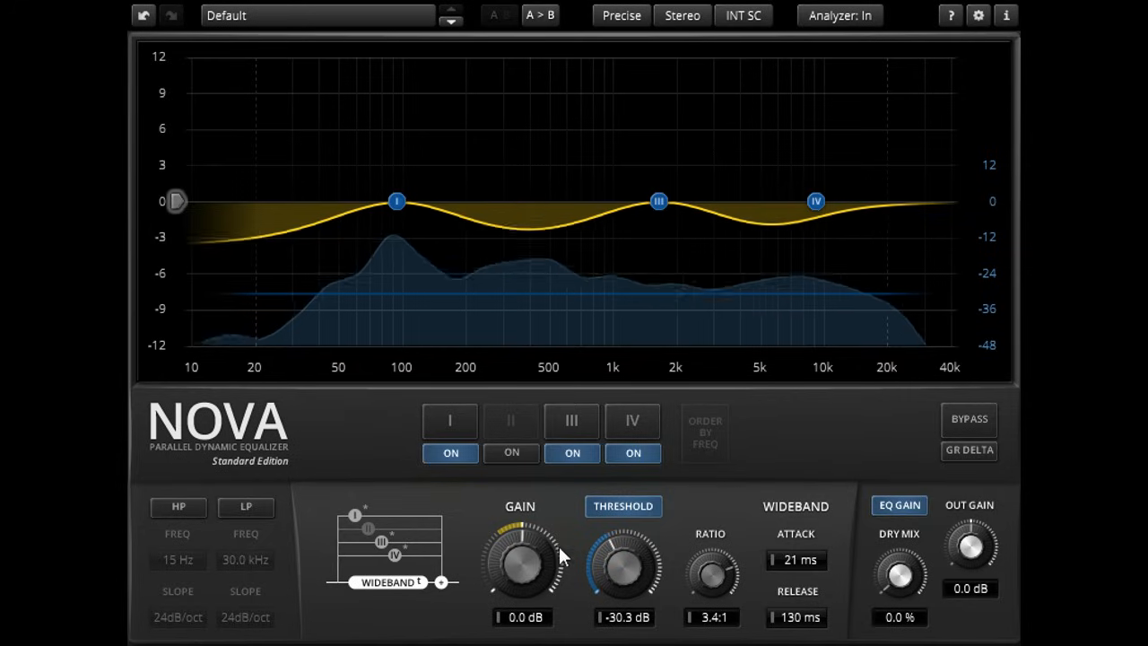
Step: Adjust the wideband section to 1.1 dB gain and a 2.6:1 ratio
left_click_drag(520, 561, 525, 538)
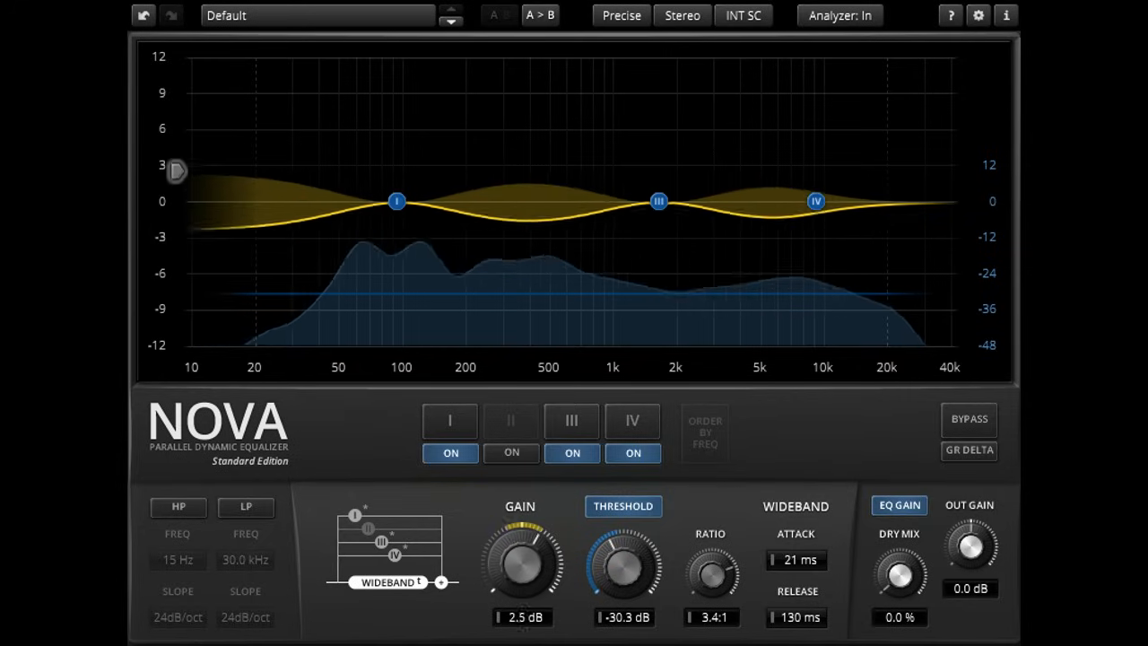
left_click_drag(520, 561, 525, 538)
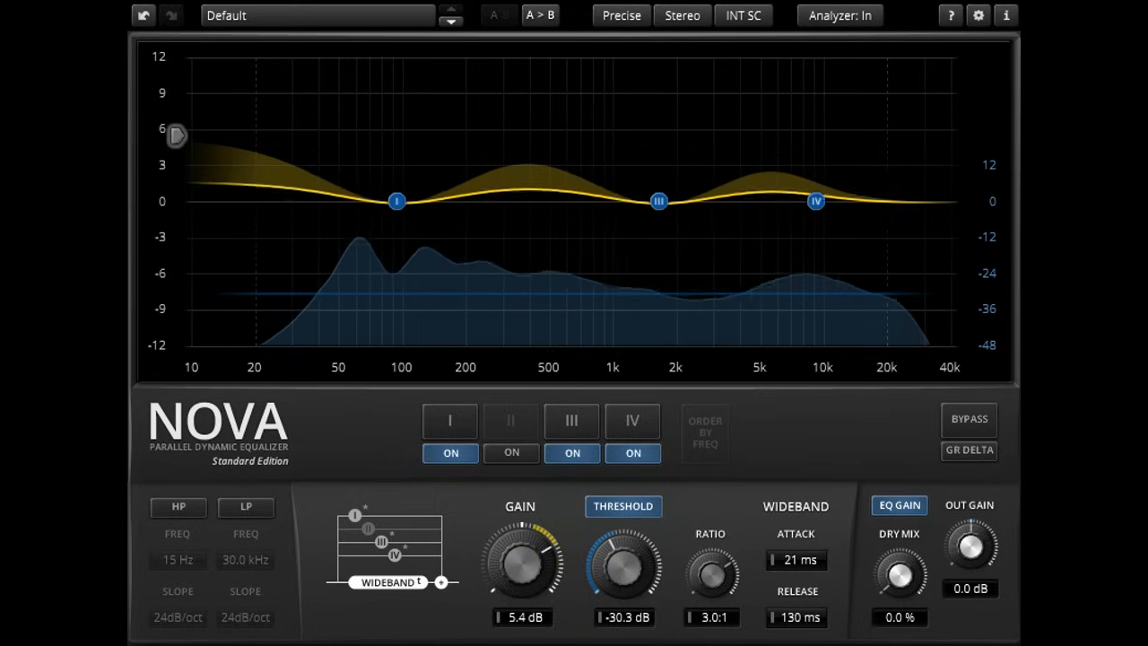
left_click_drag(709, 564, 704, 578)
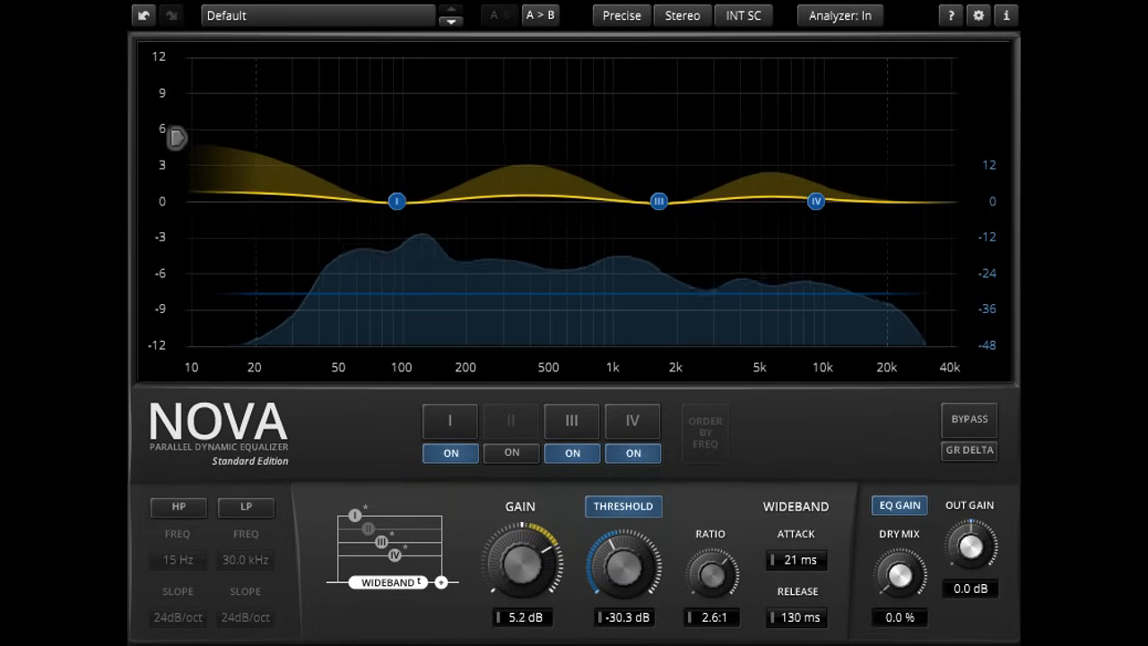
left_click_drag(521, 556, 521, 583)
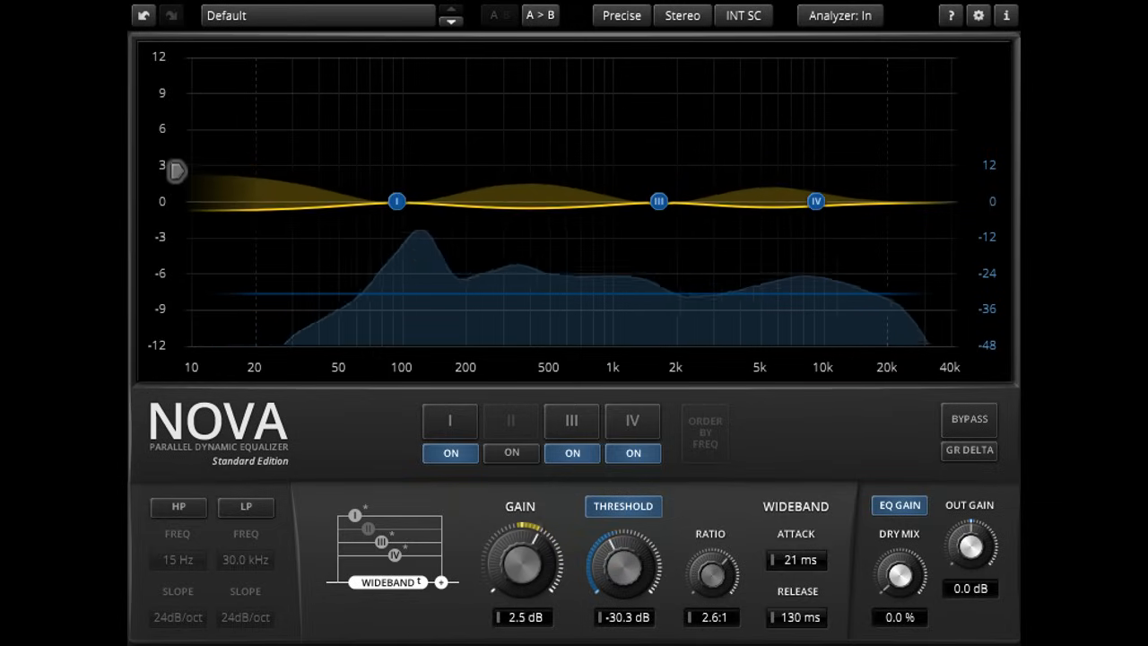
left_click_drag(520, 538, 511, 583)
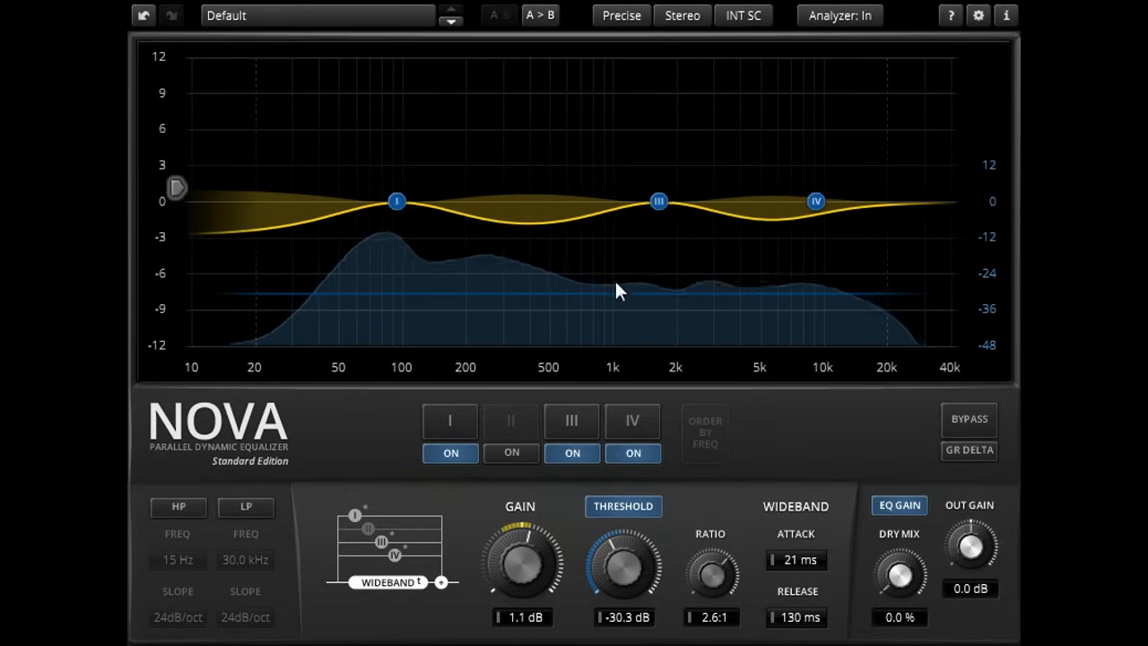
Step: Try Eco and Insane quality modes, settling on Insane-
left_click(621, 15)
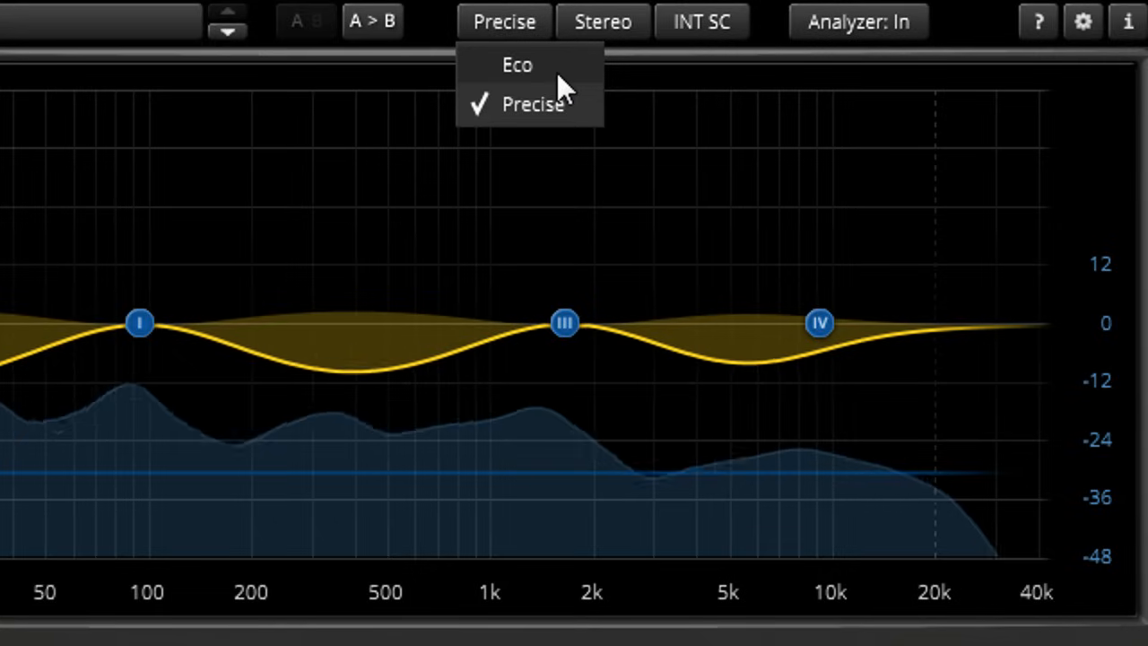
left_click(517, 64)
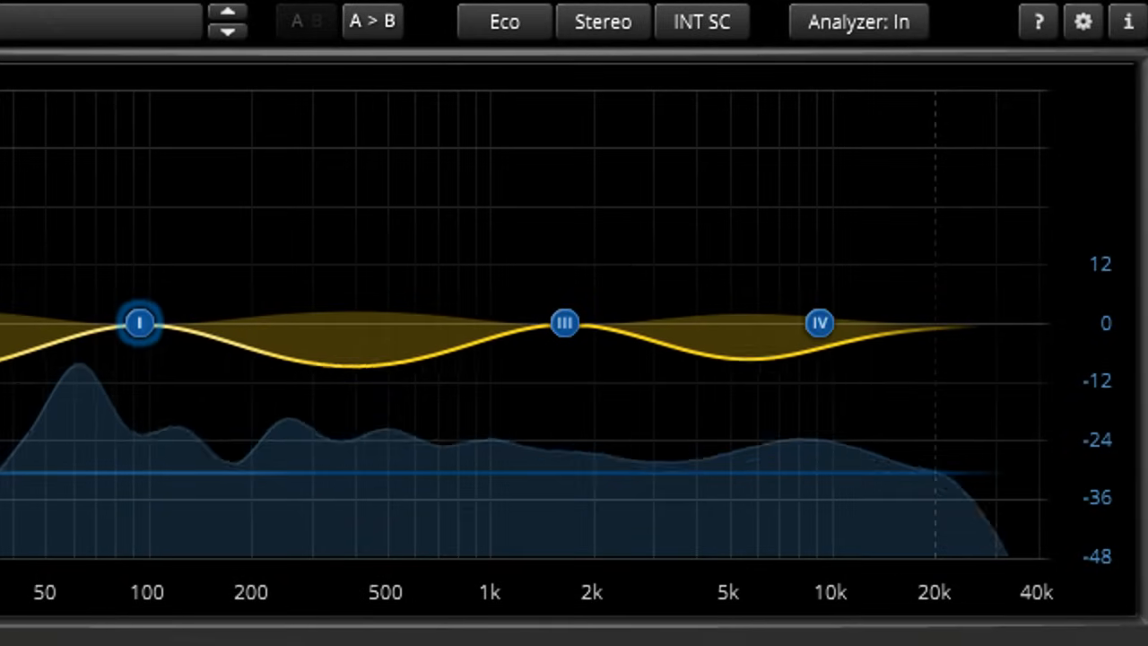
left_click(504, 22)
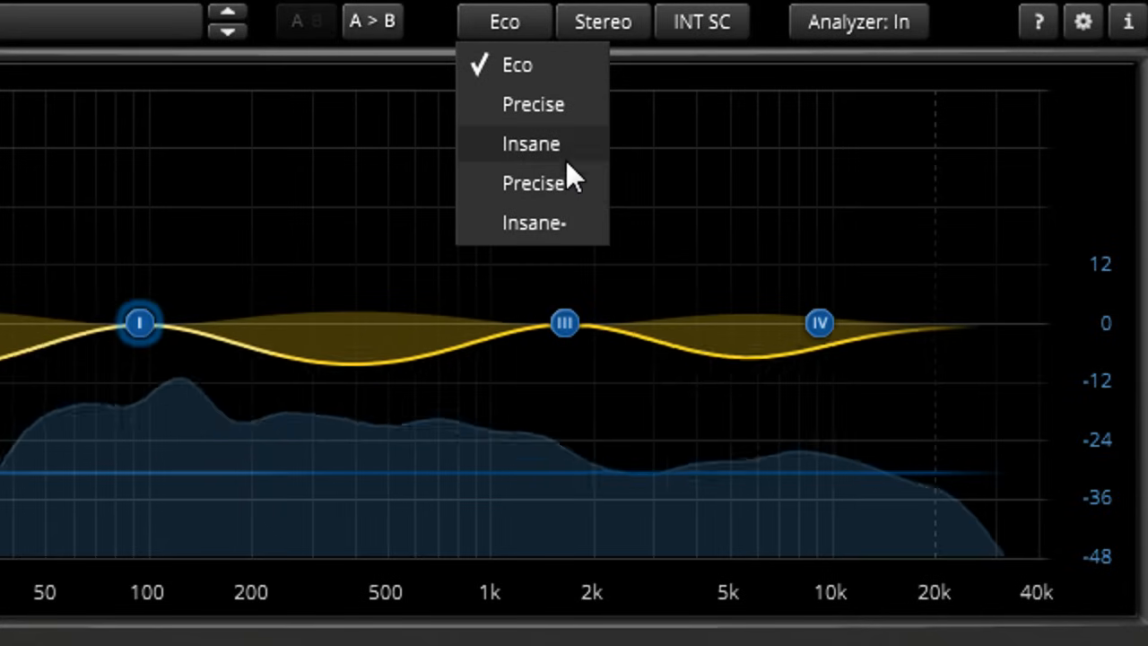
left_click(530, 144)
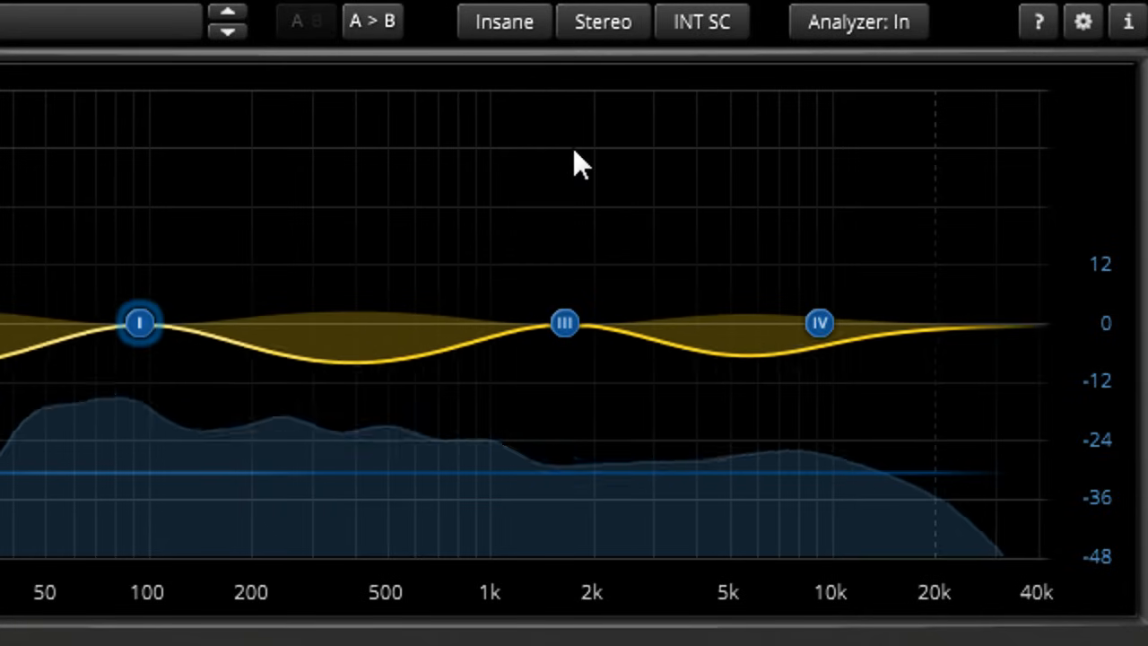
mouse_move(502, 99)
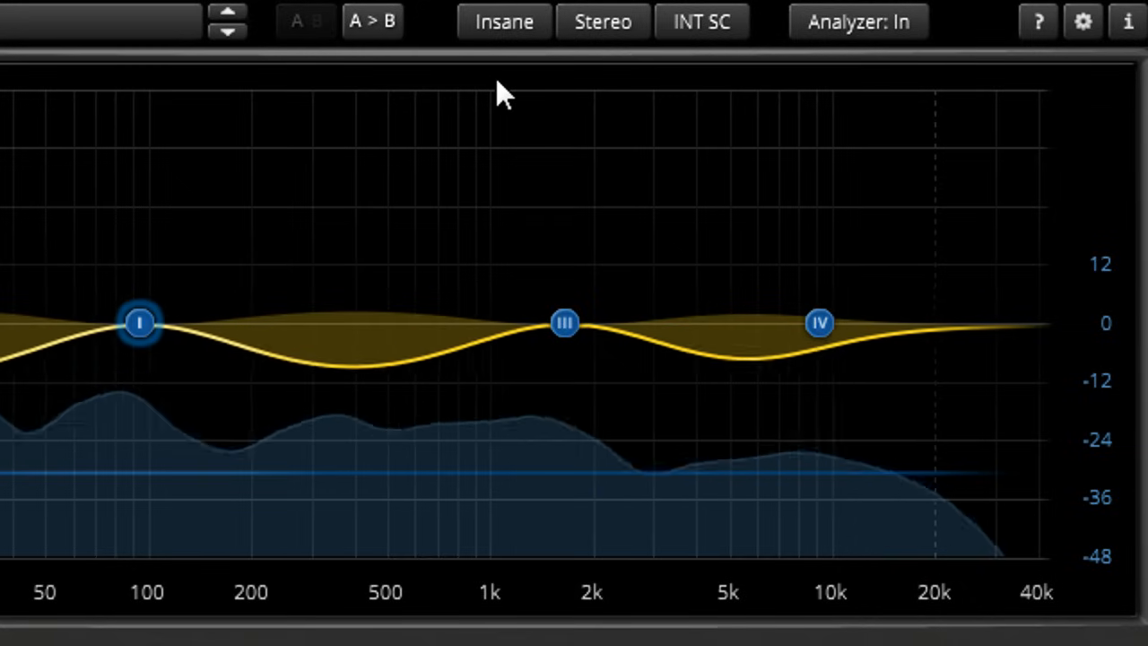
left_click(504, 21)
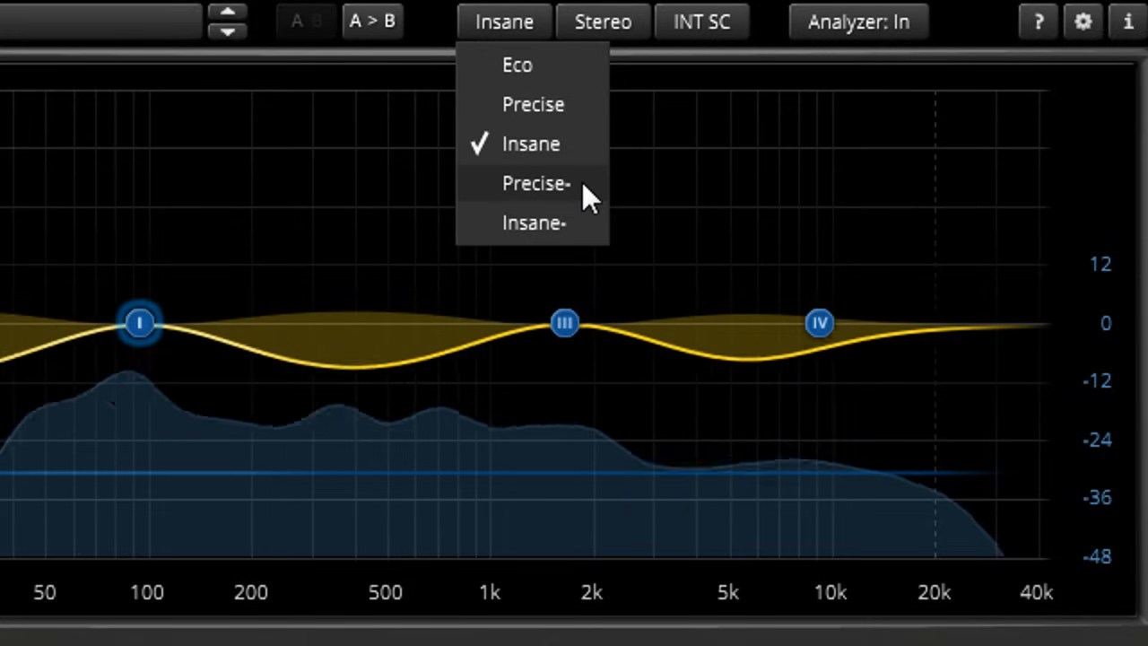
mouse_move(588, 238)
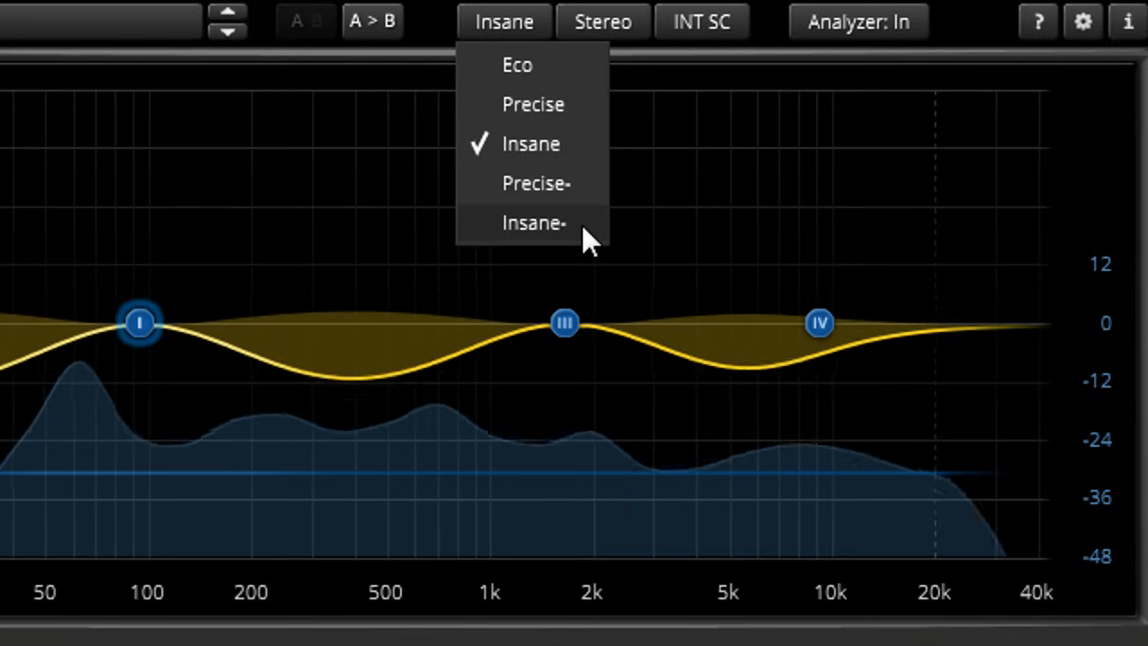
left_click(533, 223)
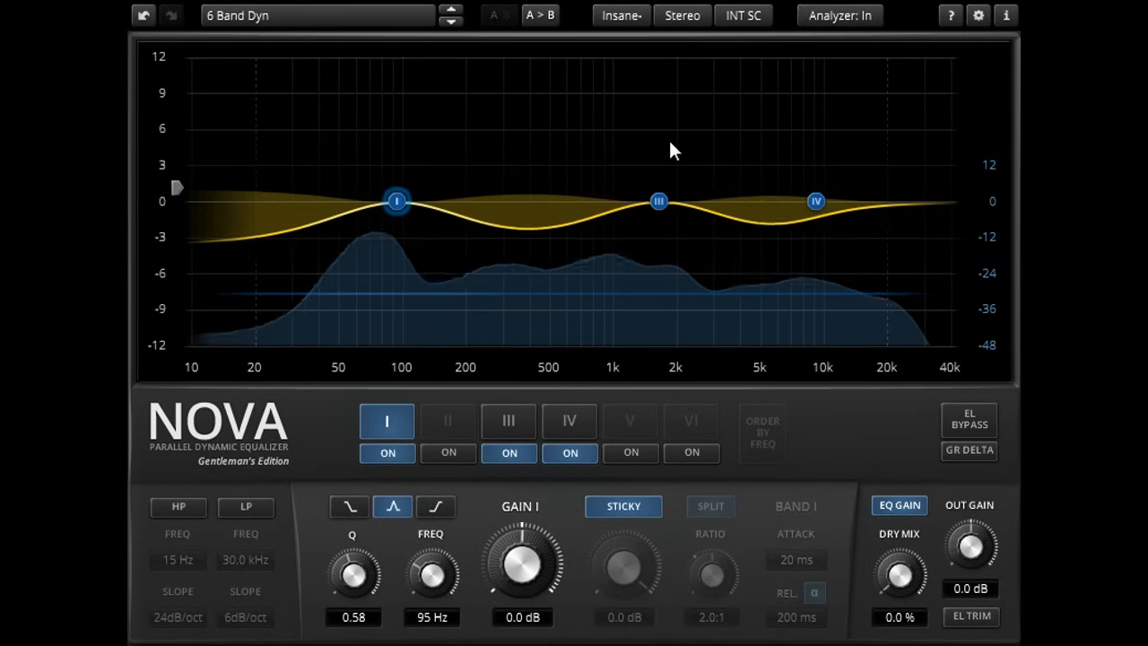
Step: Return quality to Insane, view and close About, then enable dynamic help mode
left_click(620, 16)
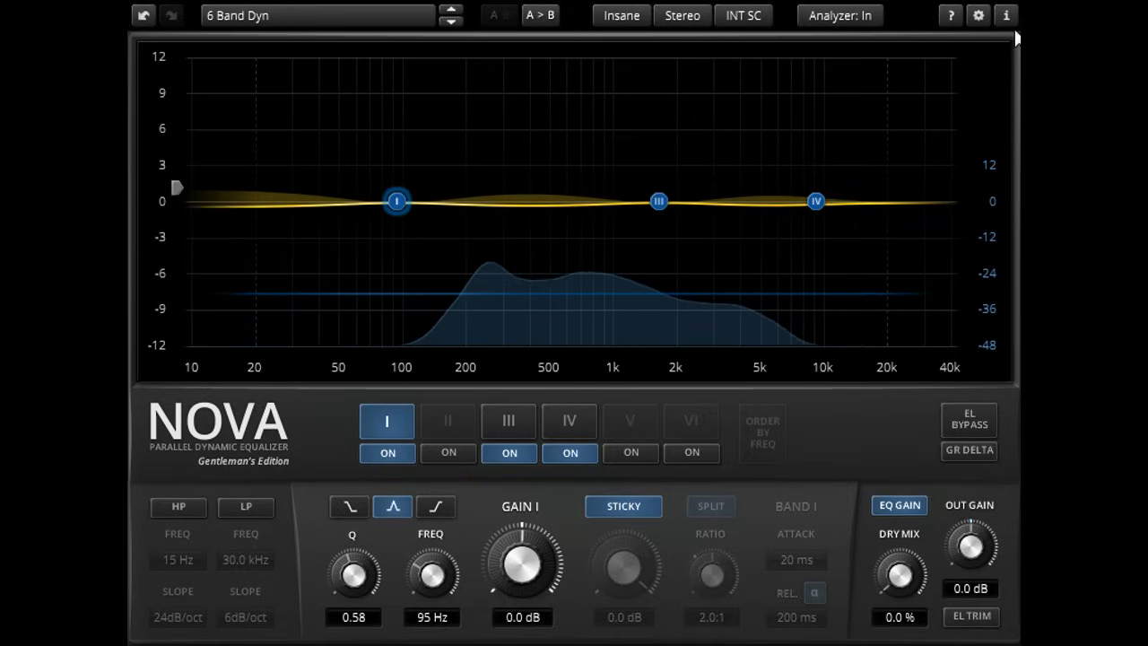
left_click(1006, 16)
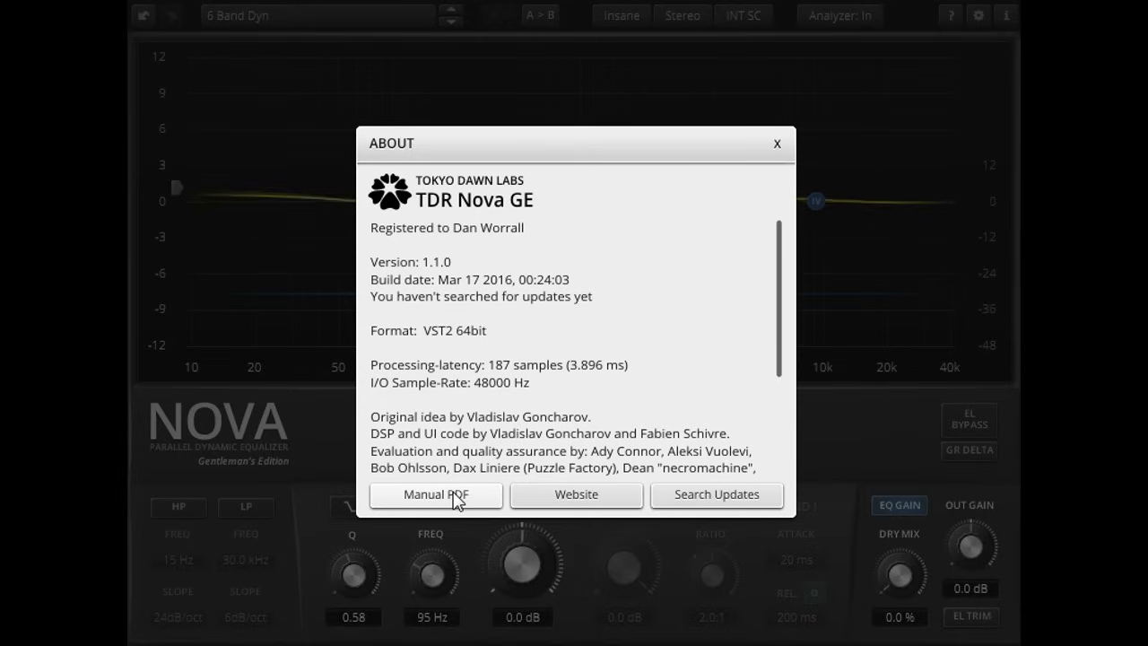
left_click(776, 143)
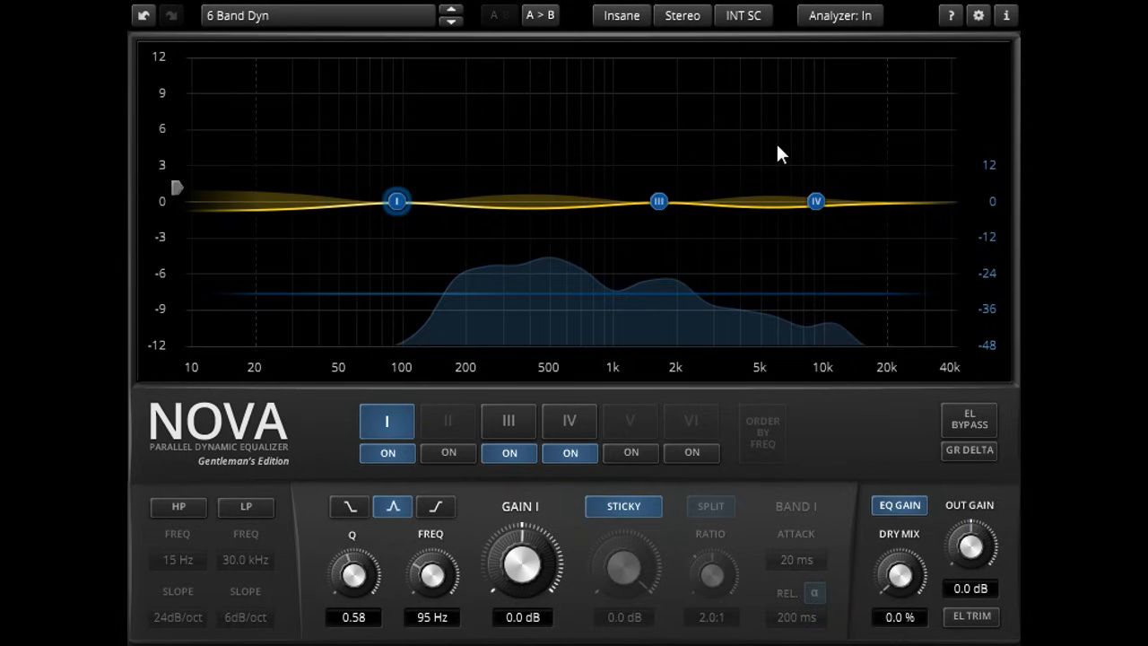
left_click(950, 16)
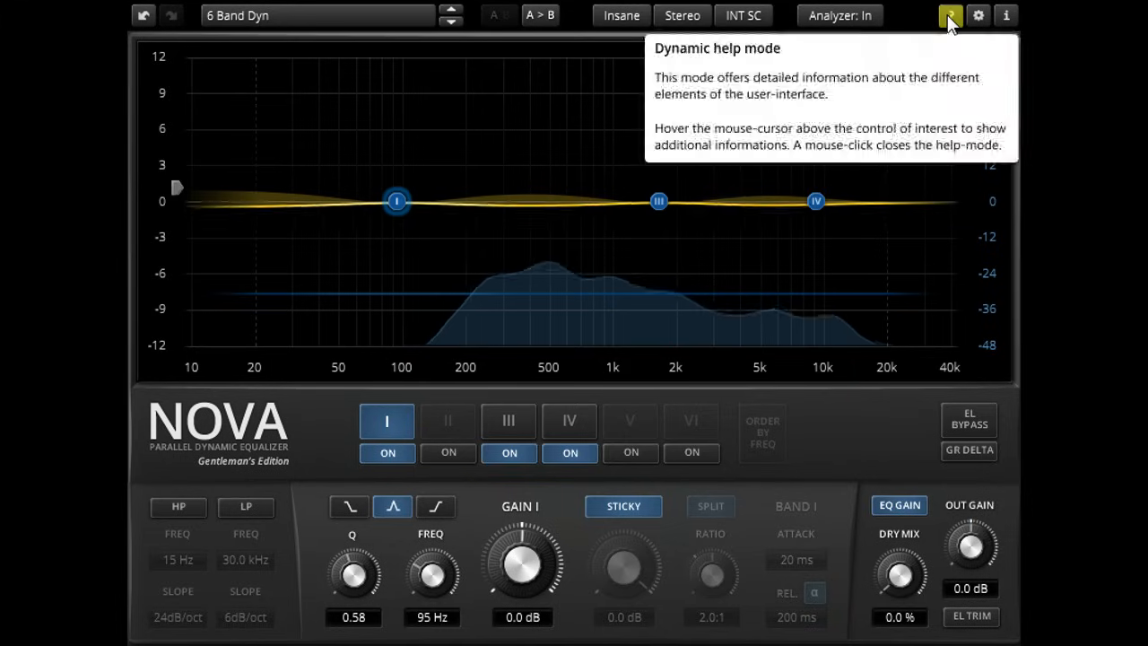